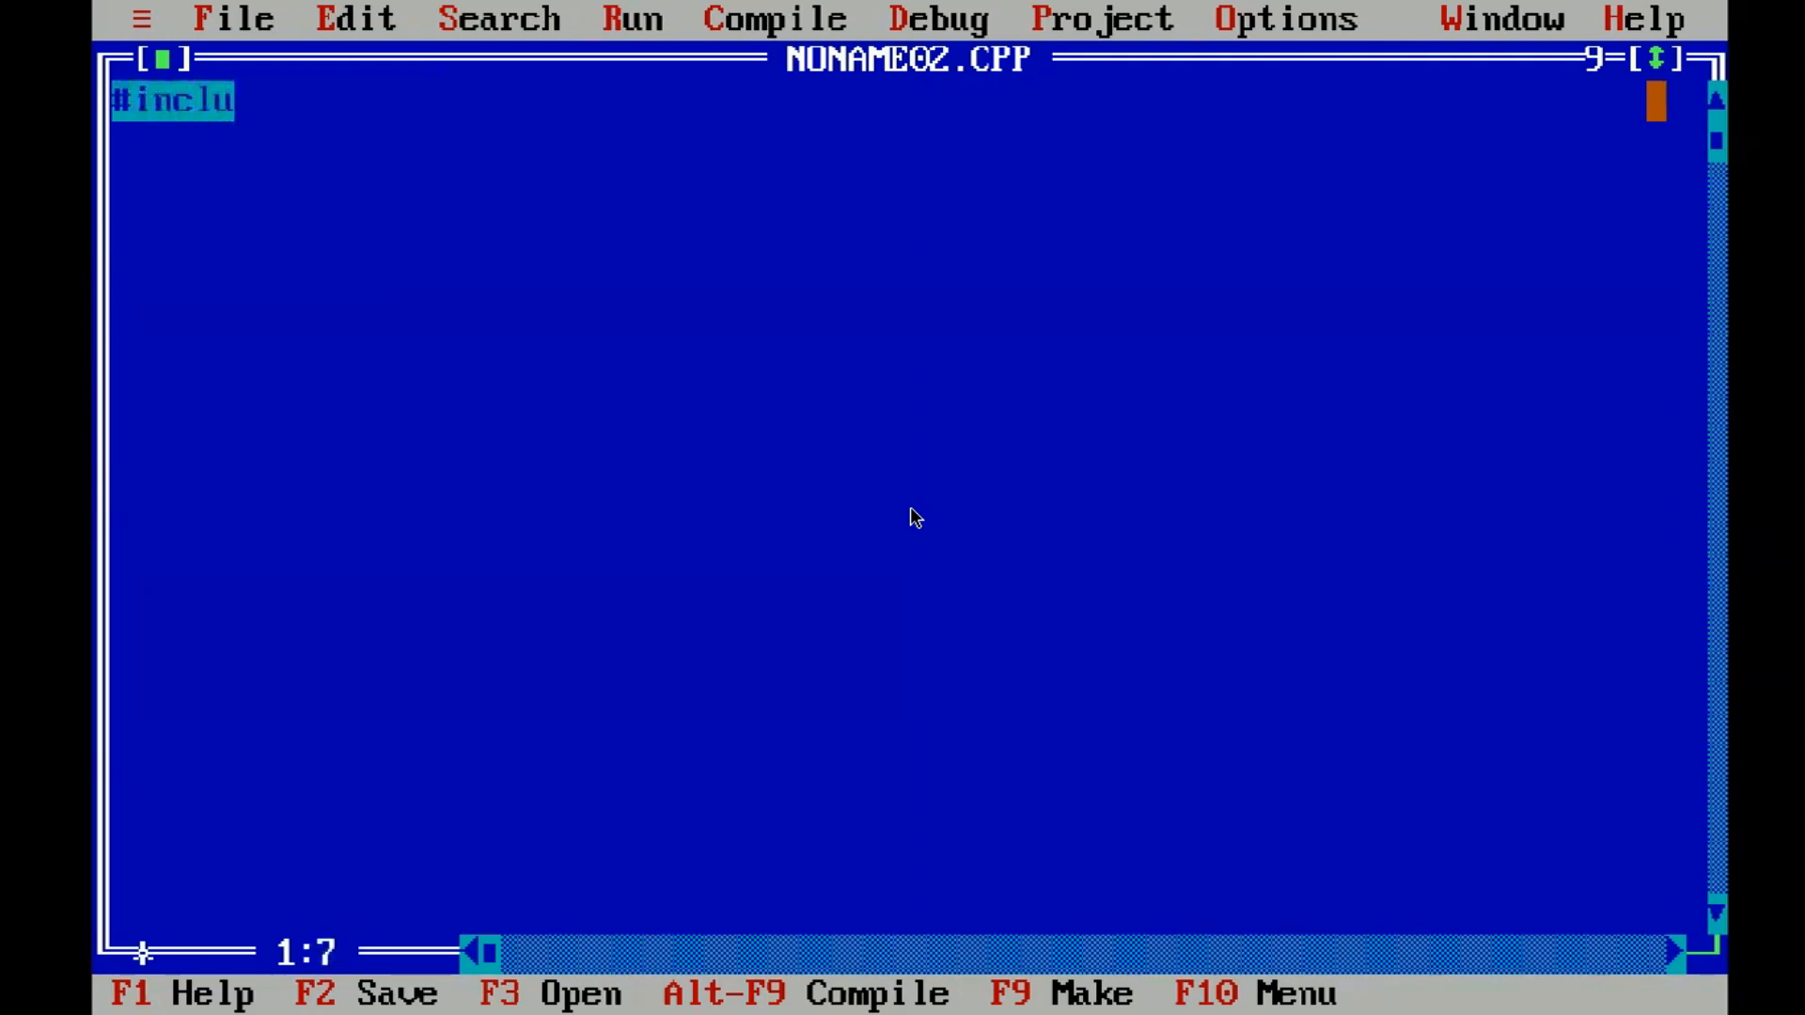
- Add the #include<iostream.h> and #include<conio.h> lines at the top of the file
type("de<iostream.h>")
left_click(908, 141)
type("#")
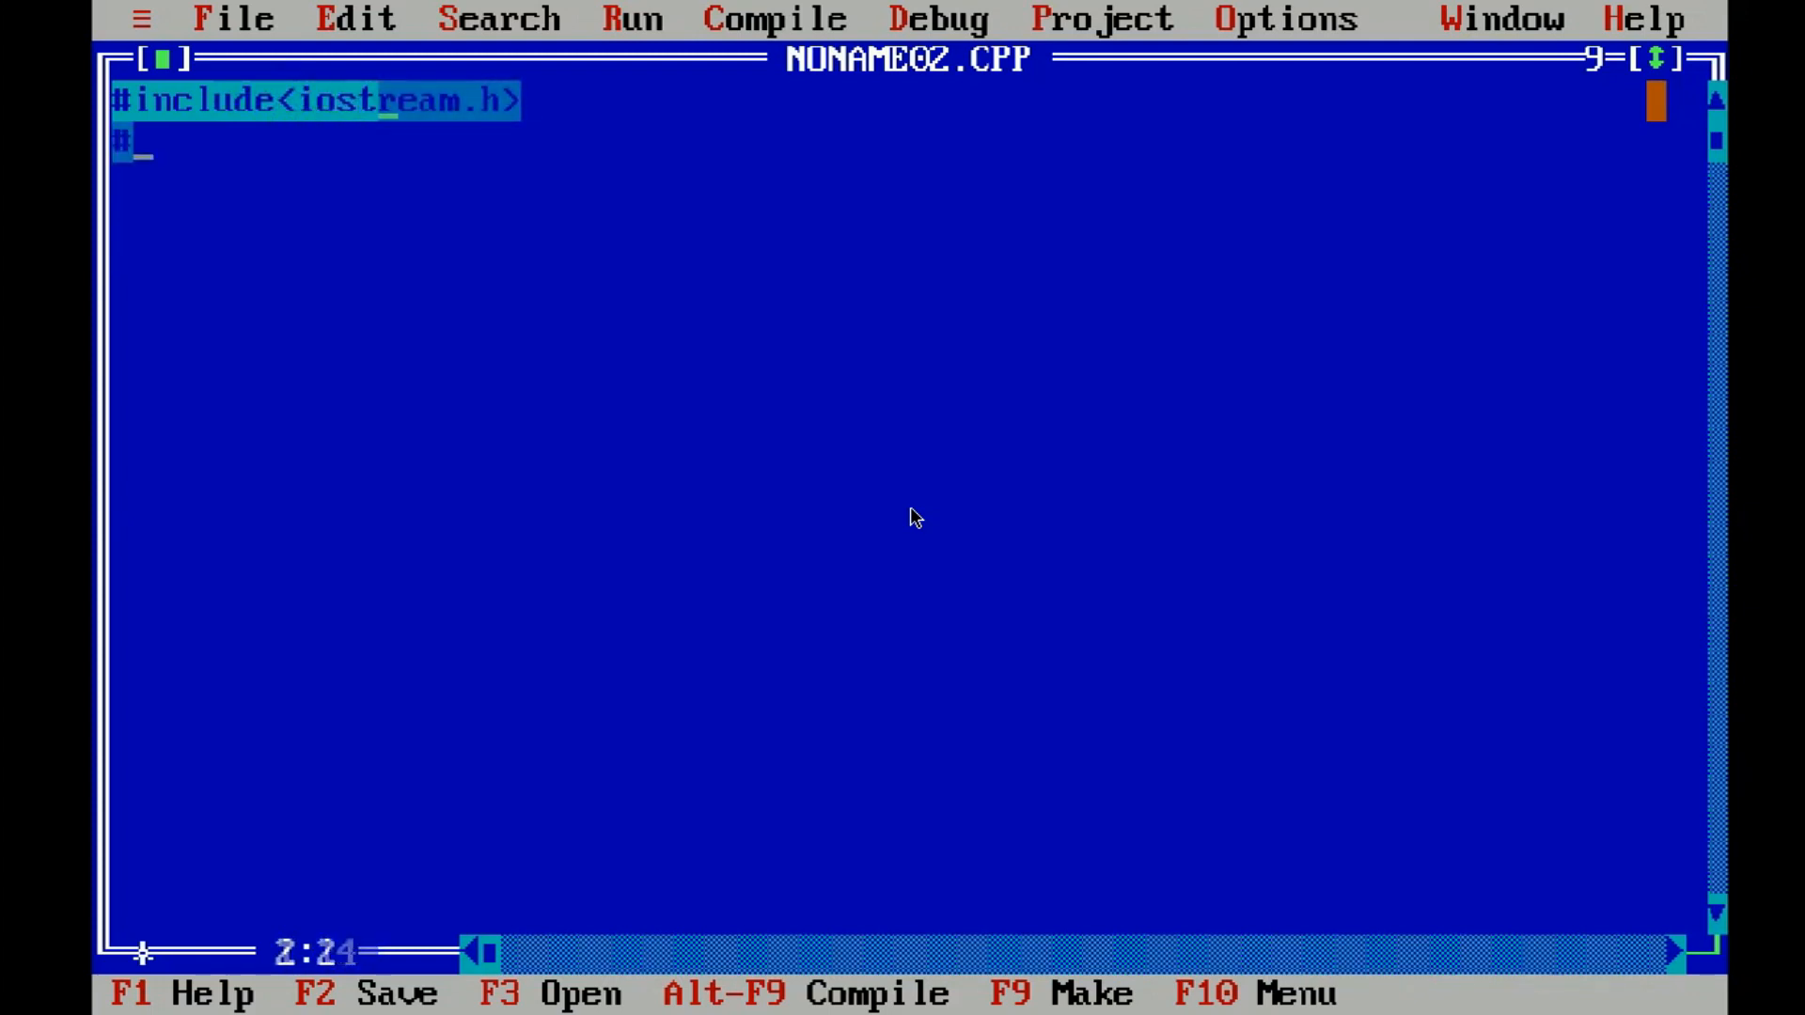
type("inclu")
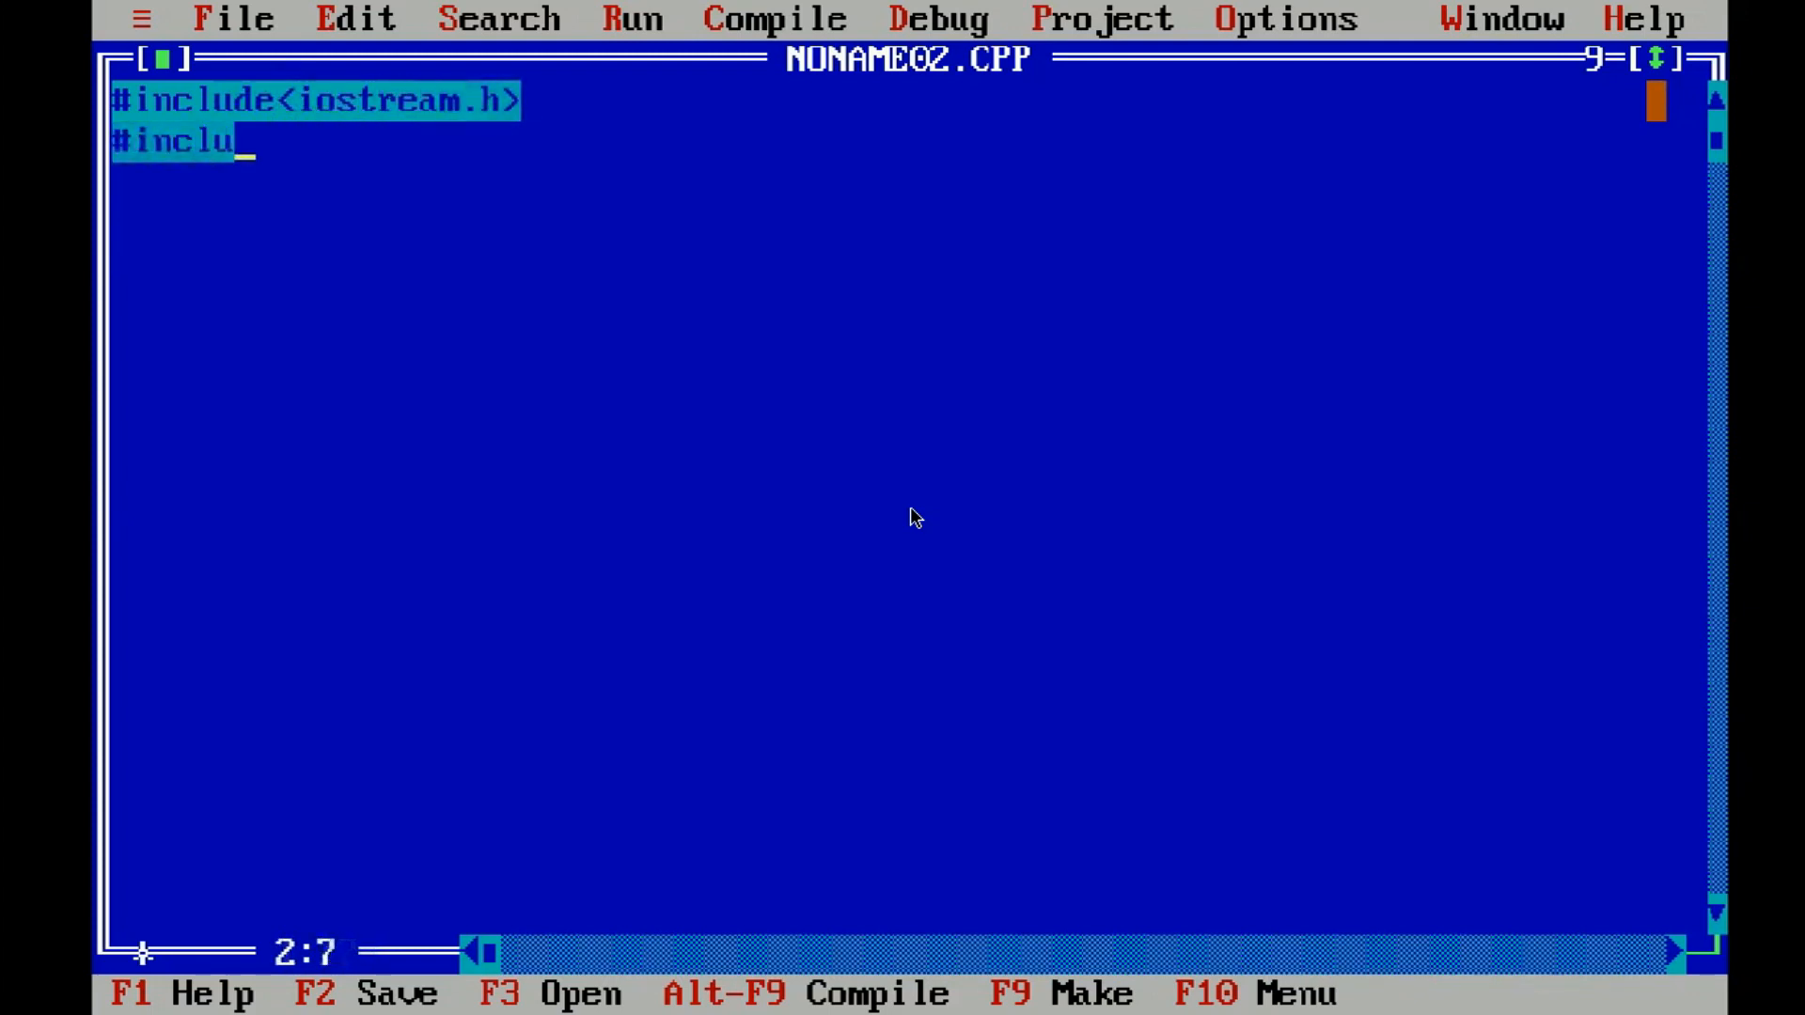
type("de<")
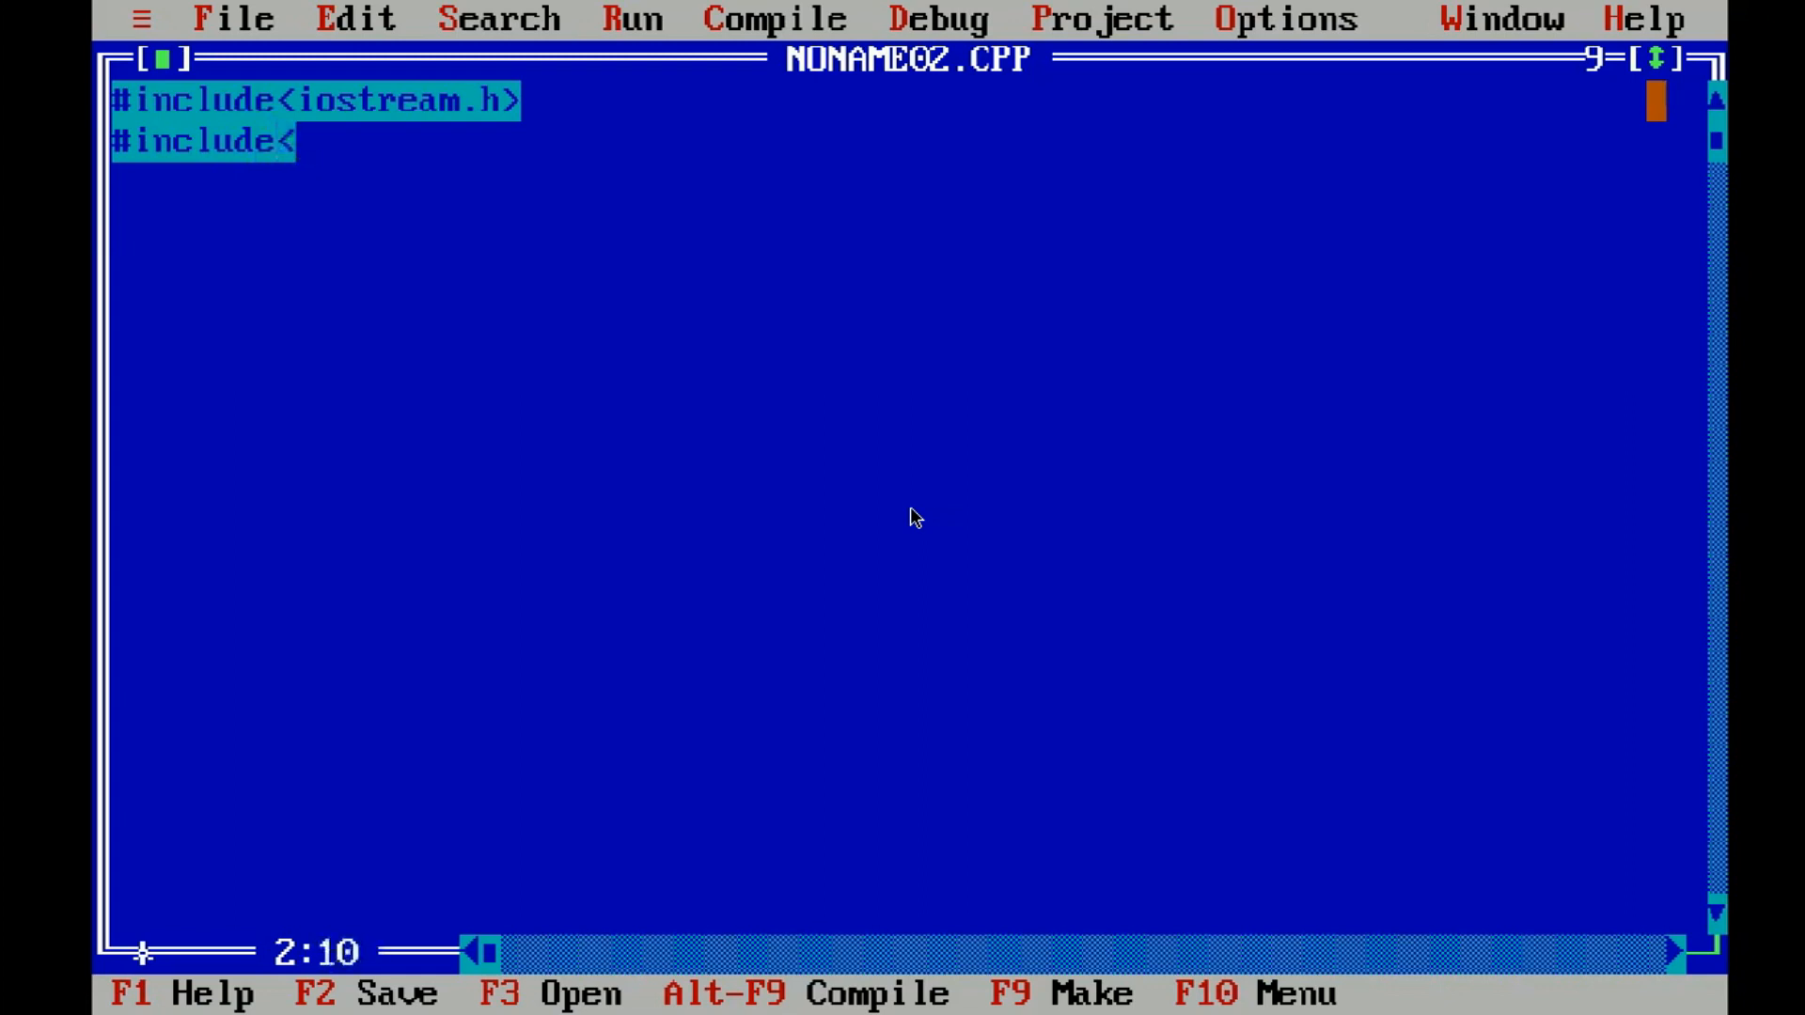
type("conio.h>")
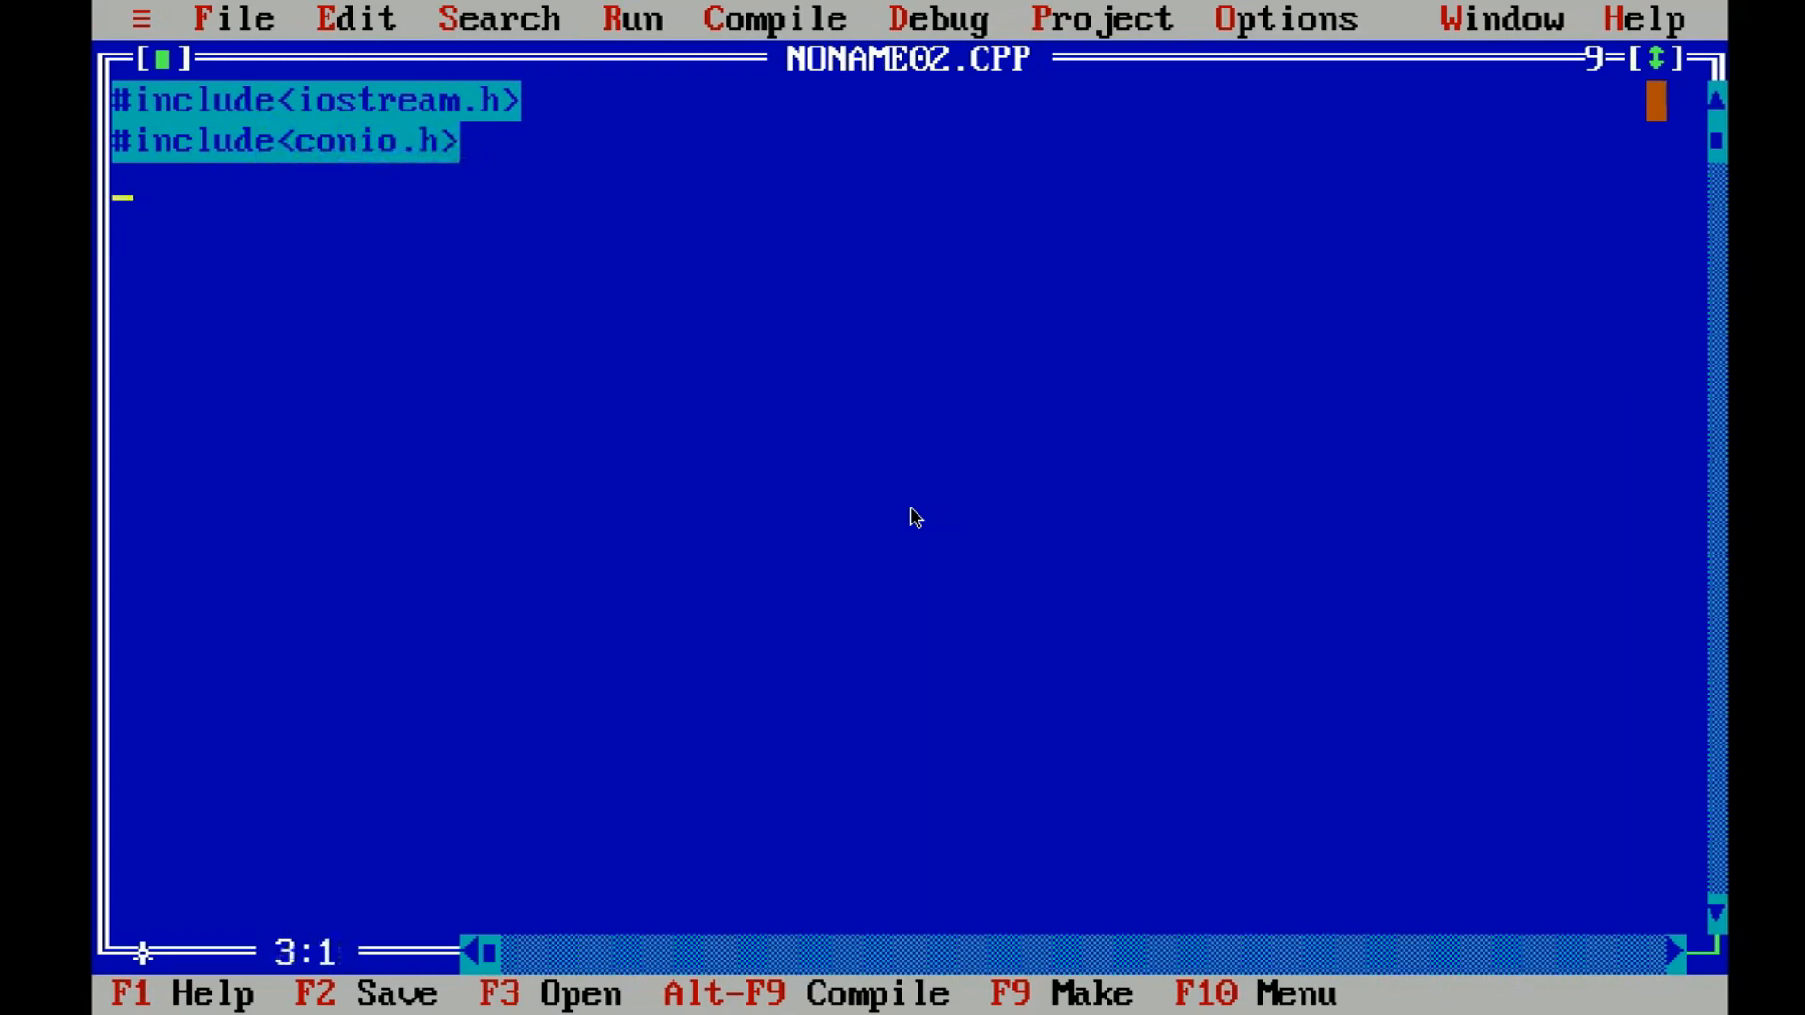
- Write the void main() header followed by its opening brace
type("v")
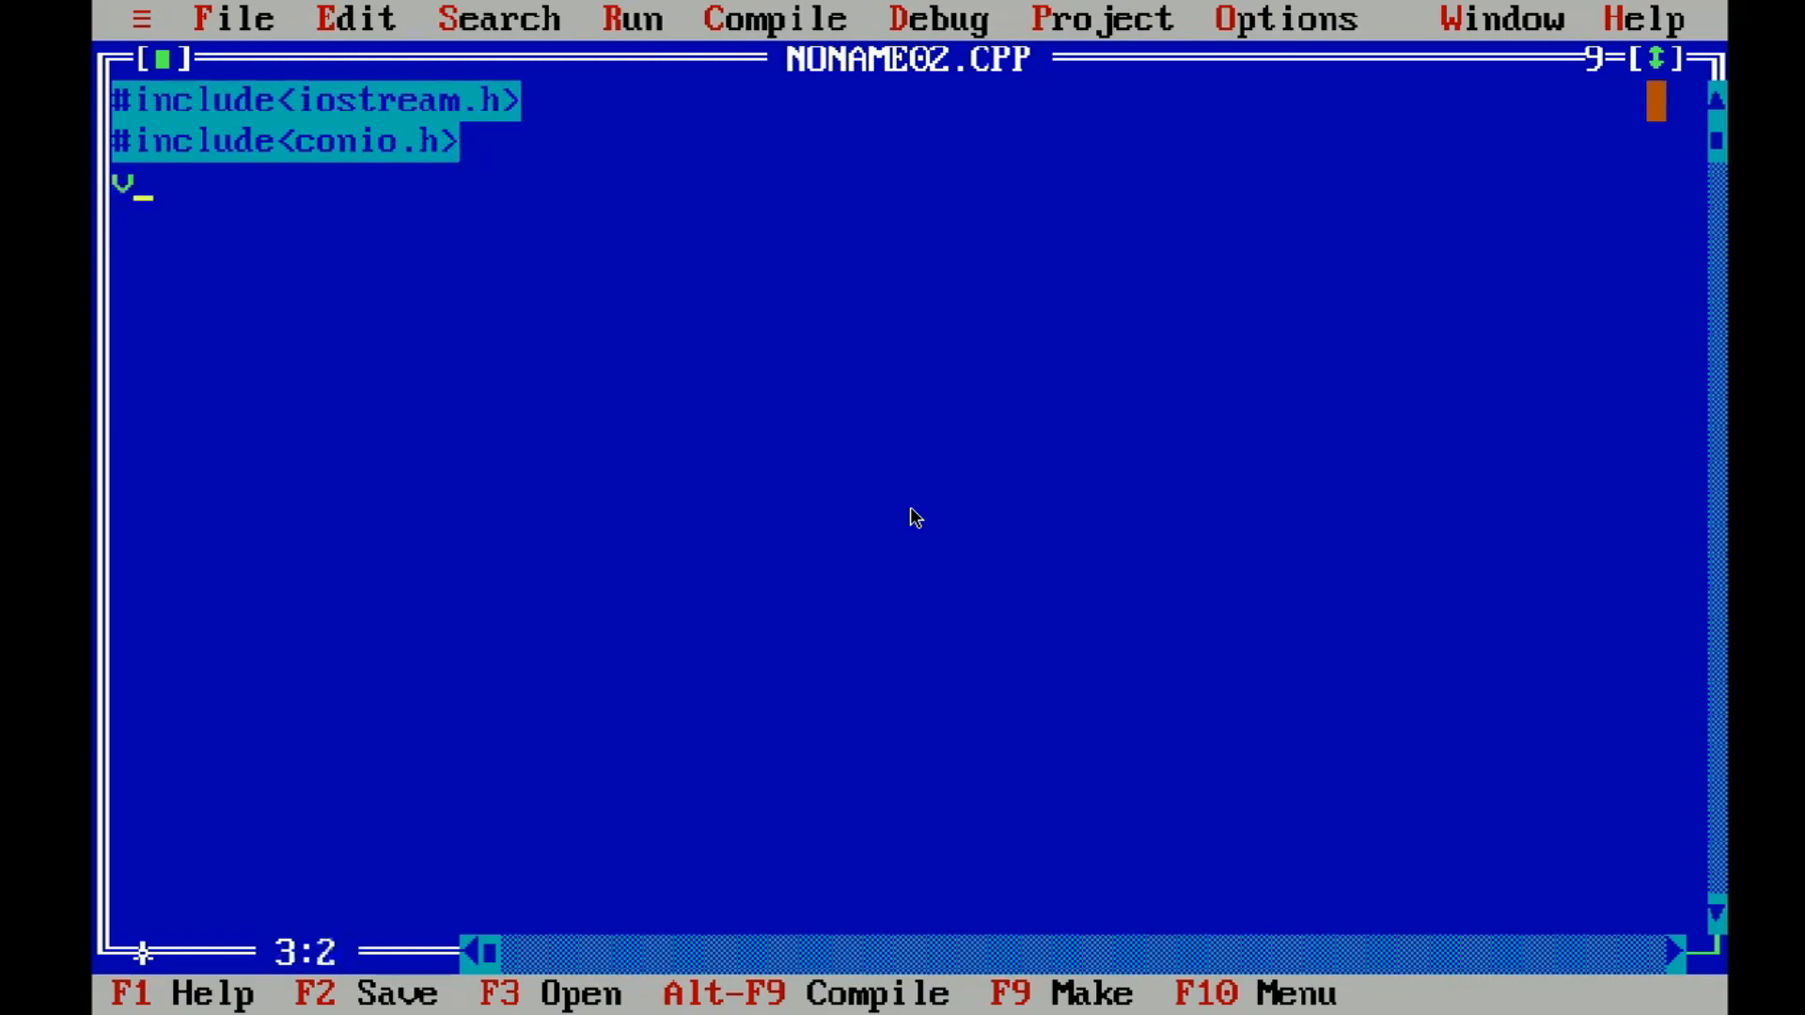
type("oid main")
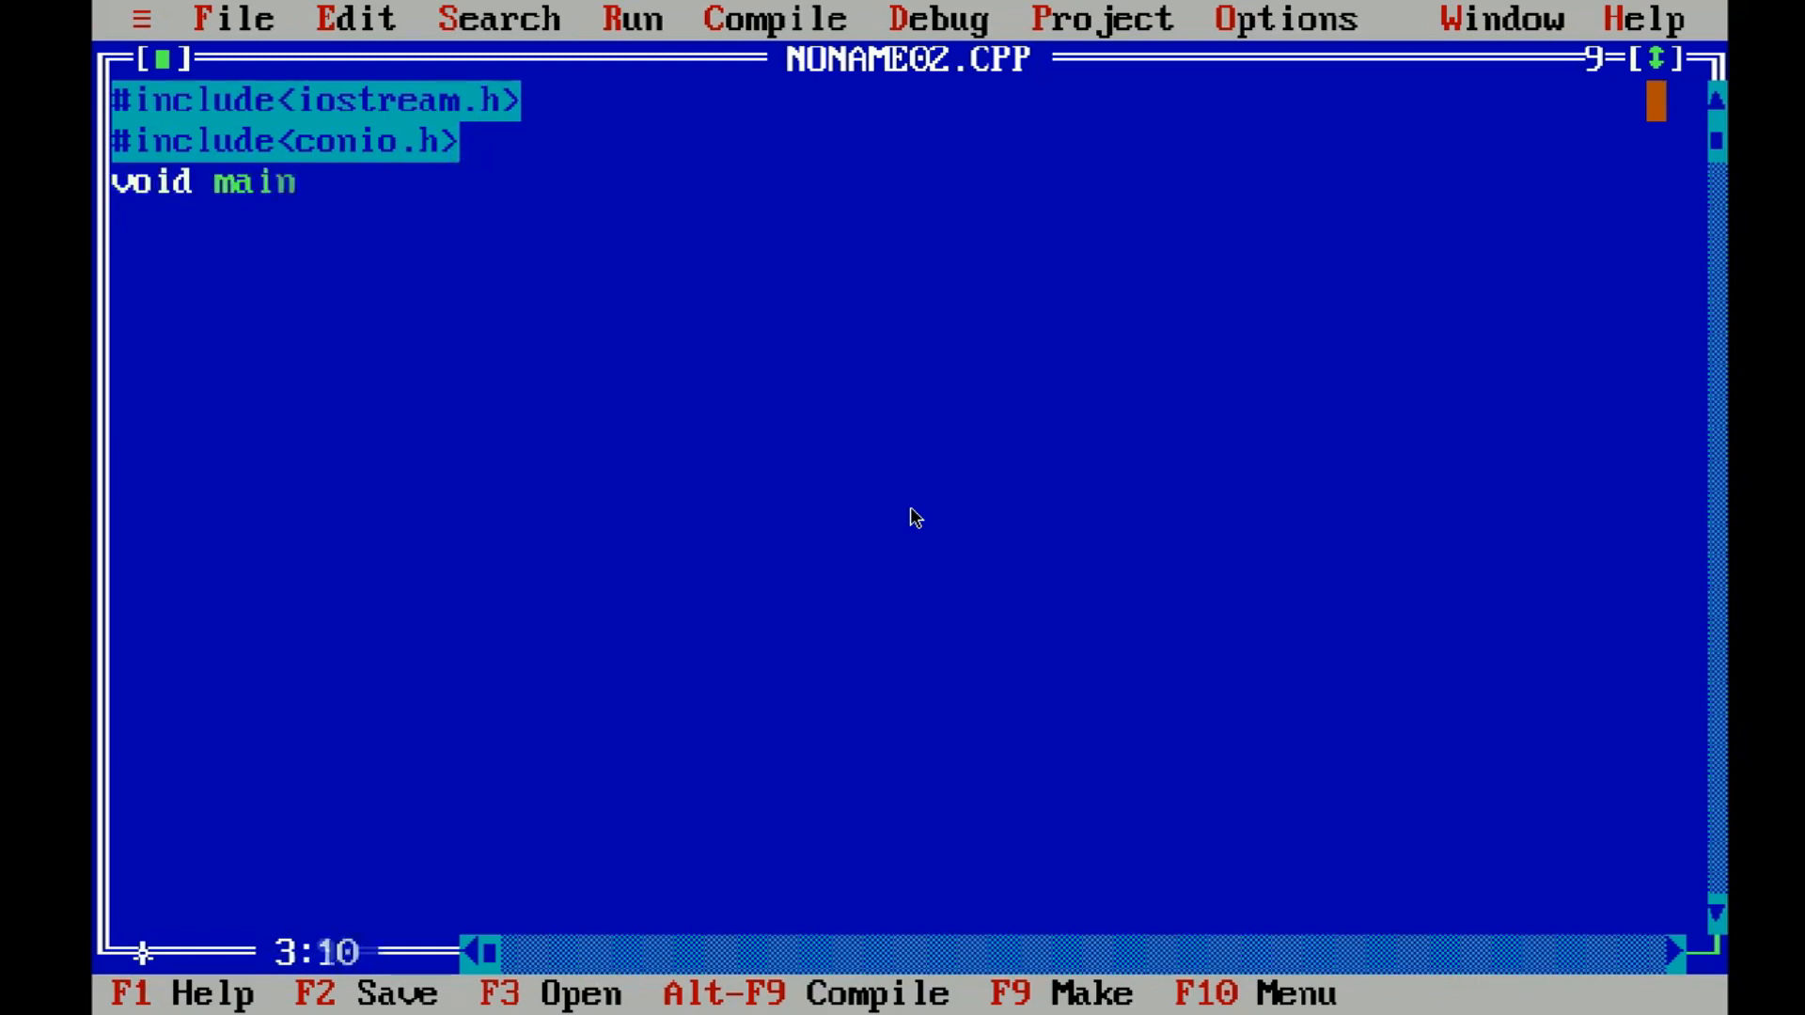
type("()")
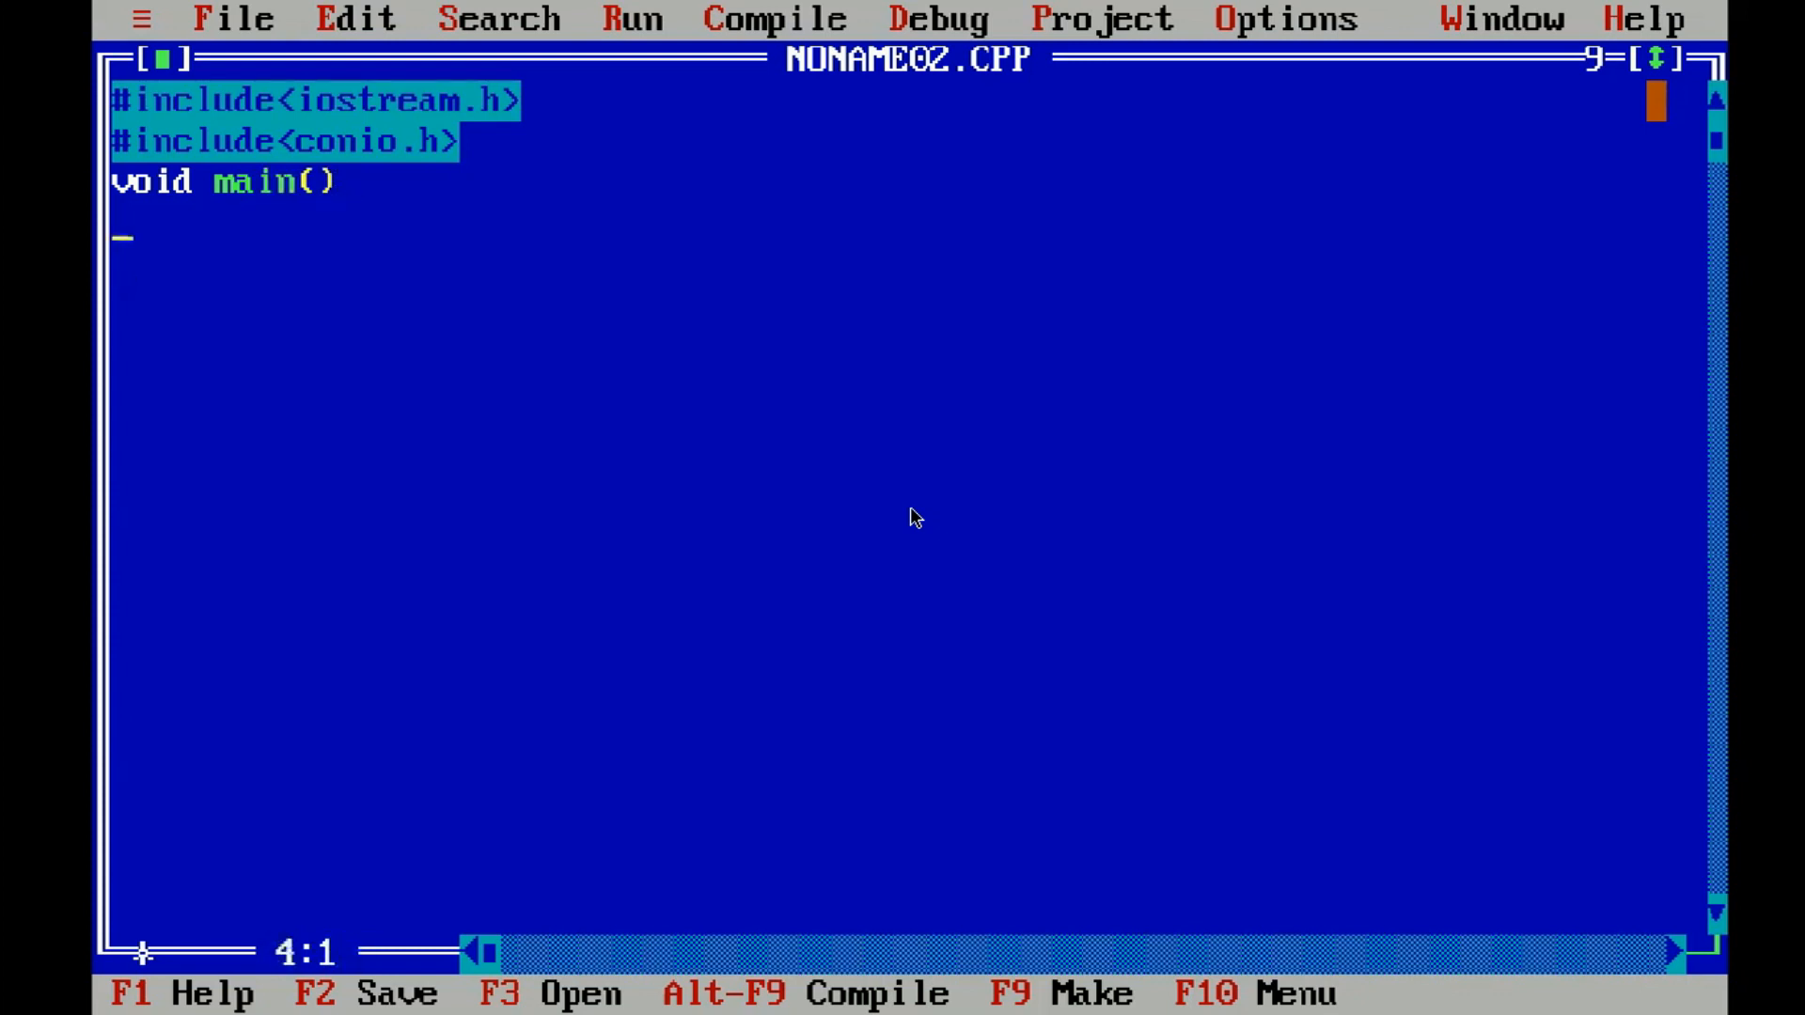
type("{")
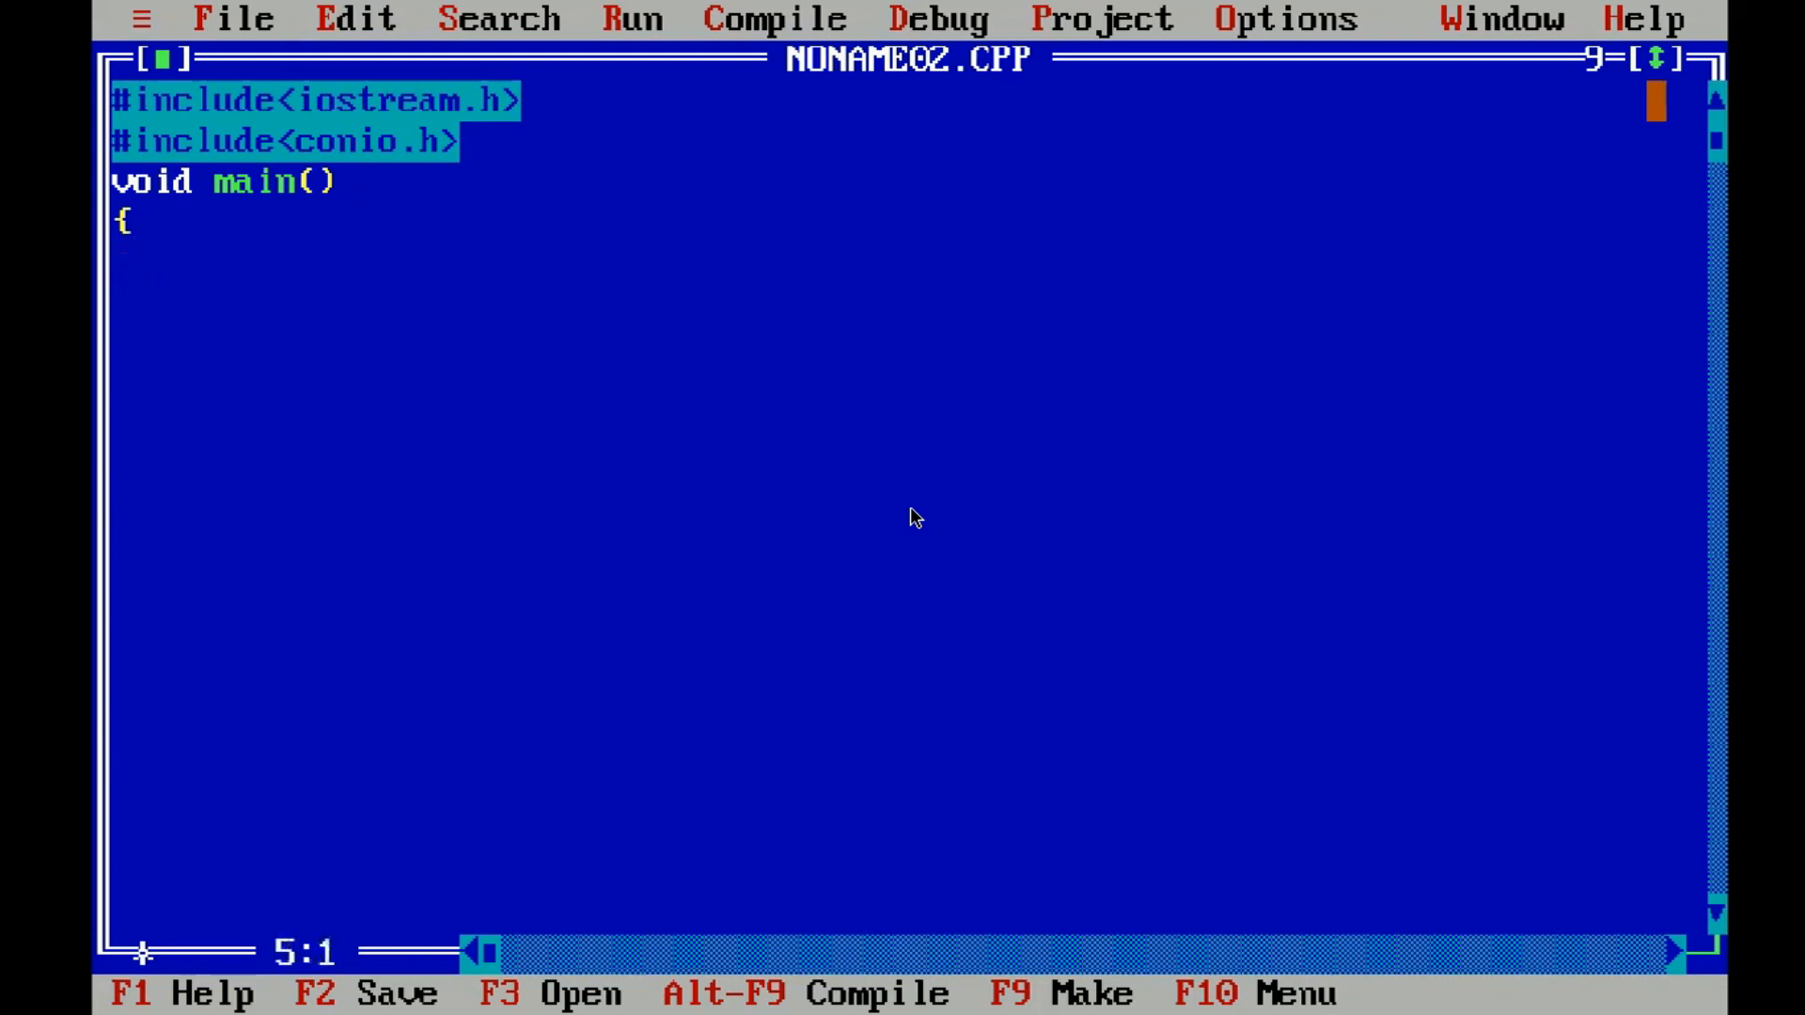
- Declare int f,c; and call clrscr(); inside main
type("in f")
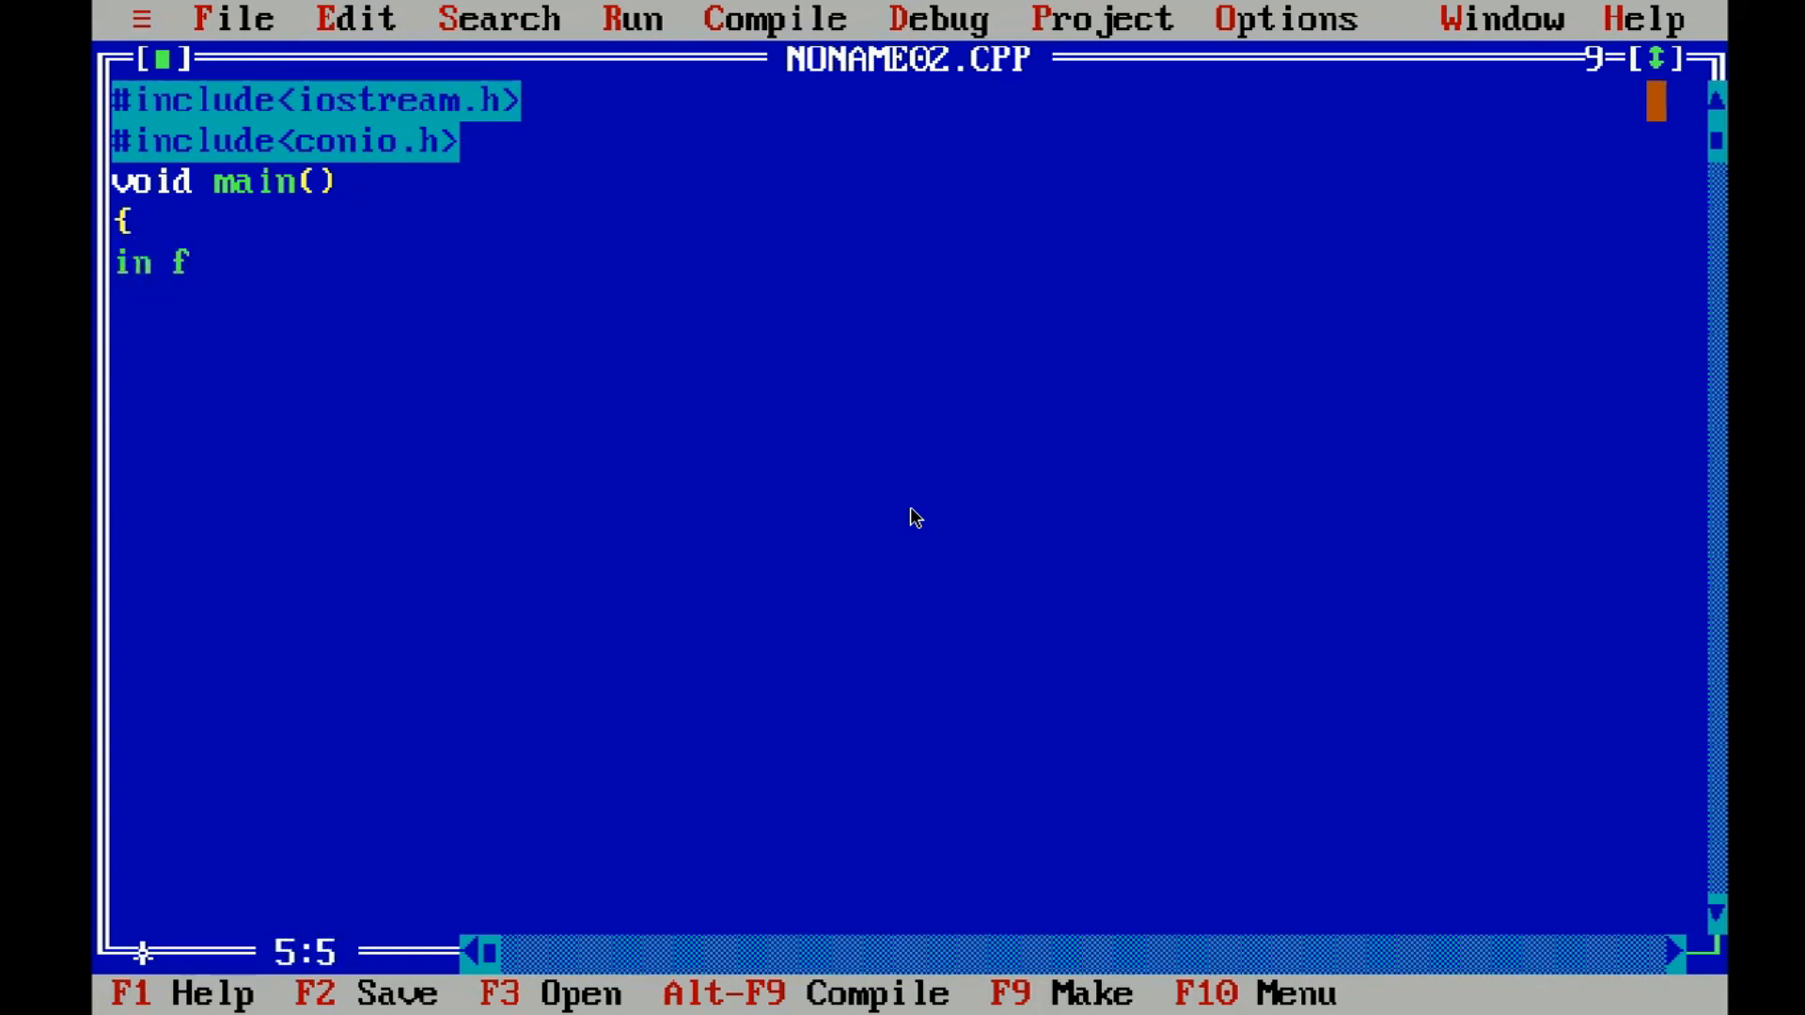
type("t")
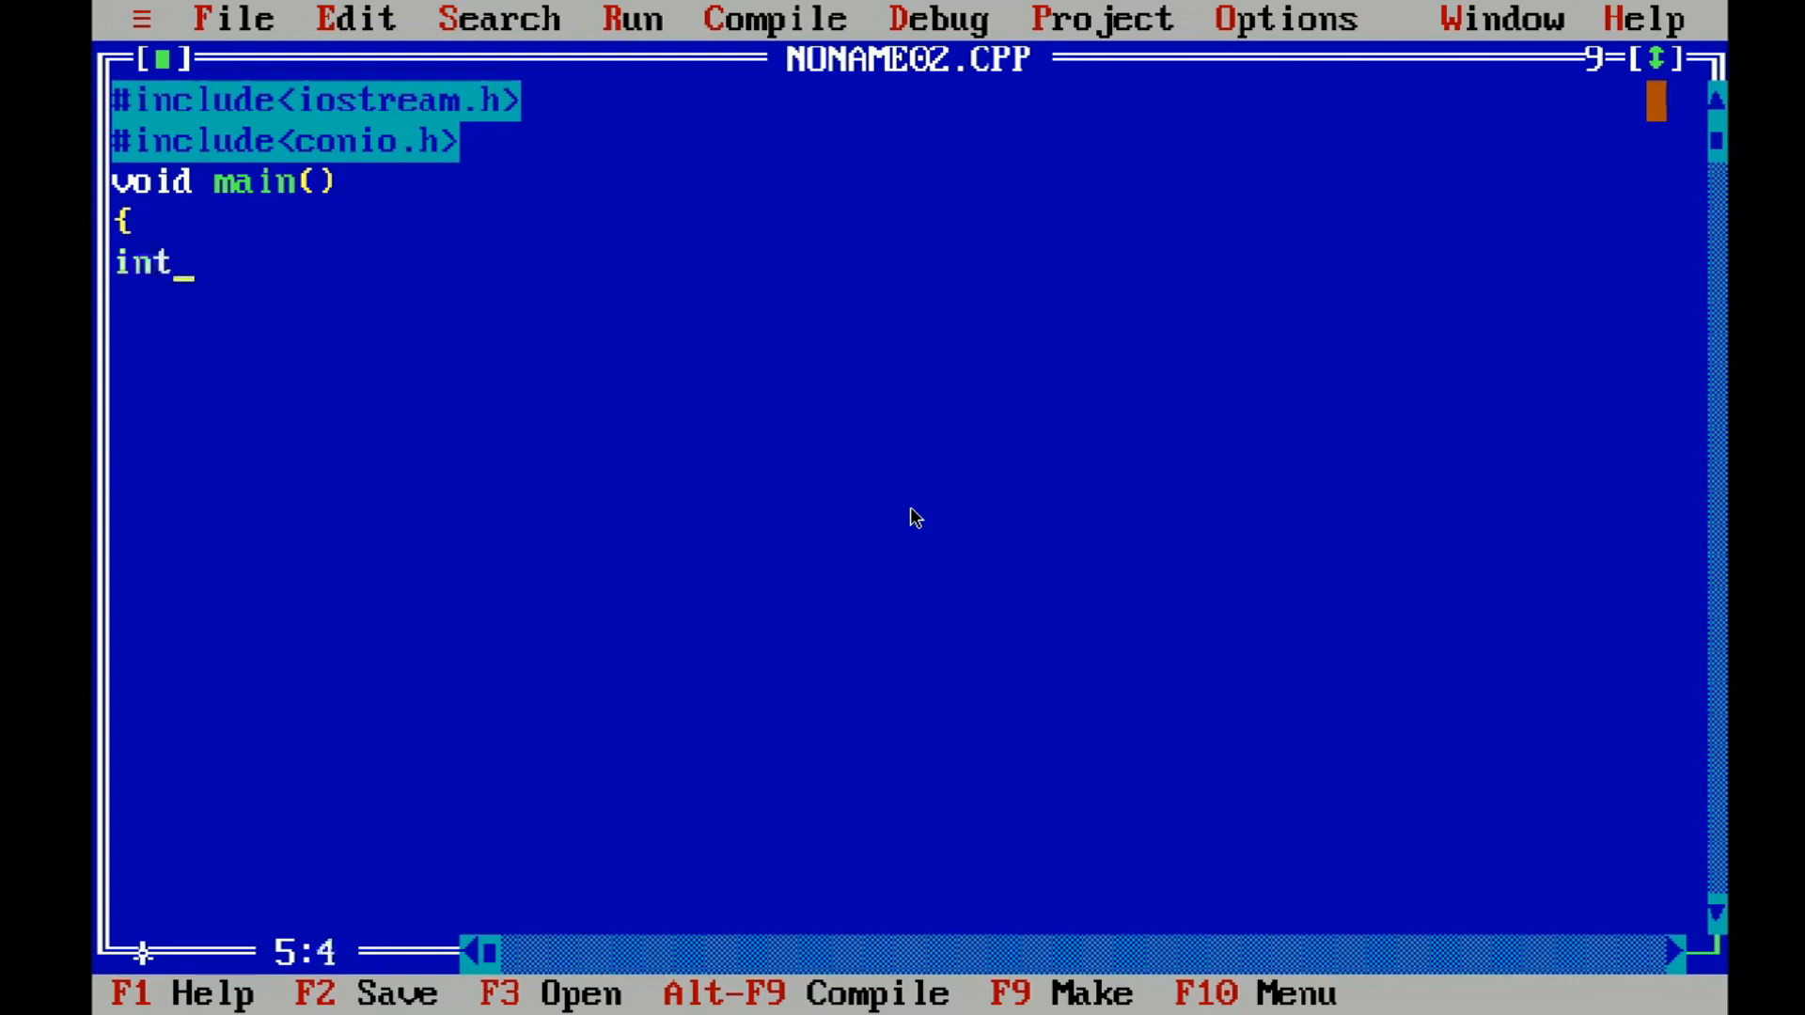
type("f,")
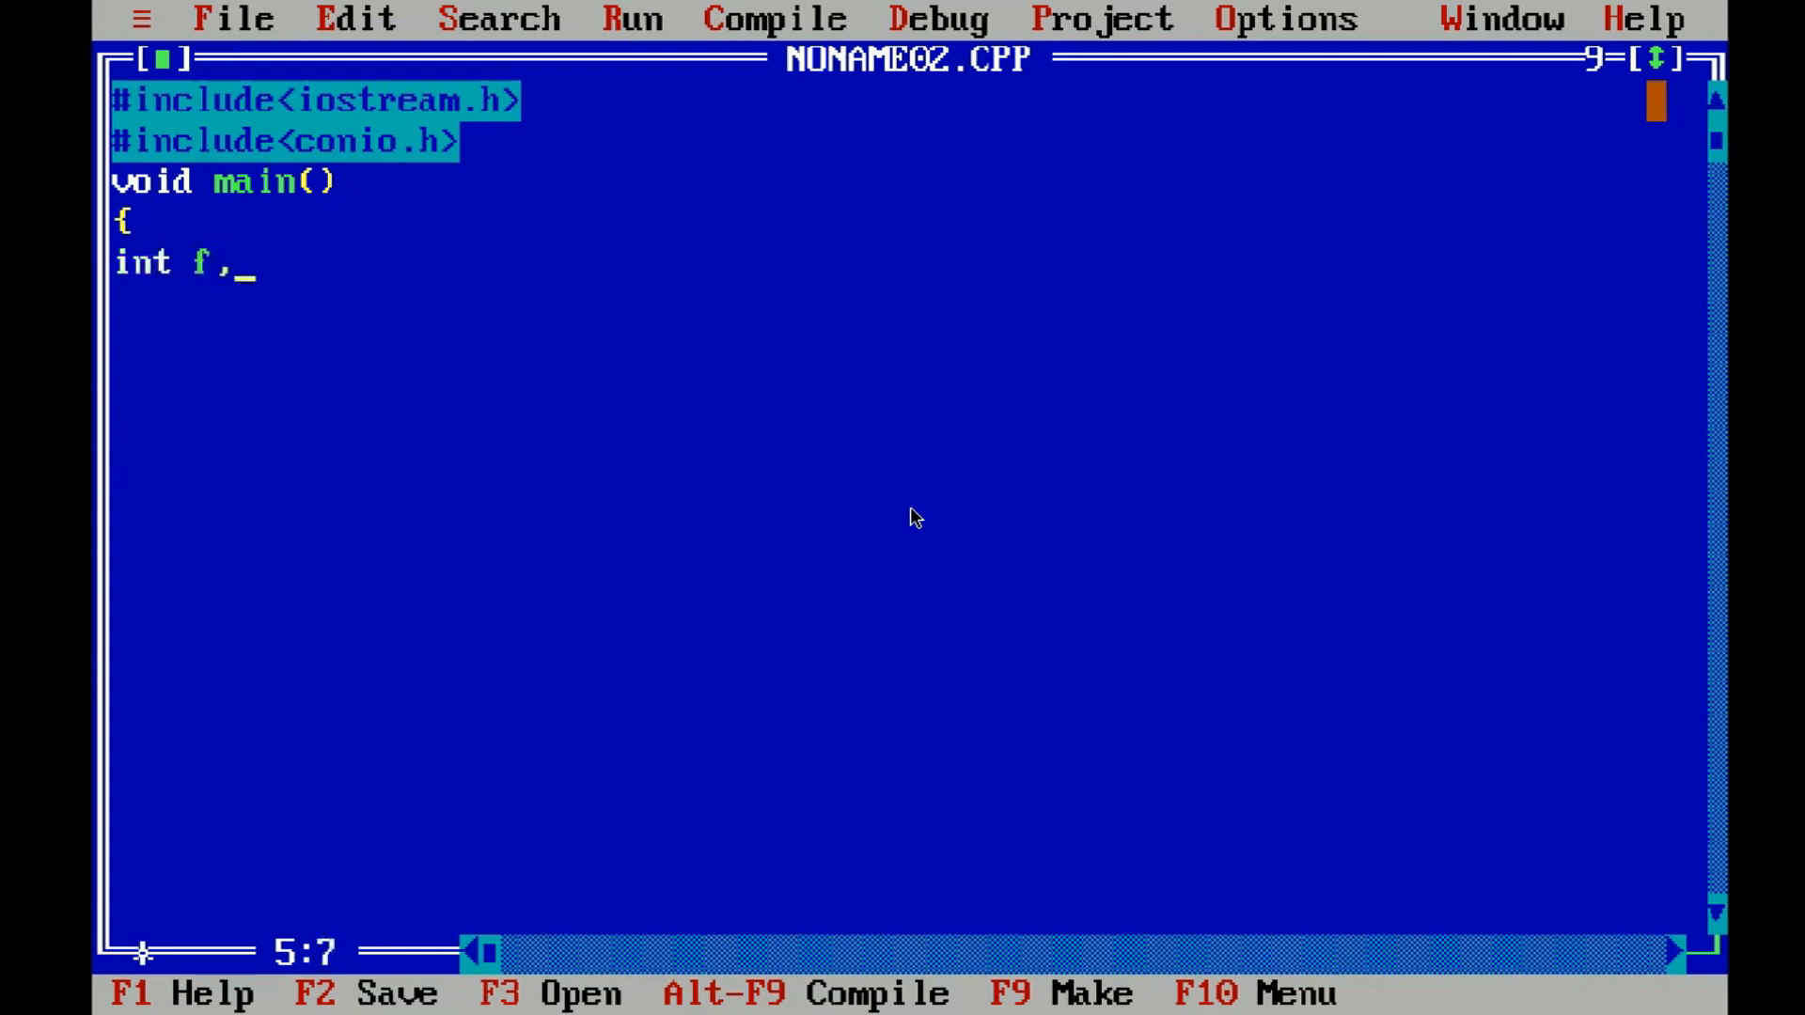
type("c;")
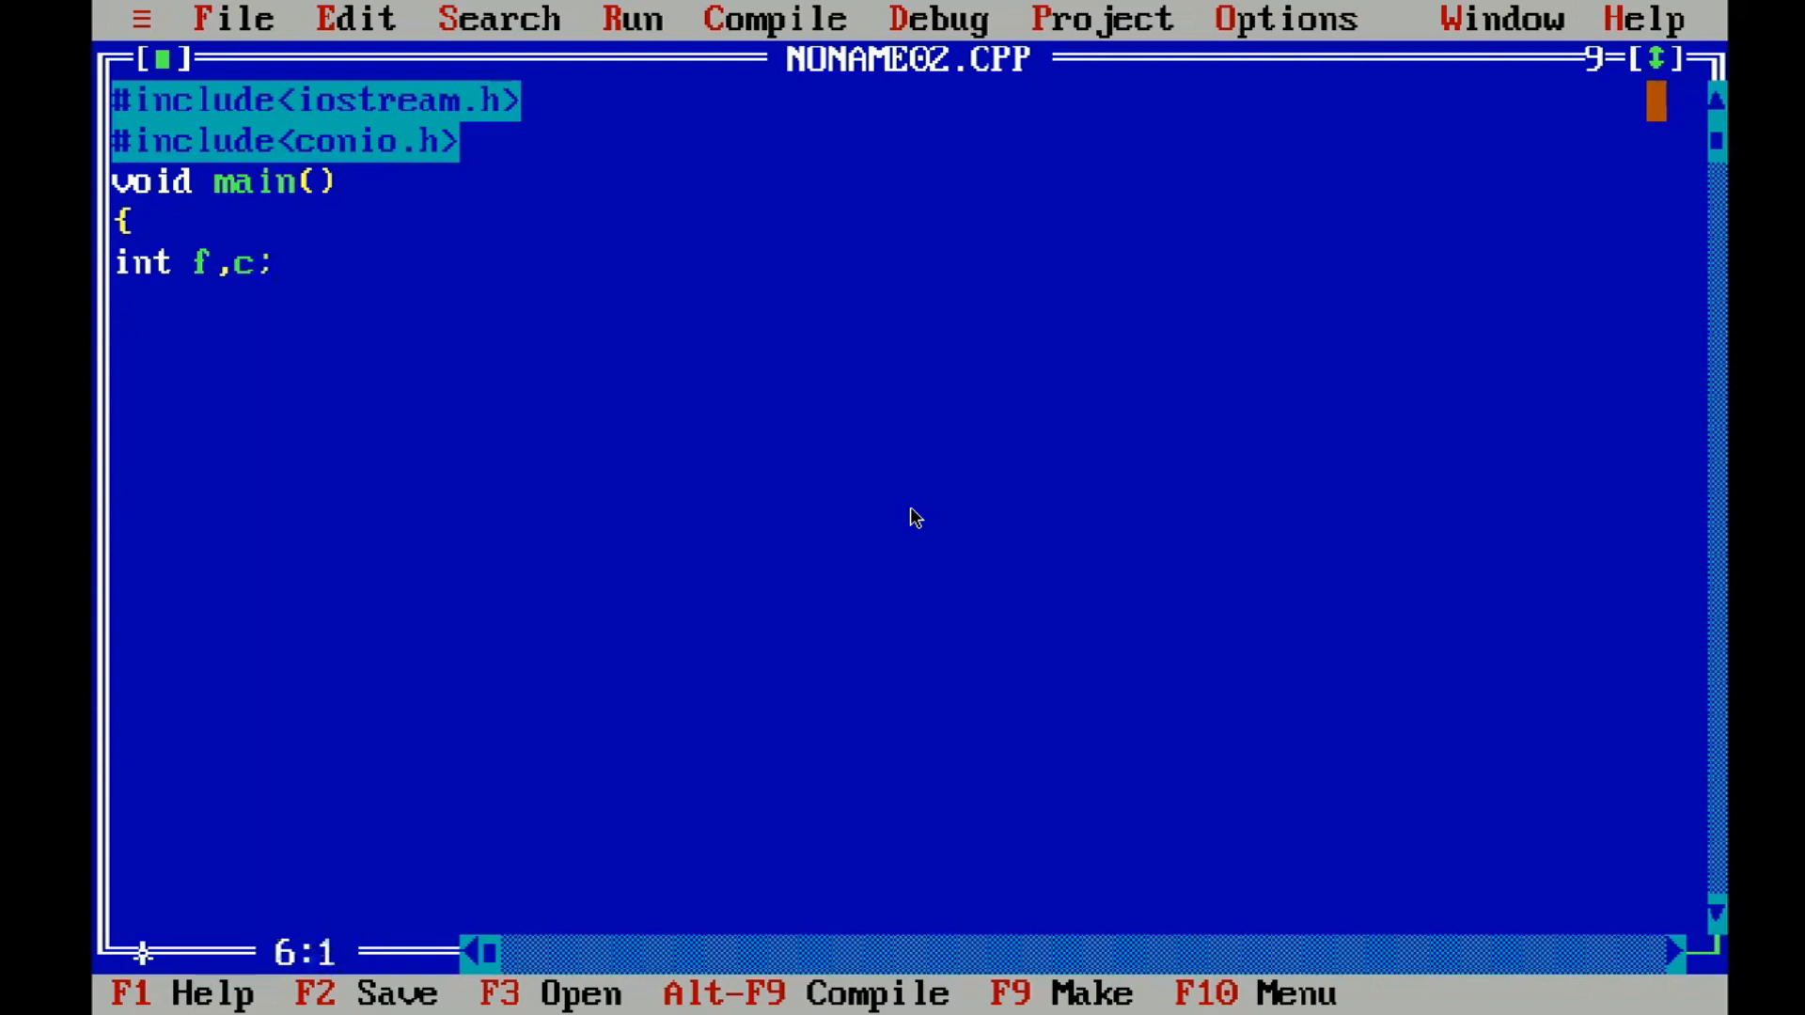
type("c")
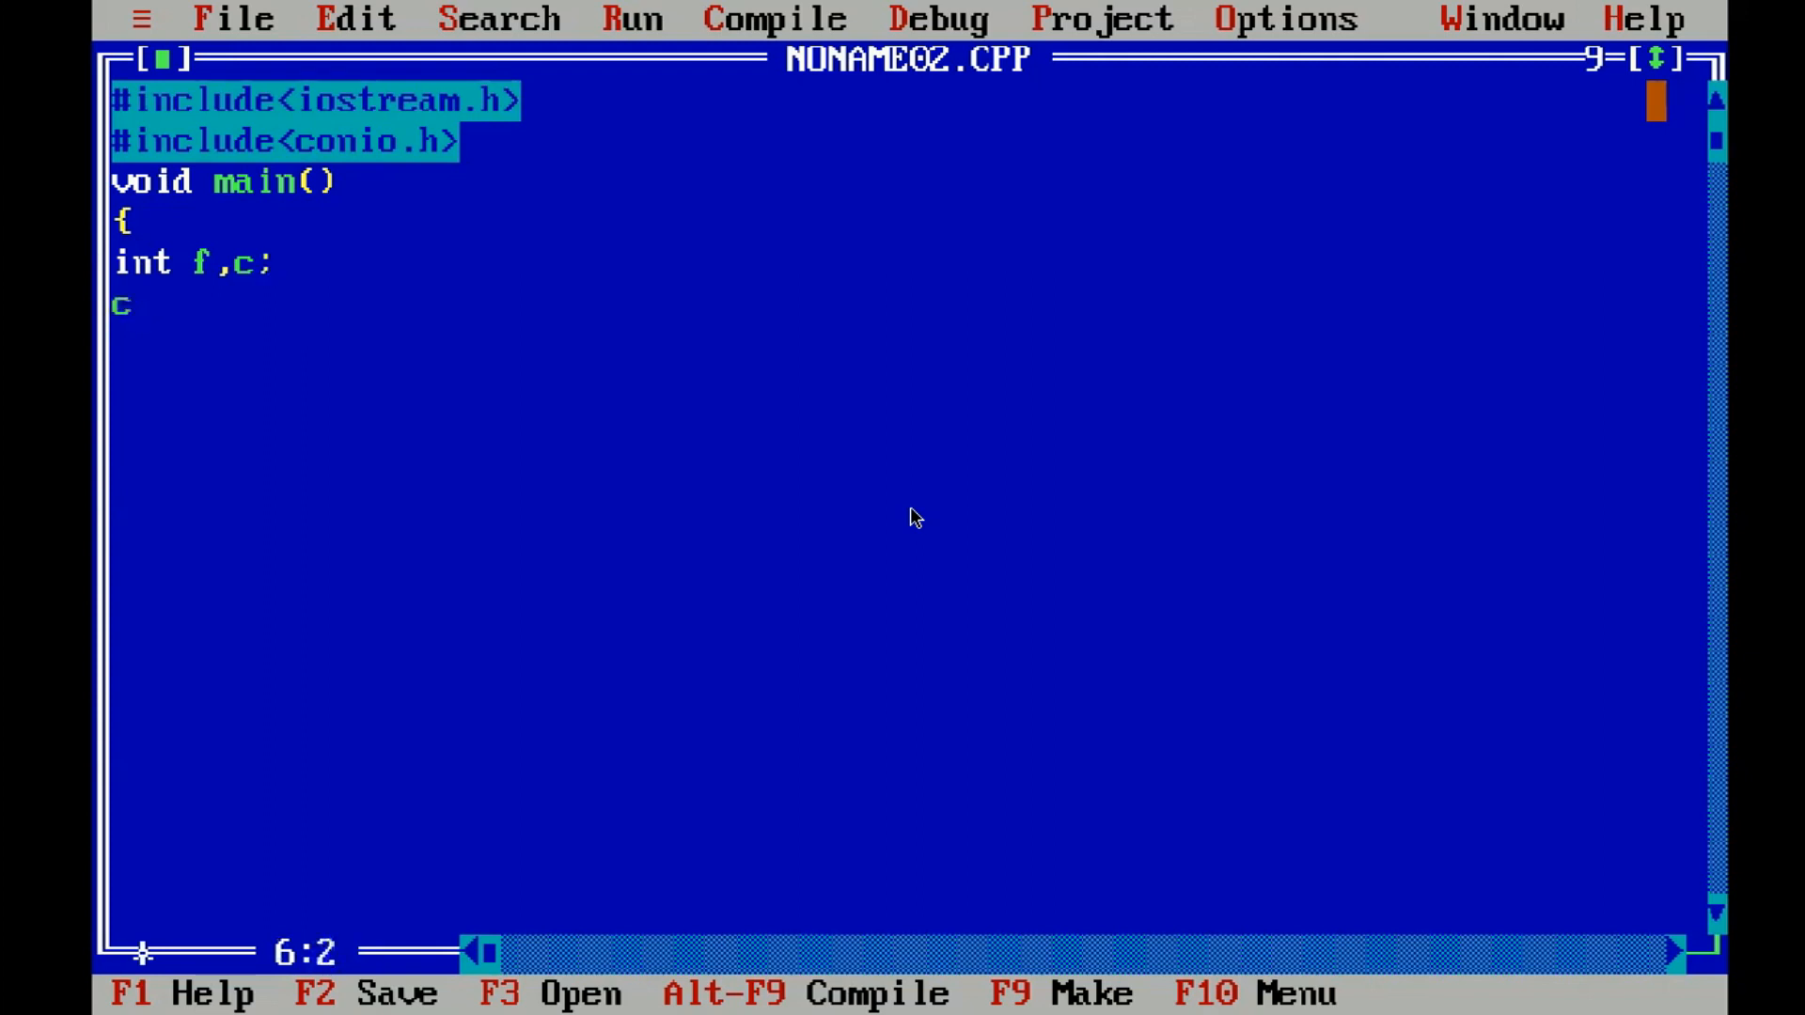
type("lrscr")
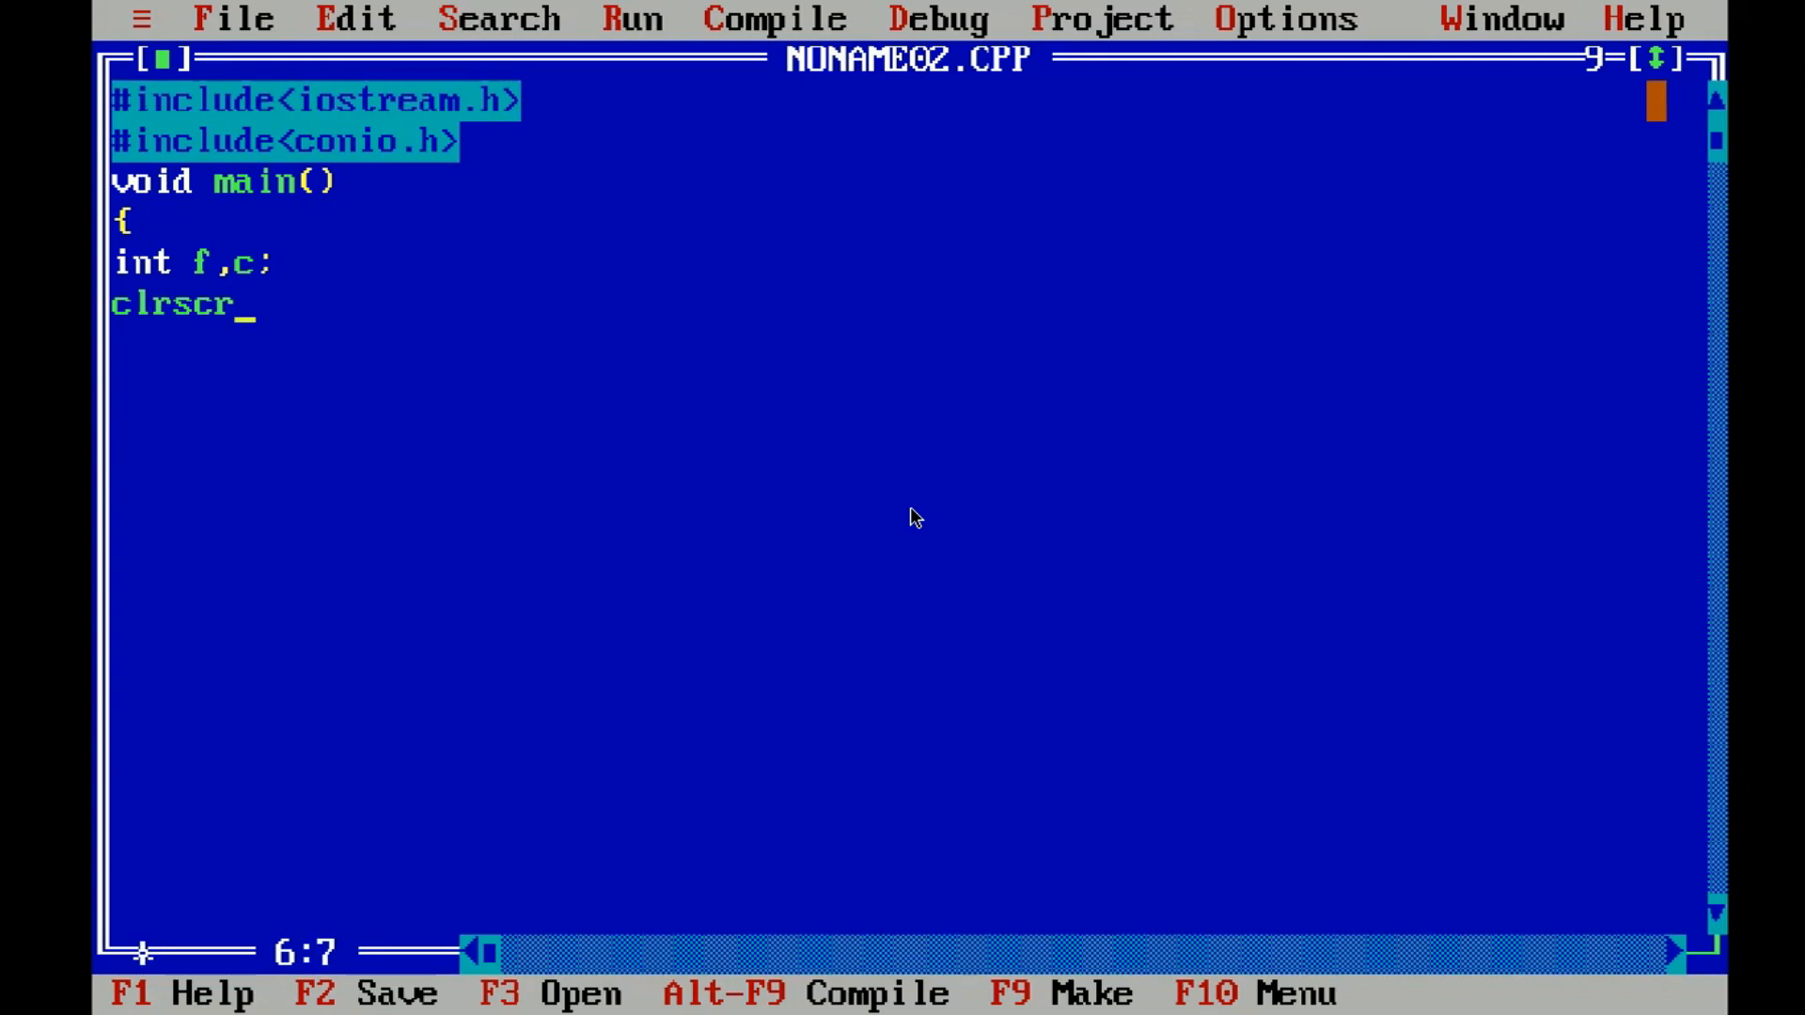
type("();")
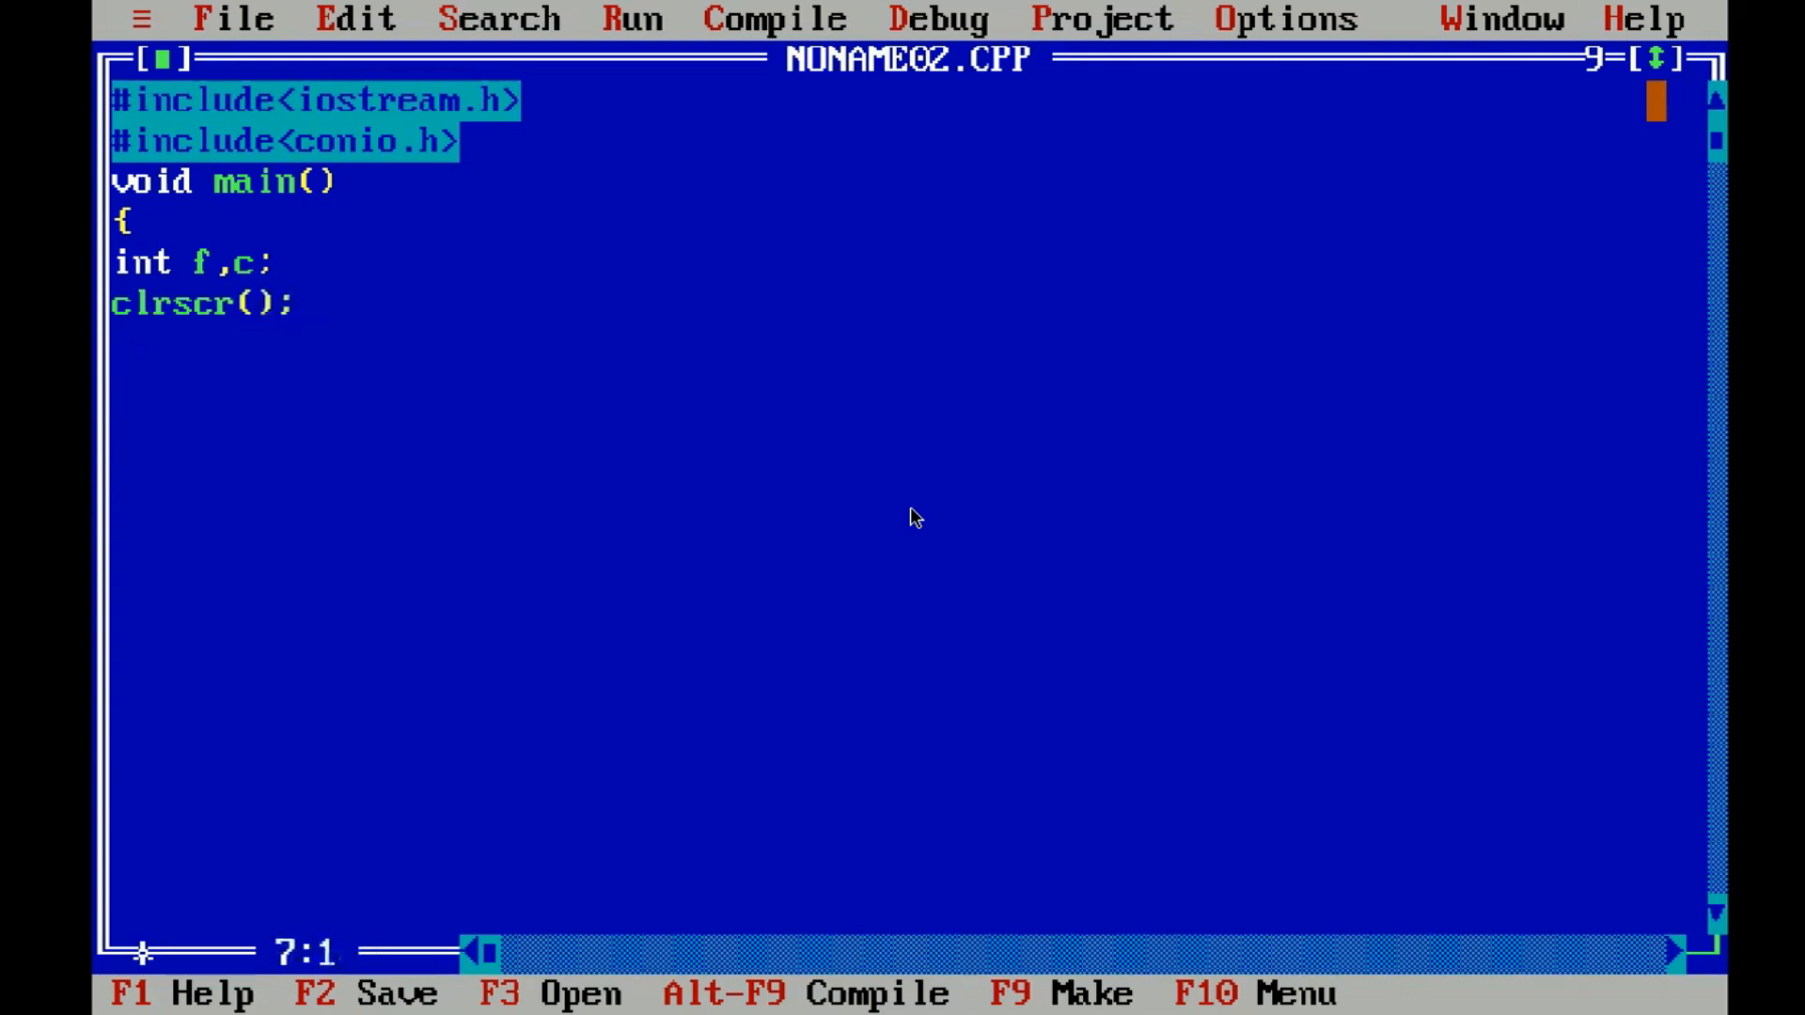
- Write cout<<"enter temperature in farenheit \n"; as the prompt statement
type("c")
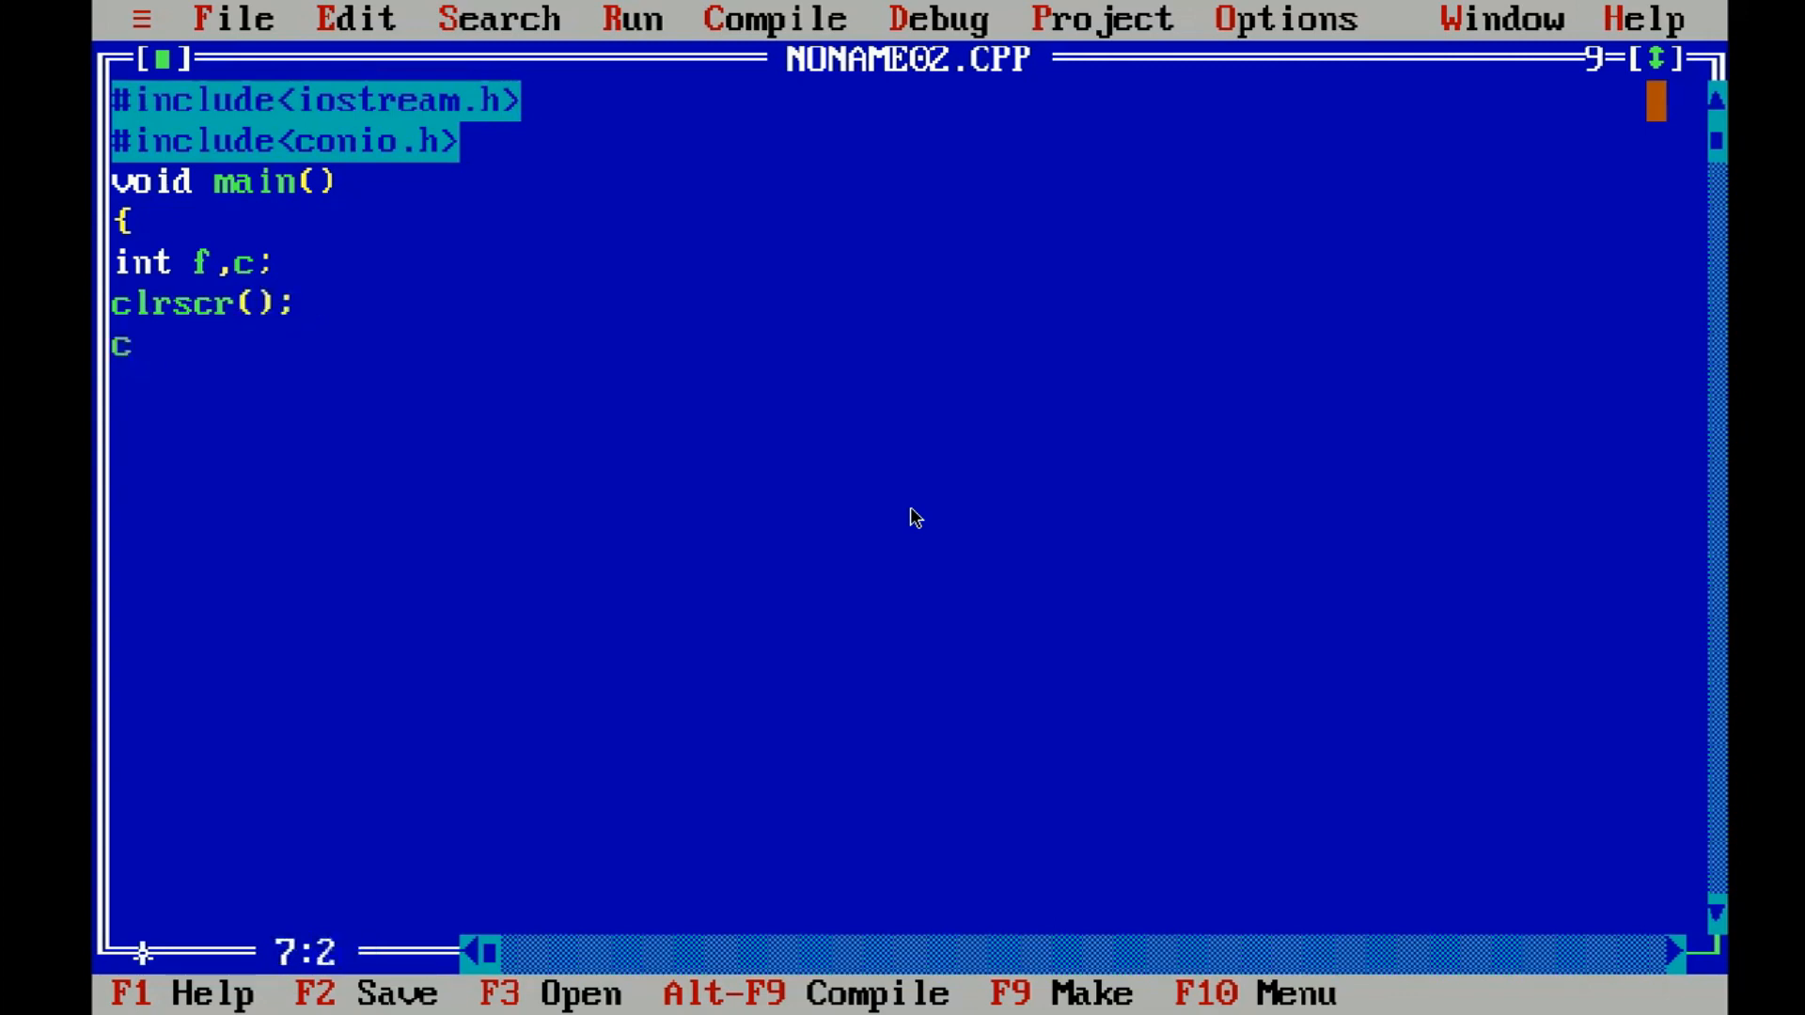
type("ou")
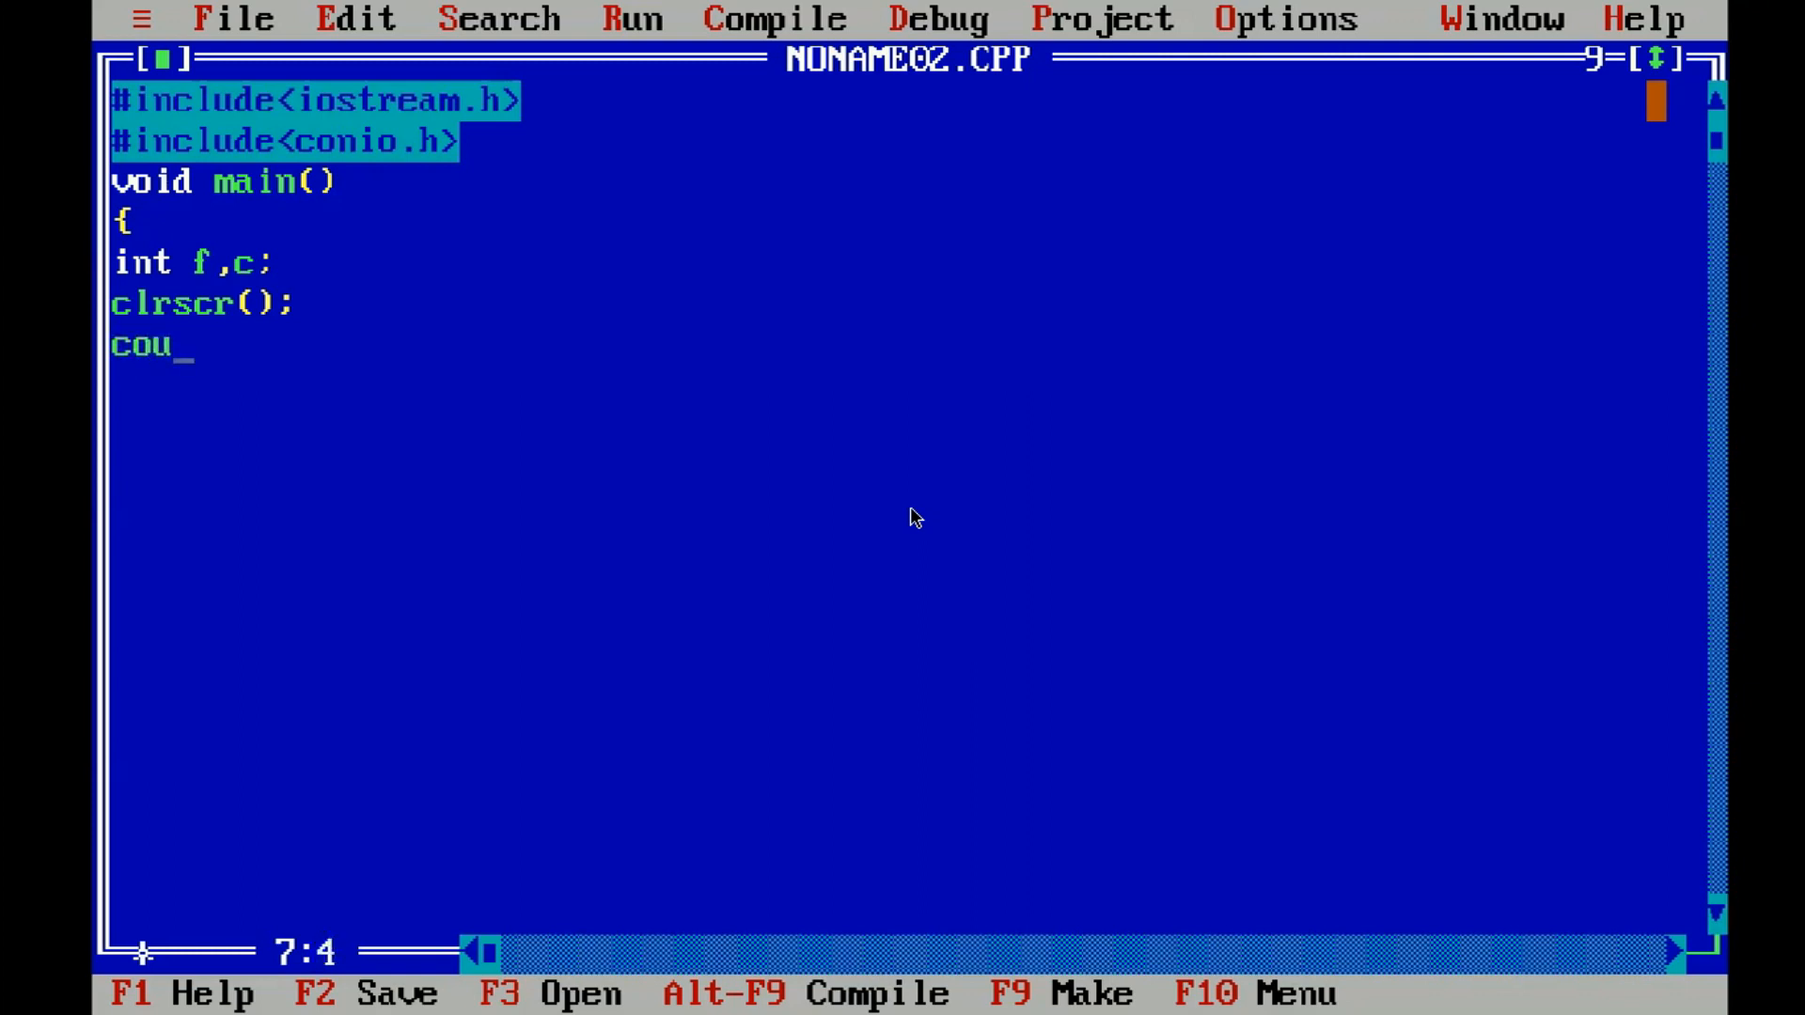
type("t<<")
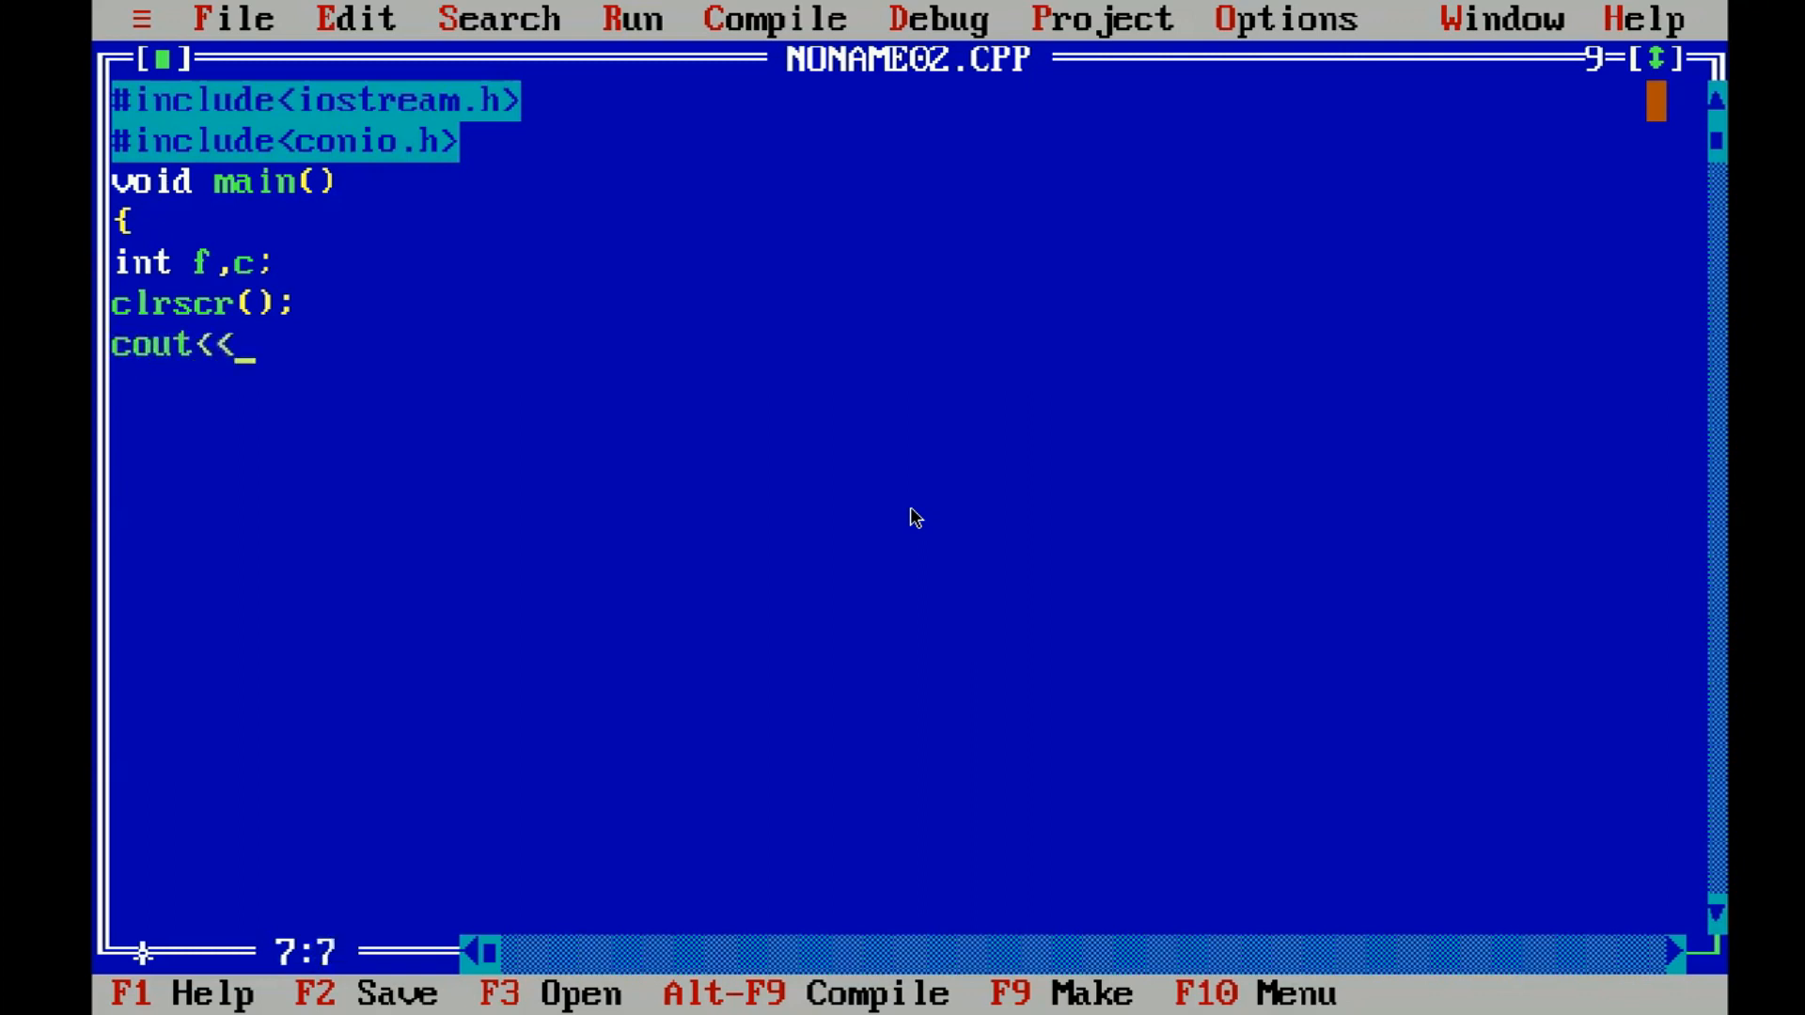
type("\"")
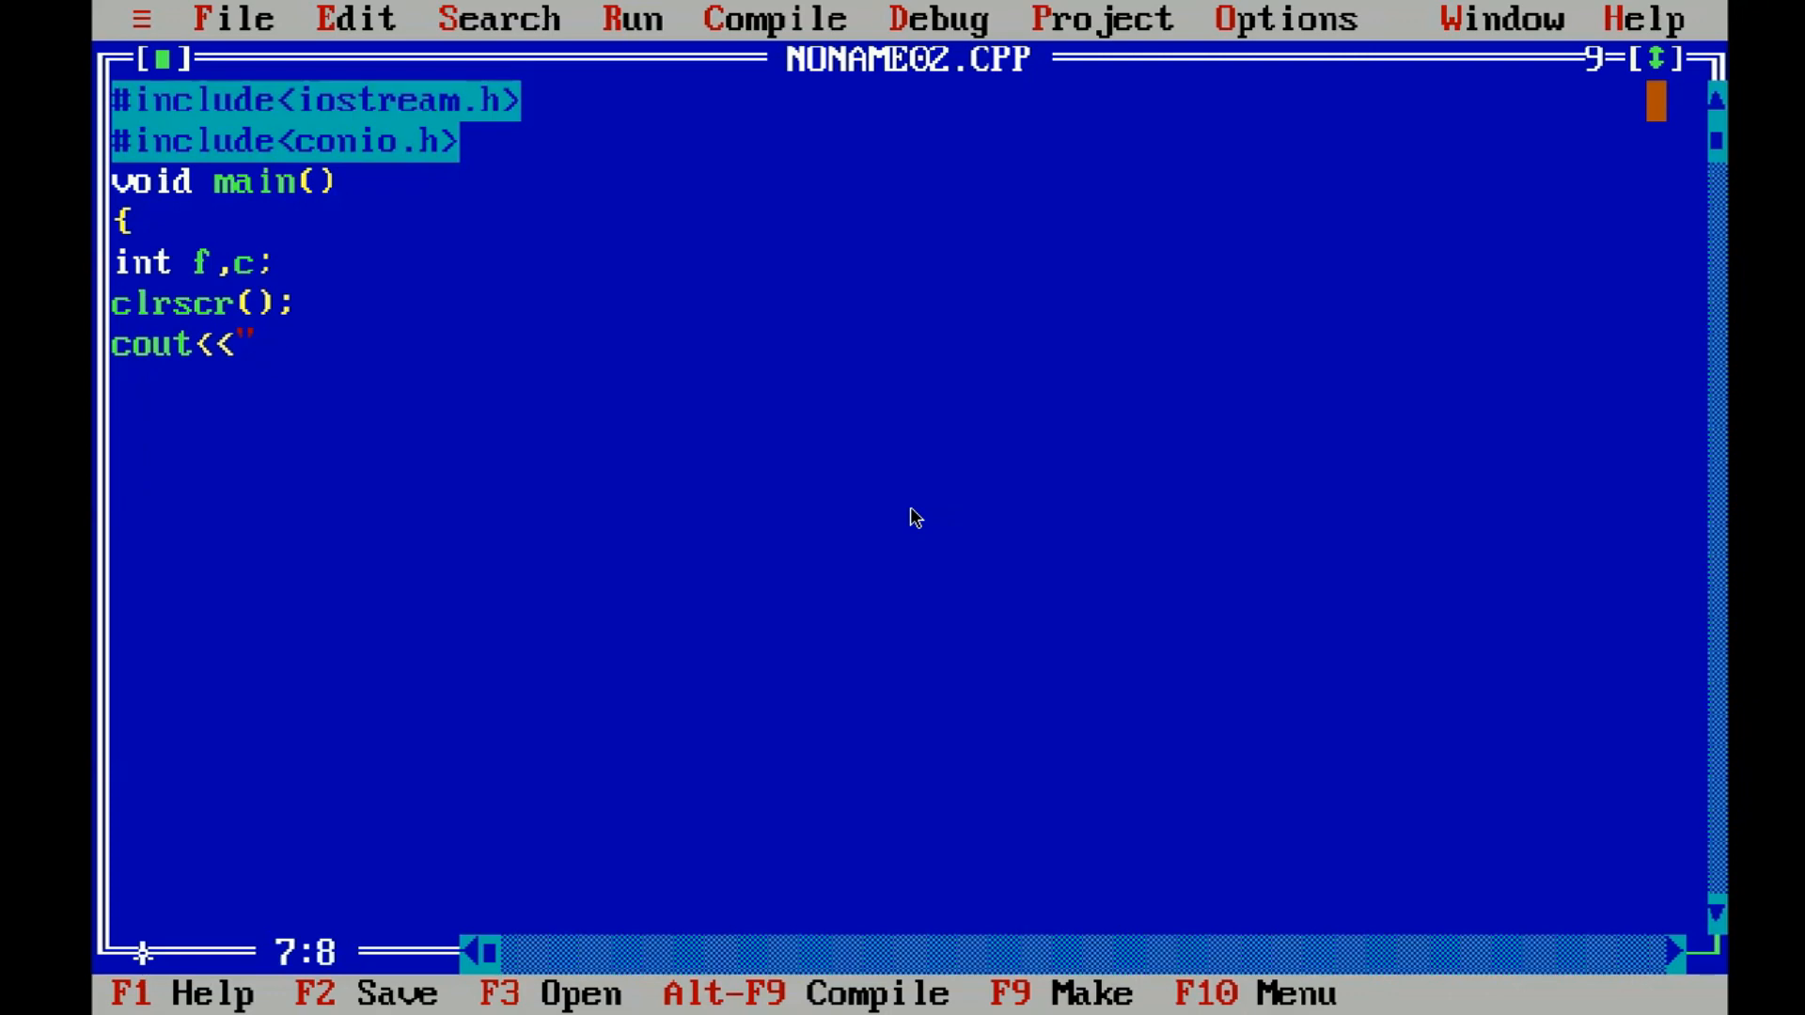
type("en")
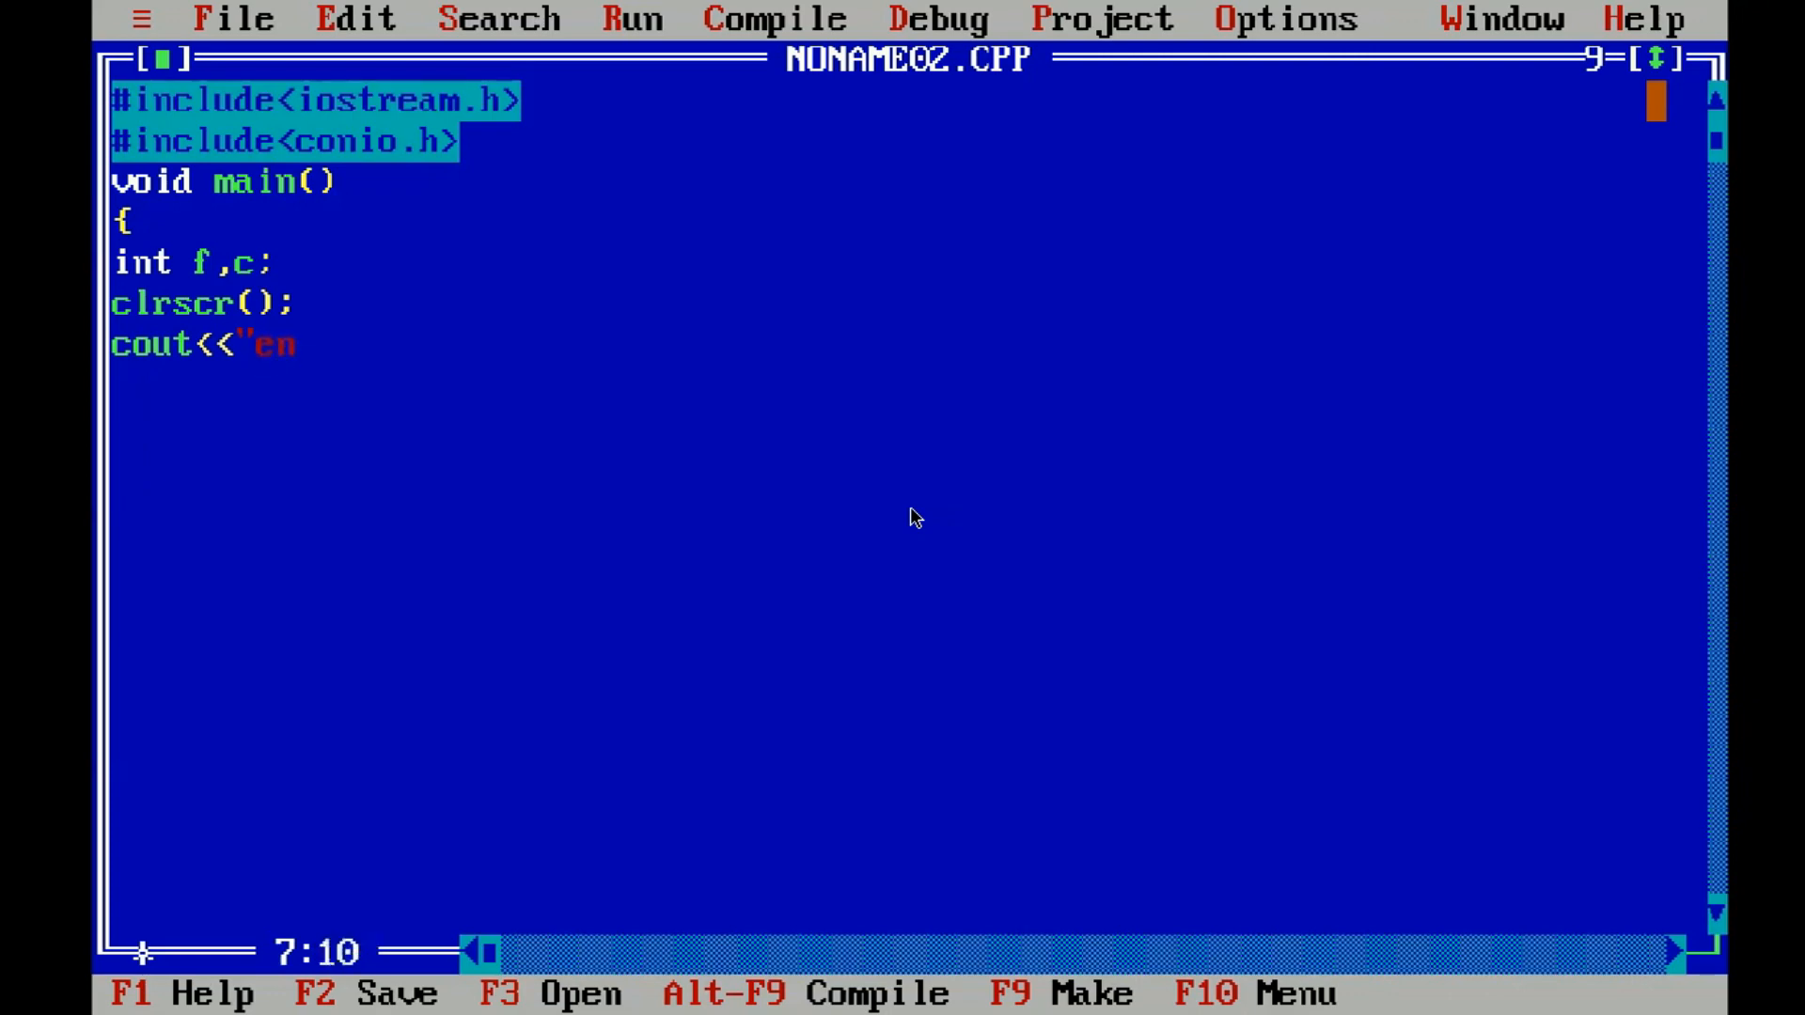
type("te")
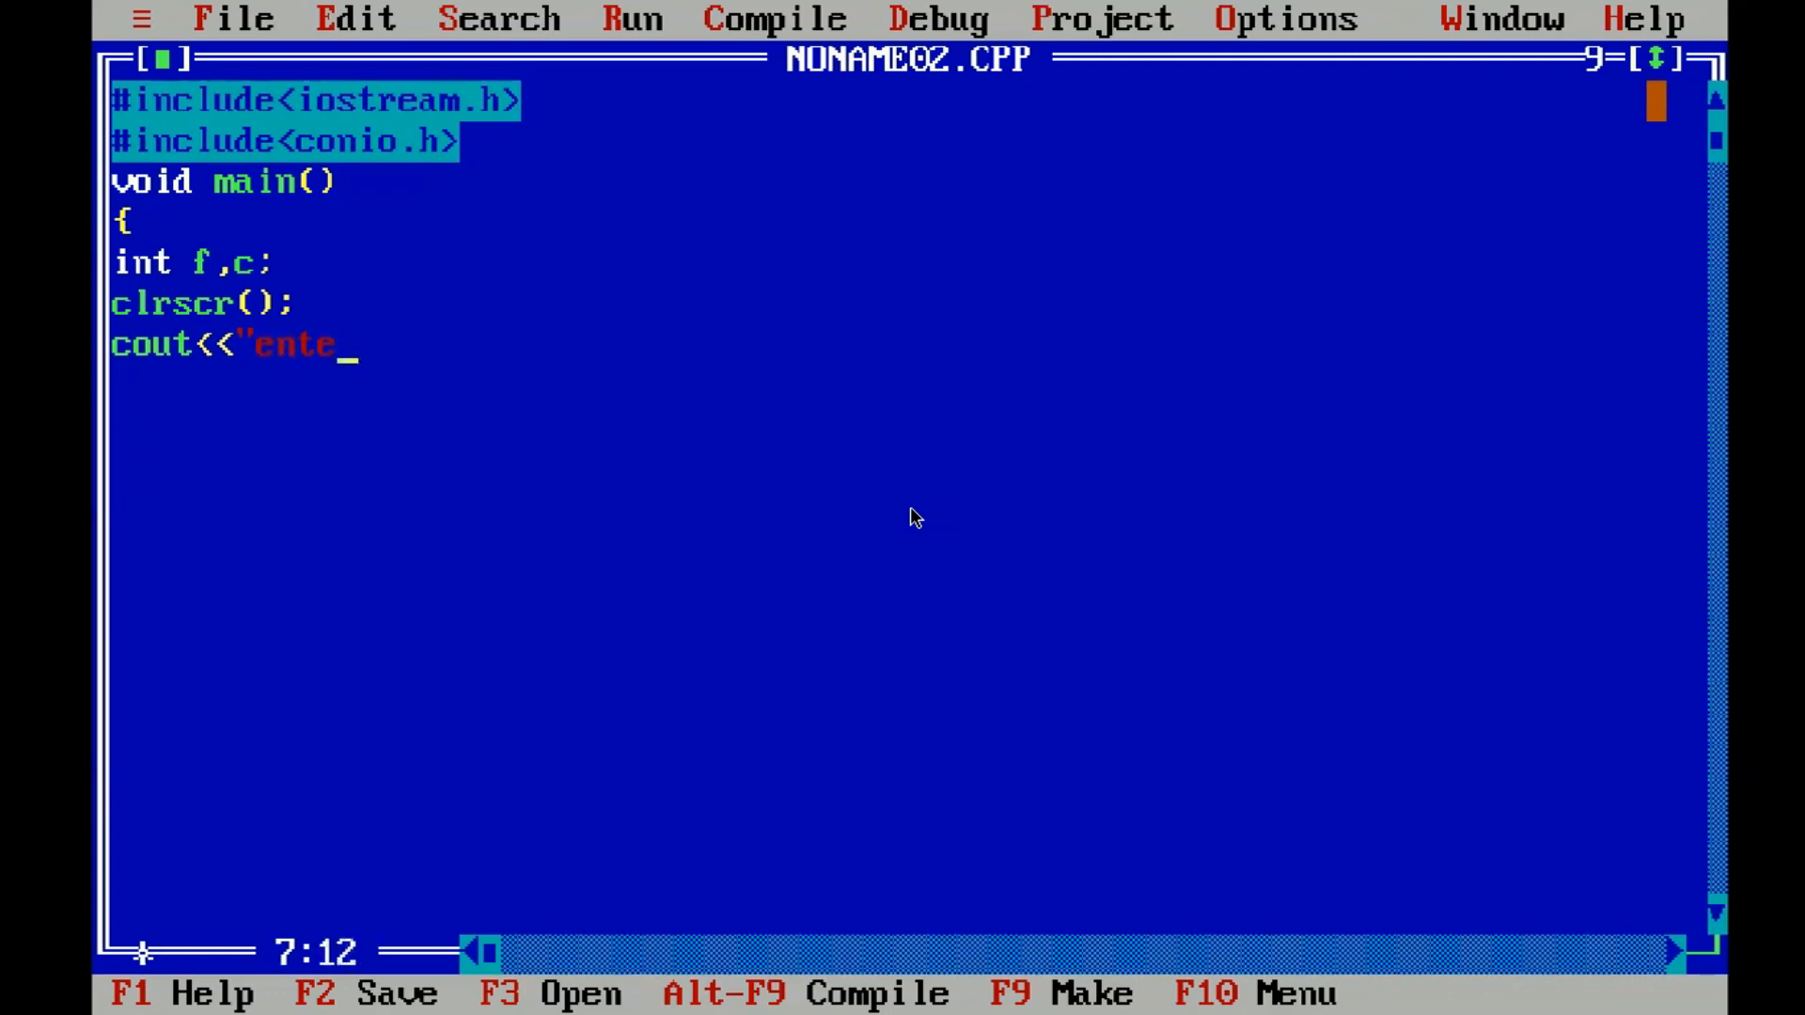
type("r")
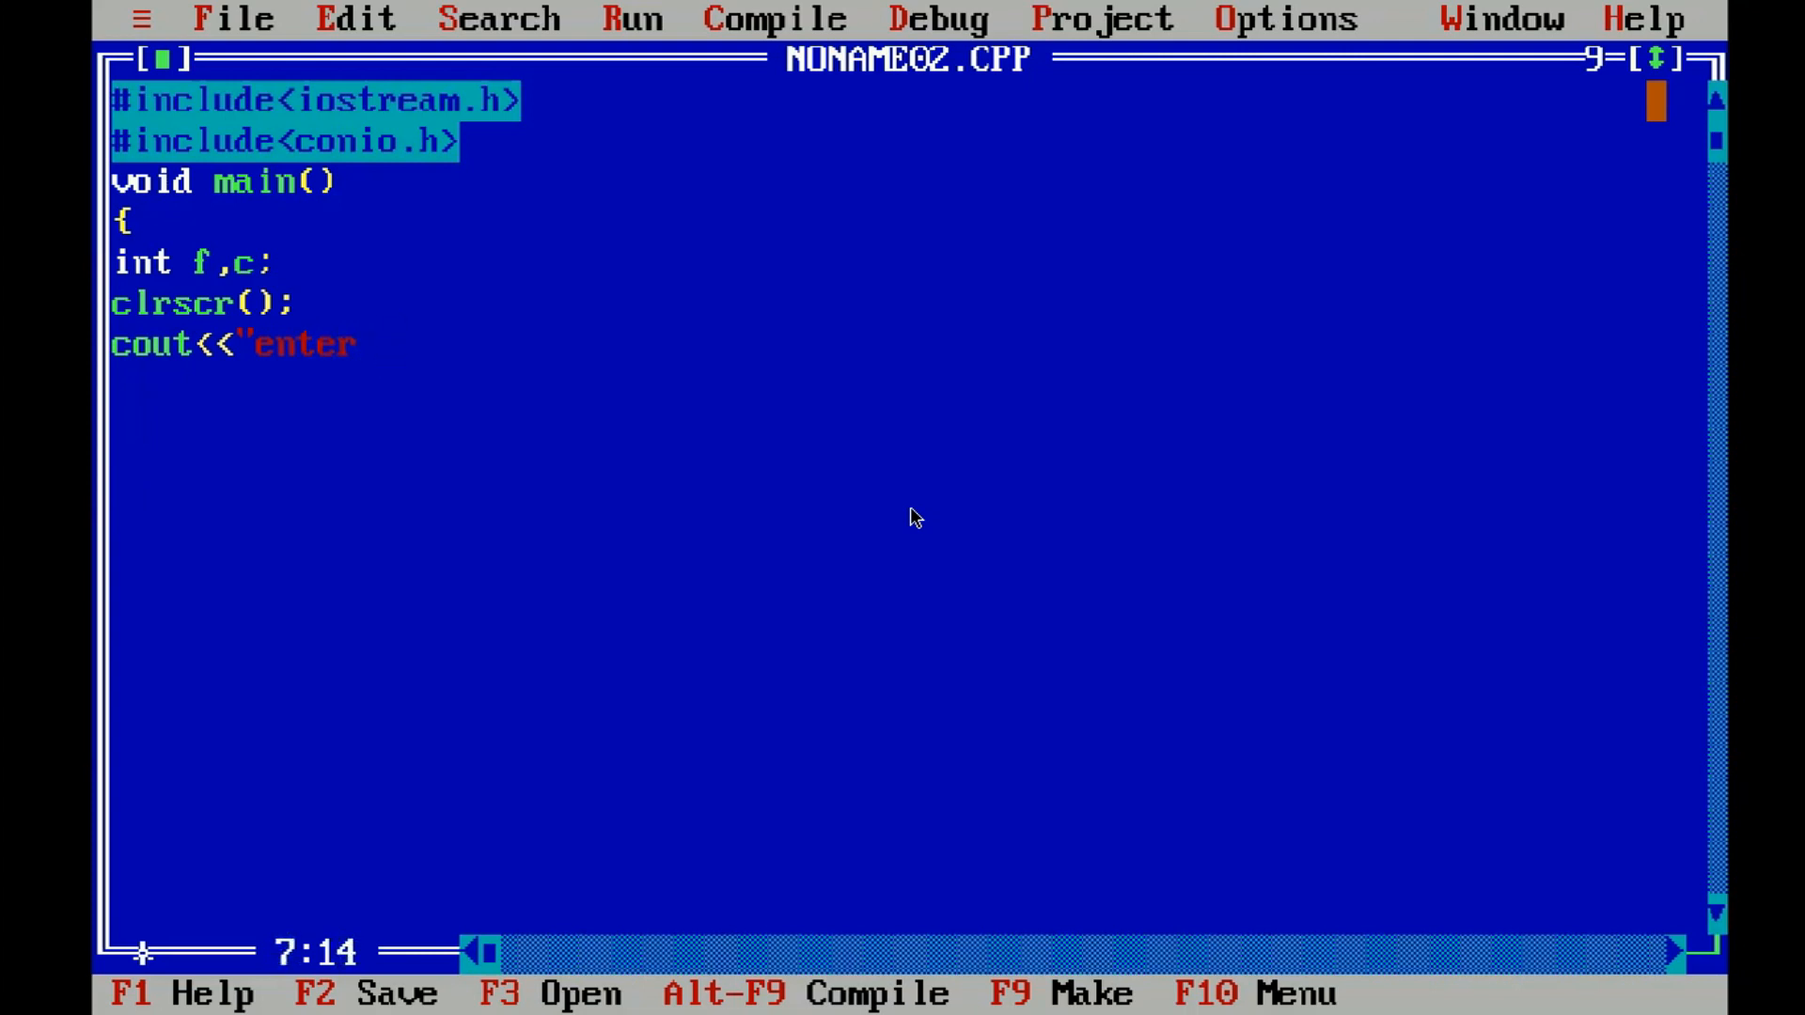
type("te")
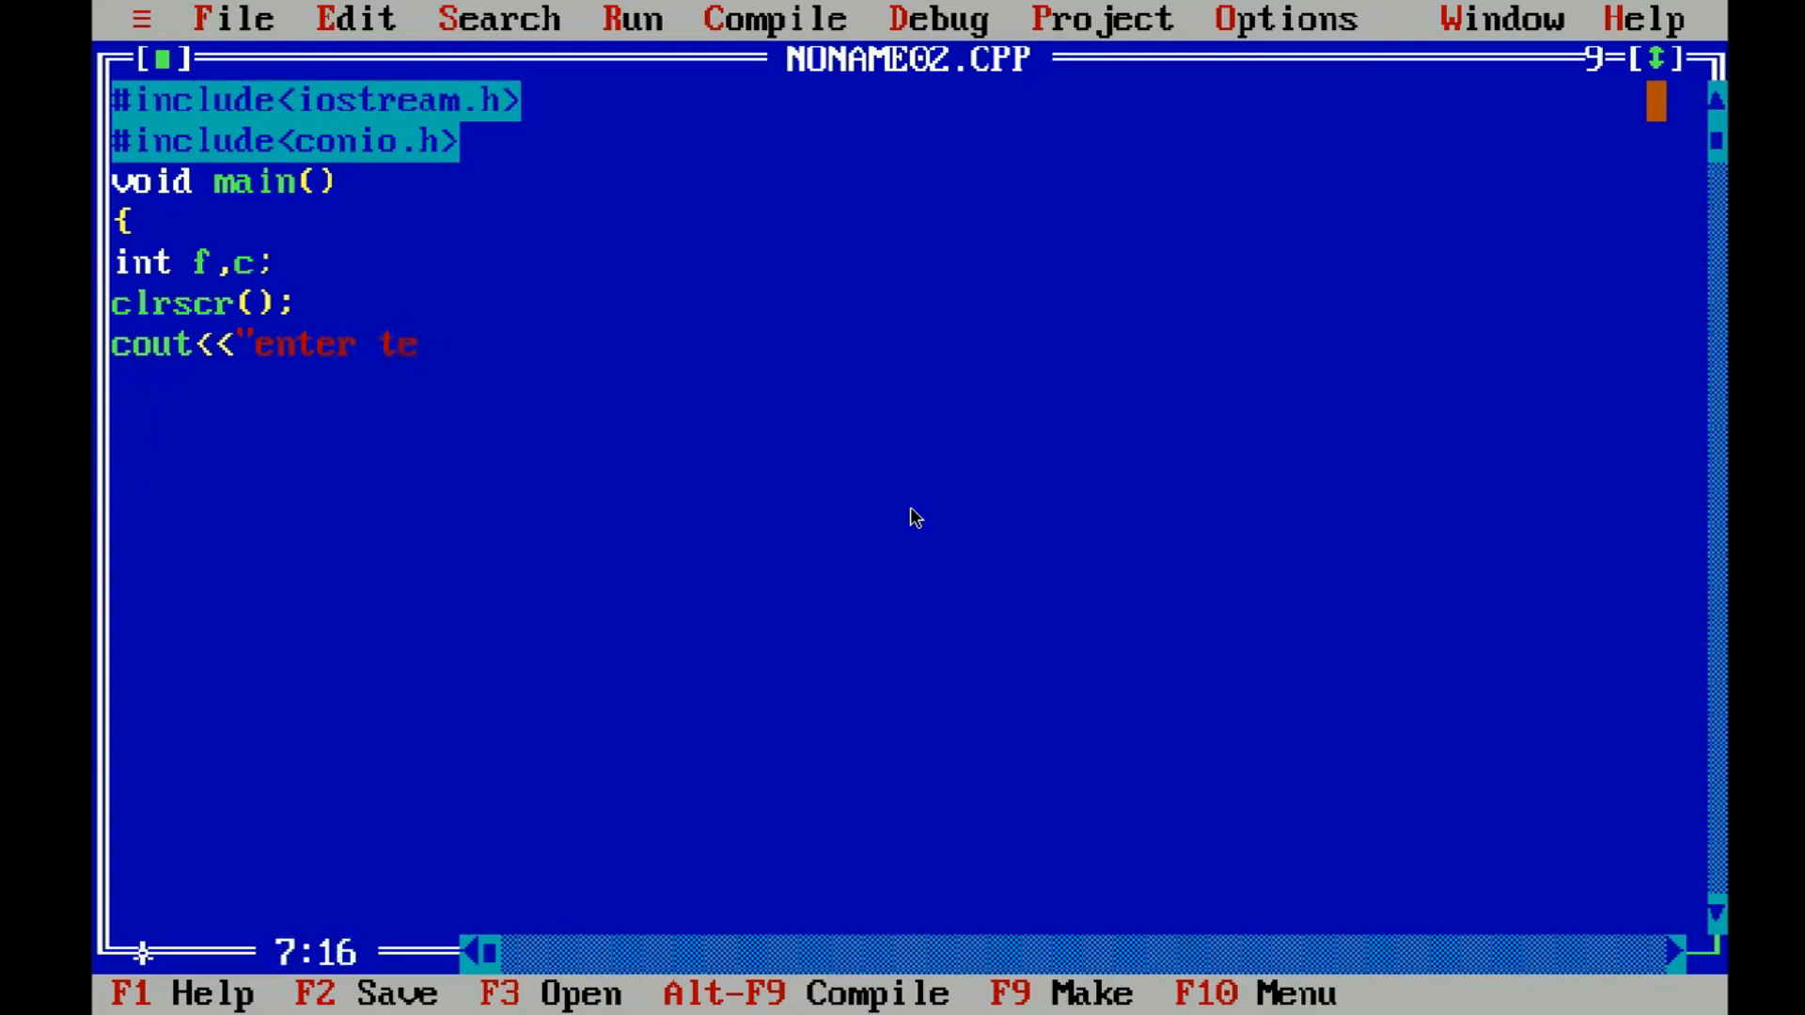
type("mp")
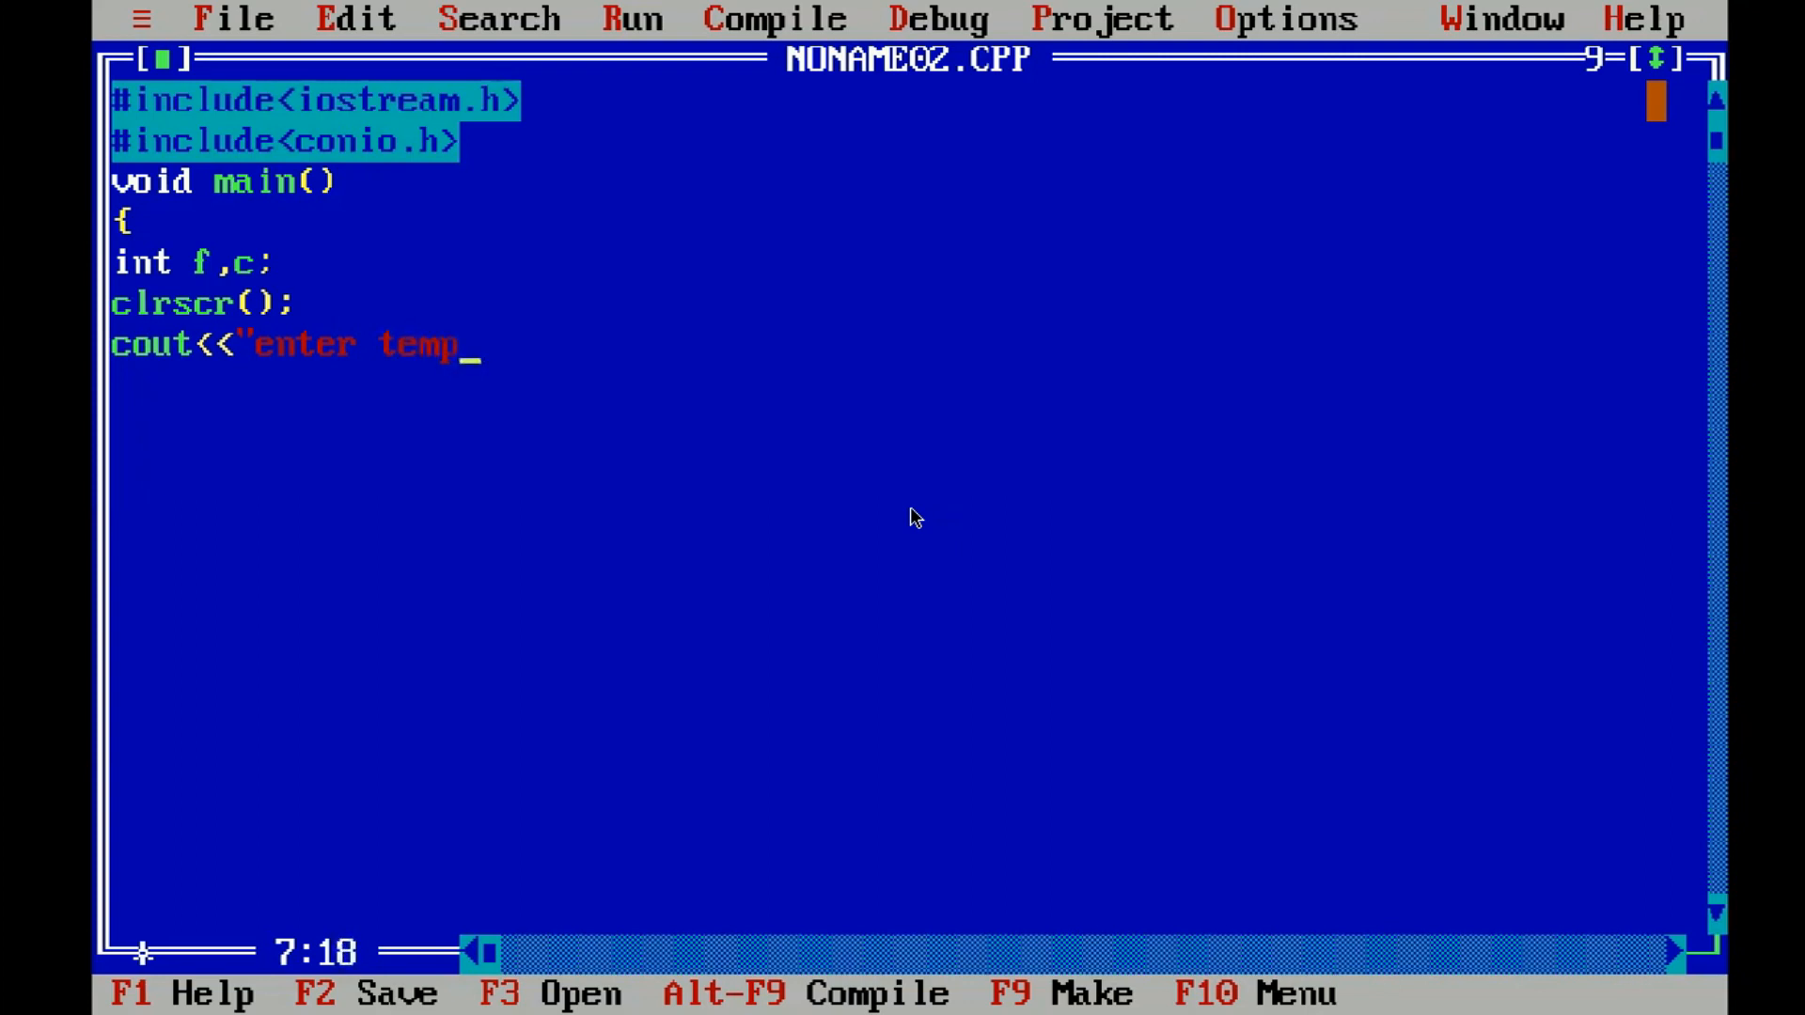
type("er")
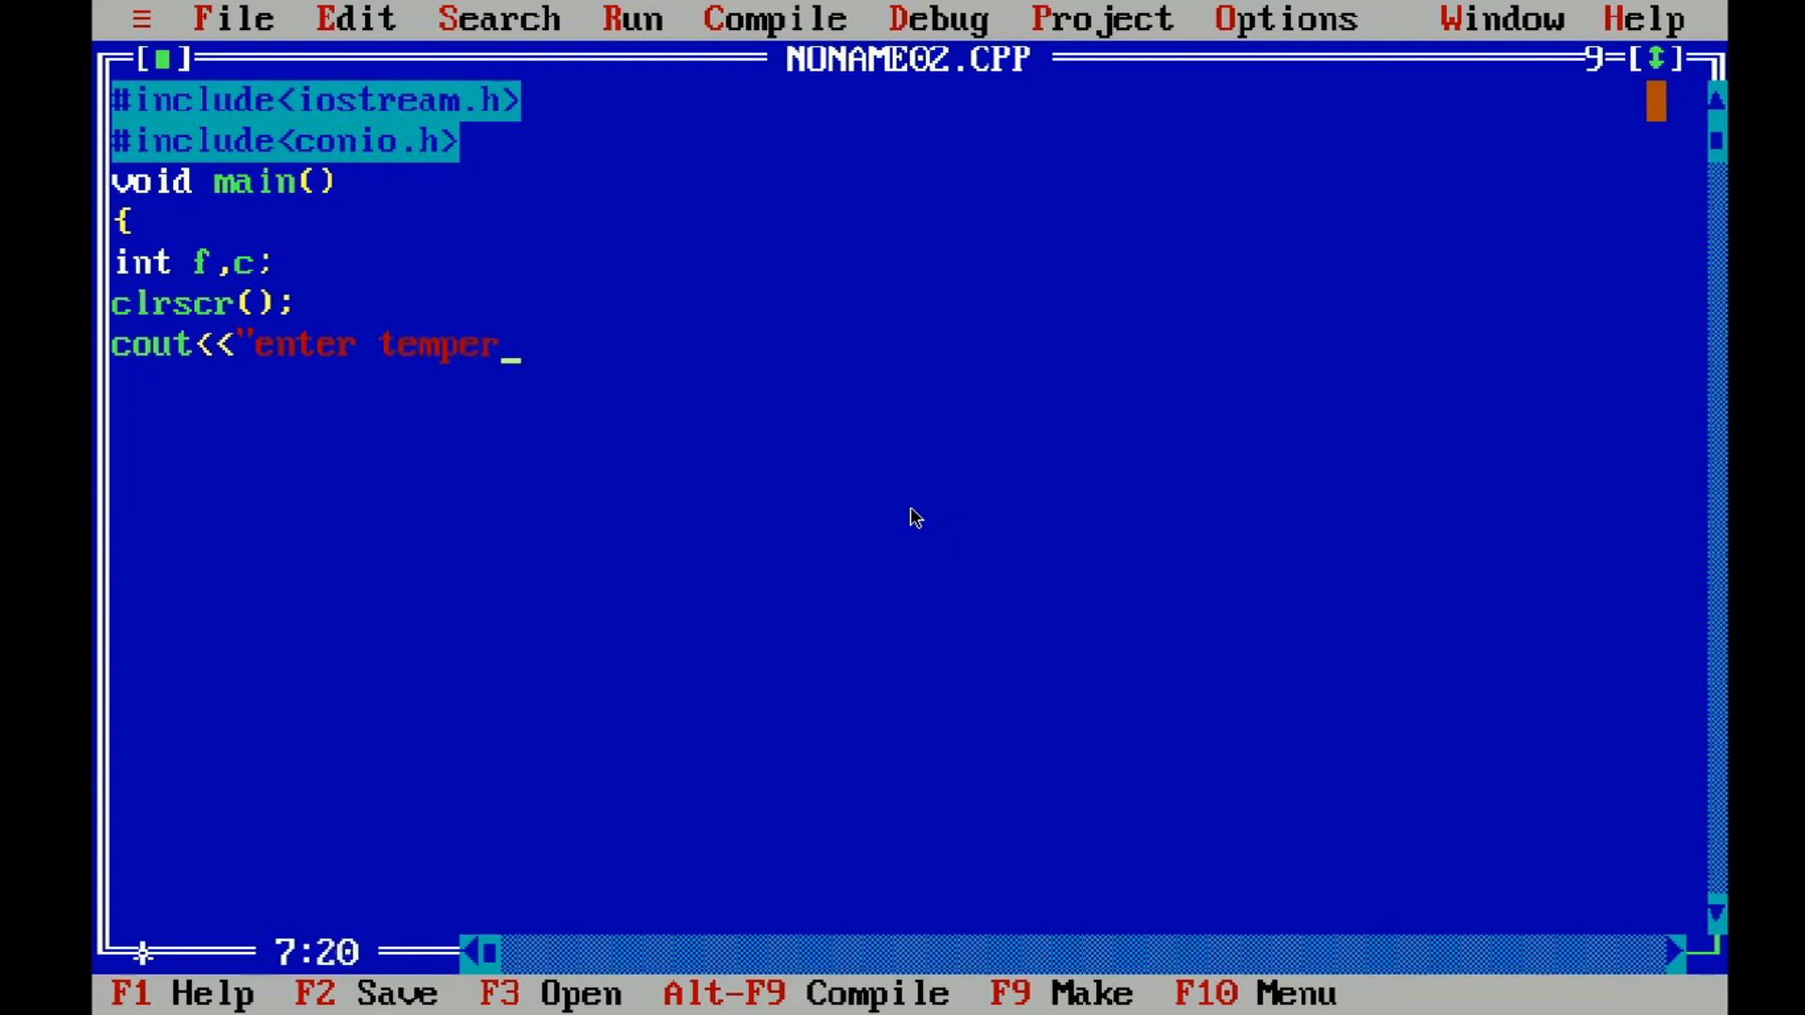
type("atu")
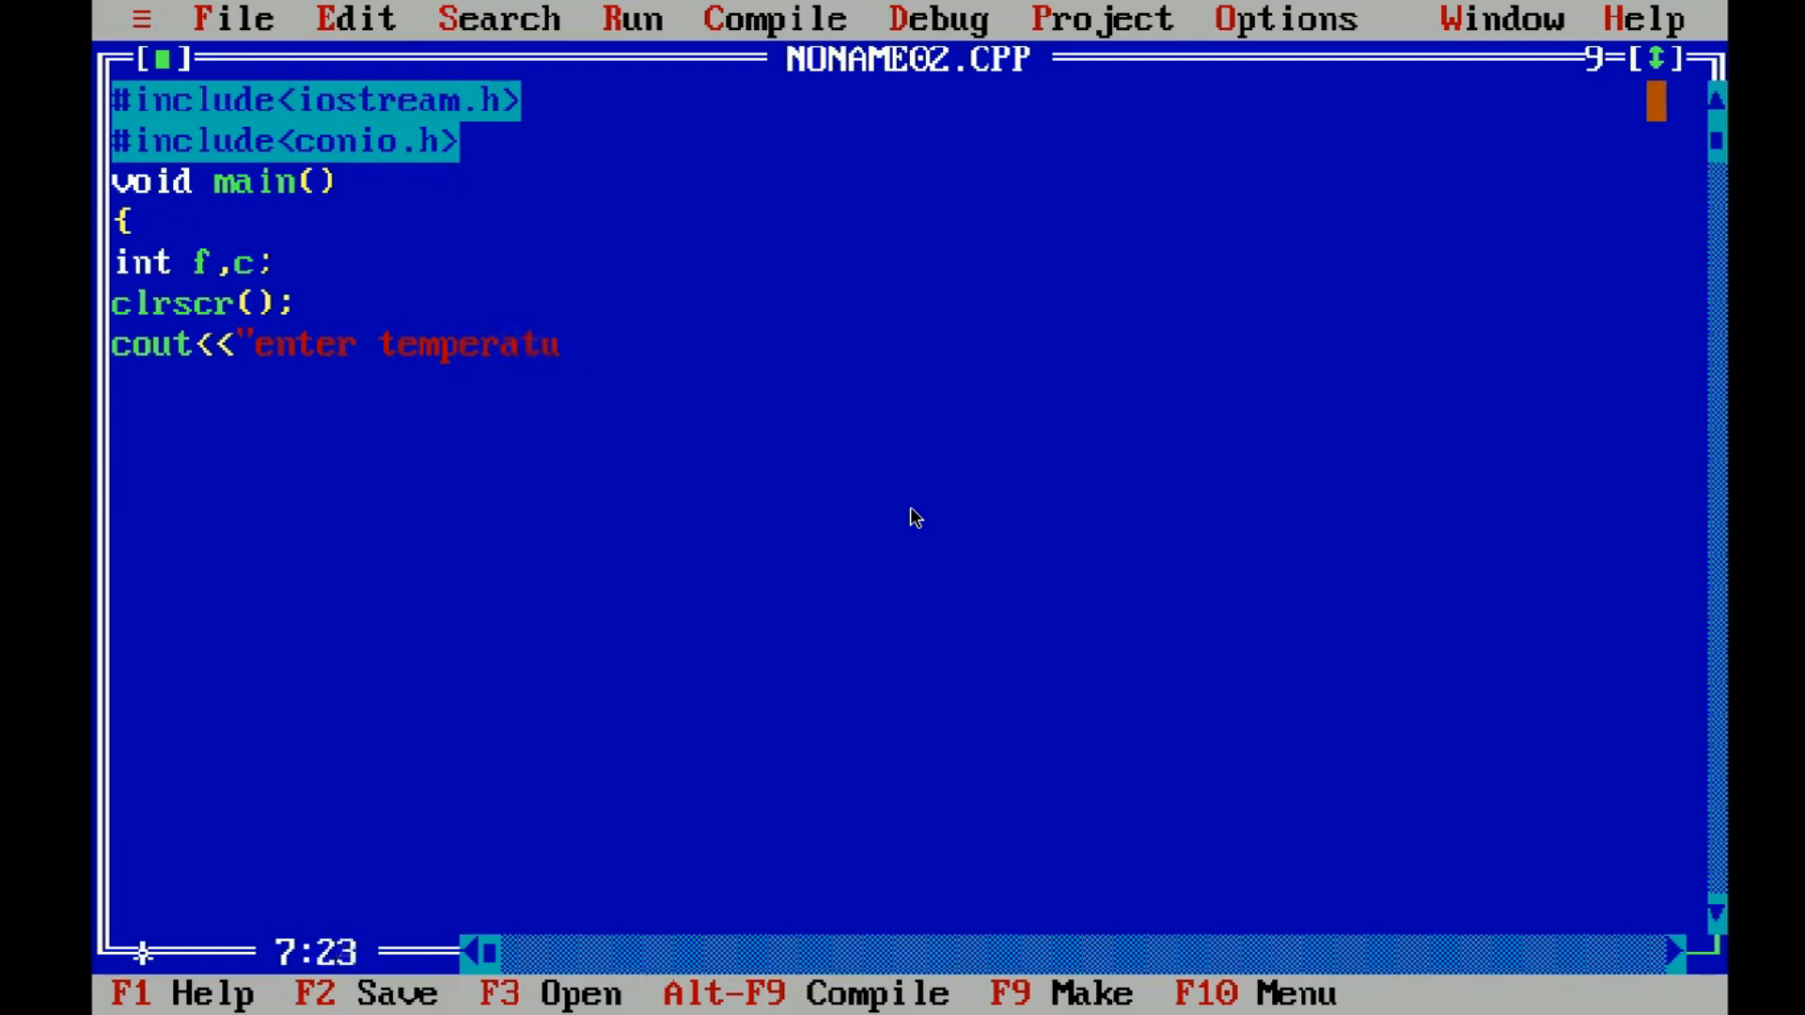
type("re i")
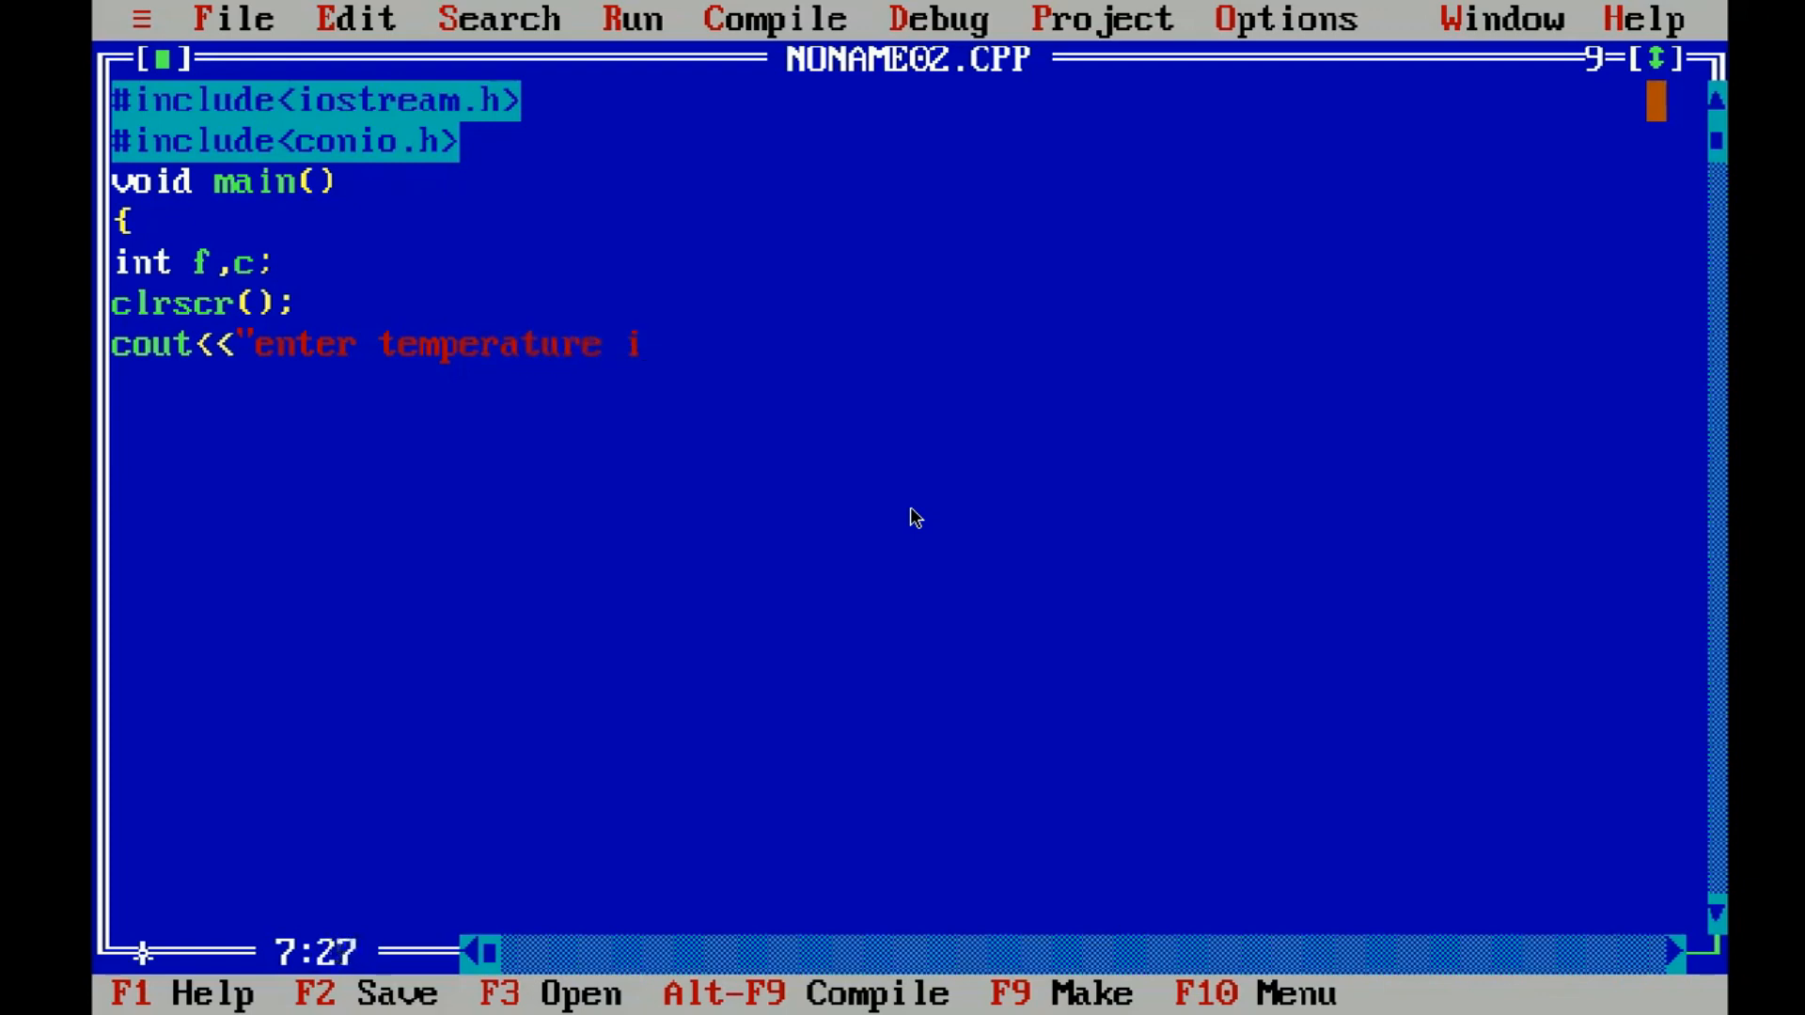
type("n")
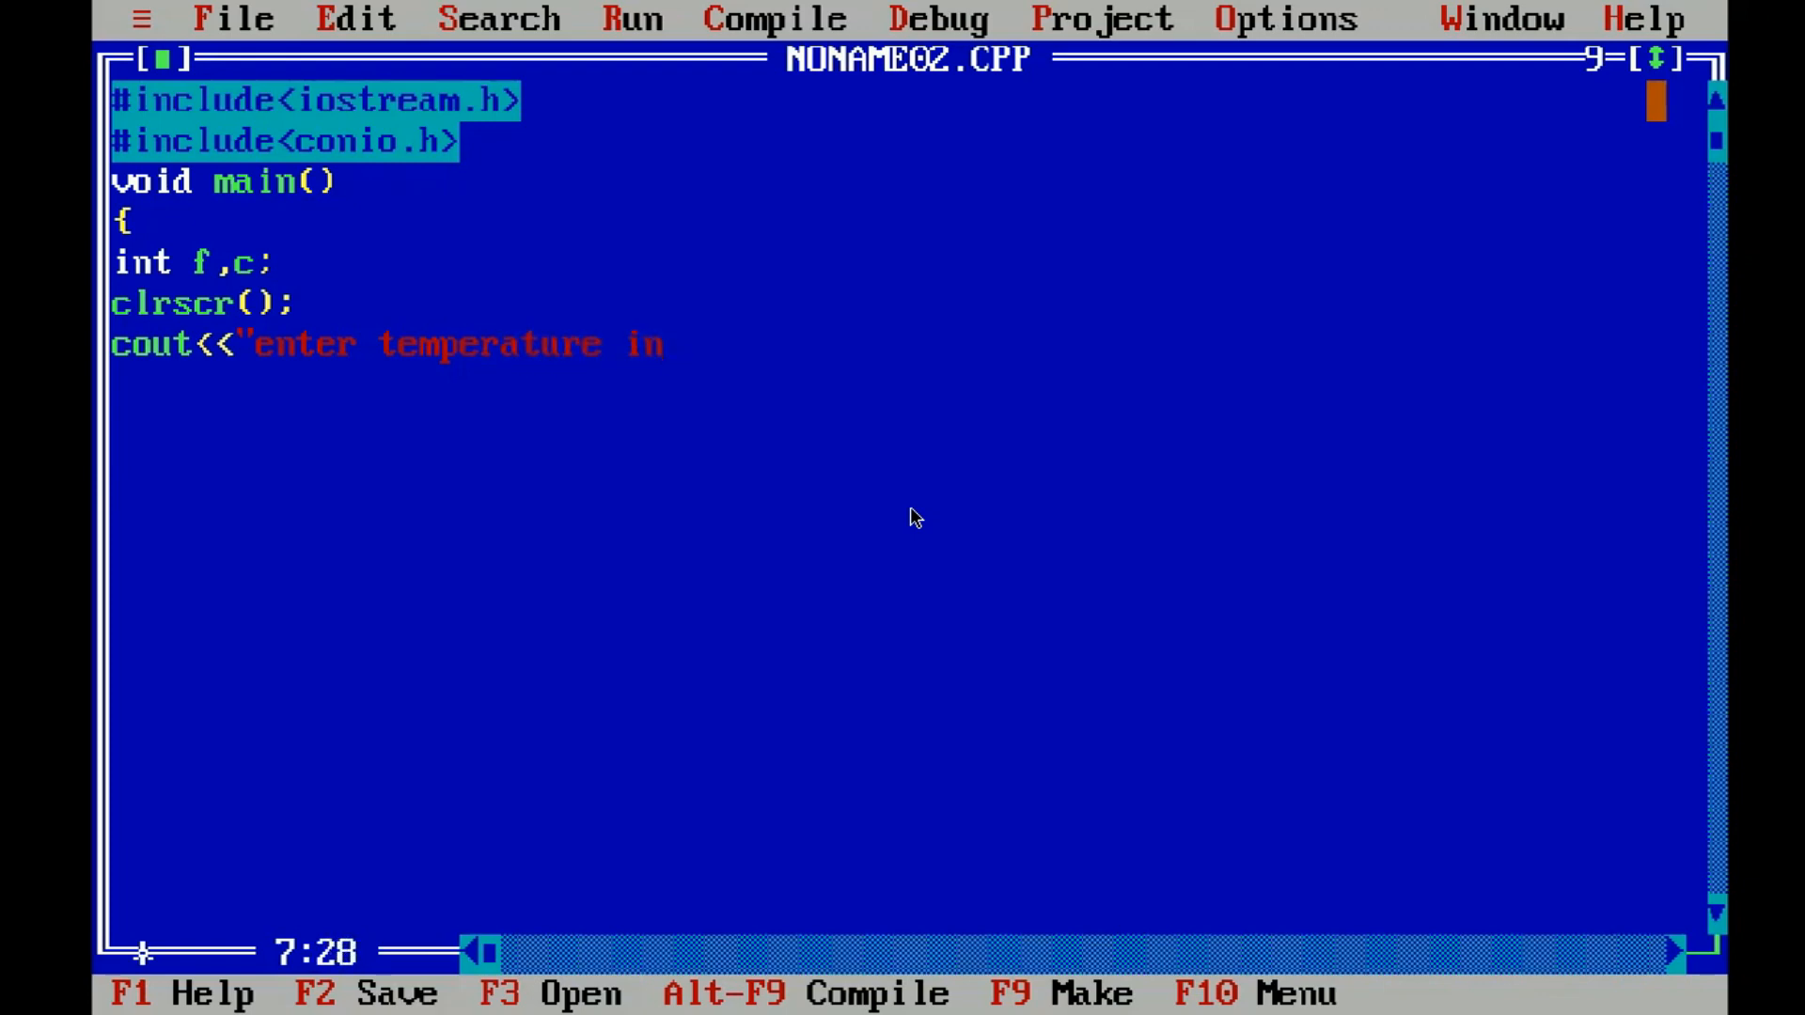
type("fare")
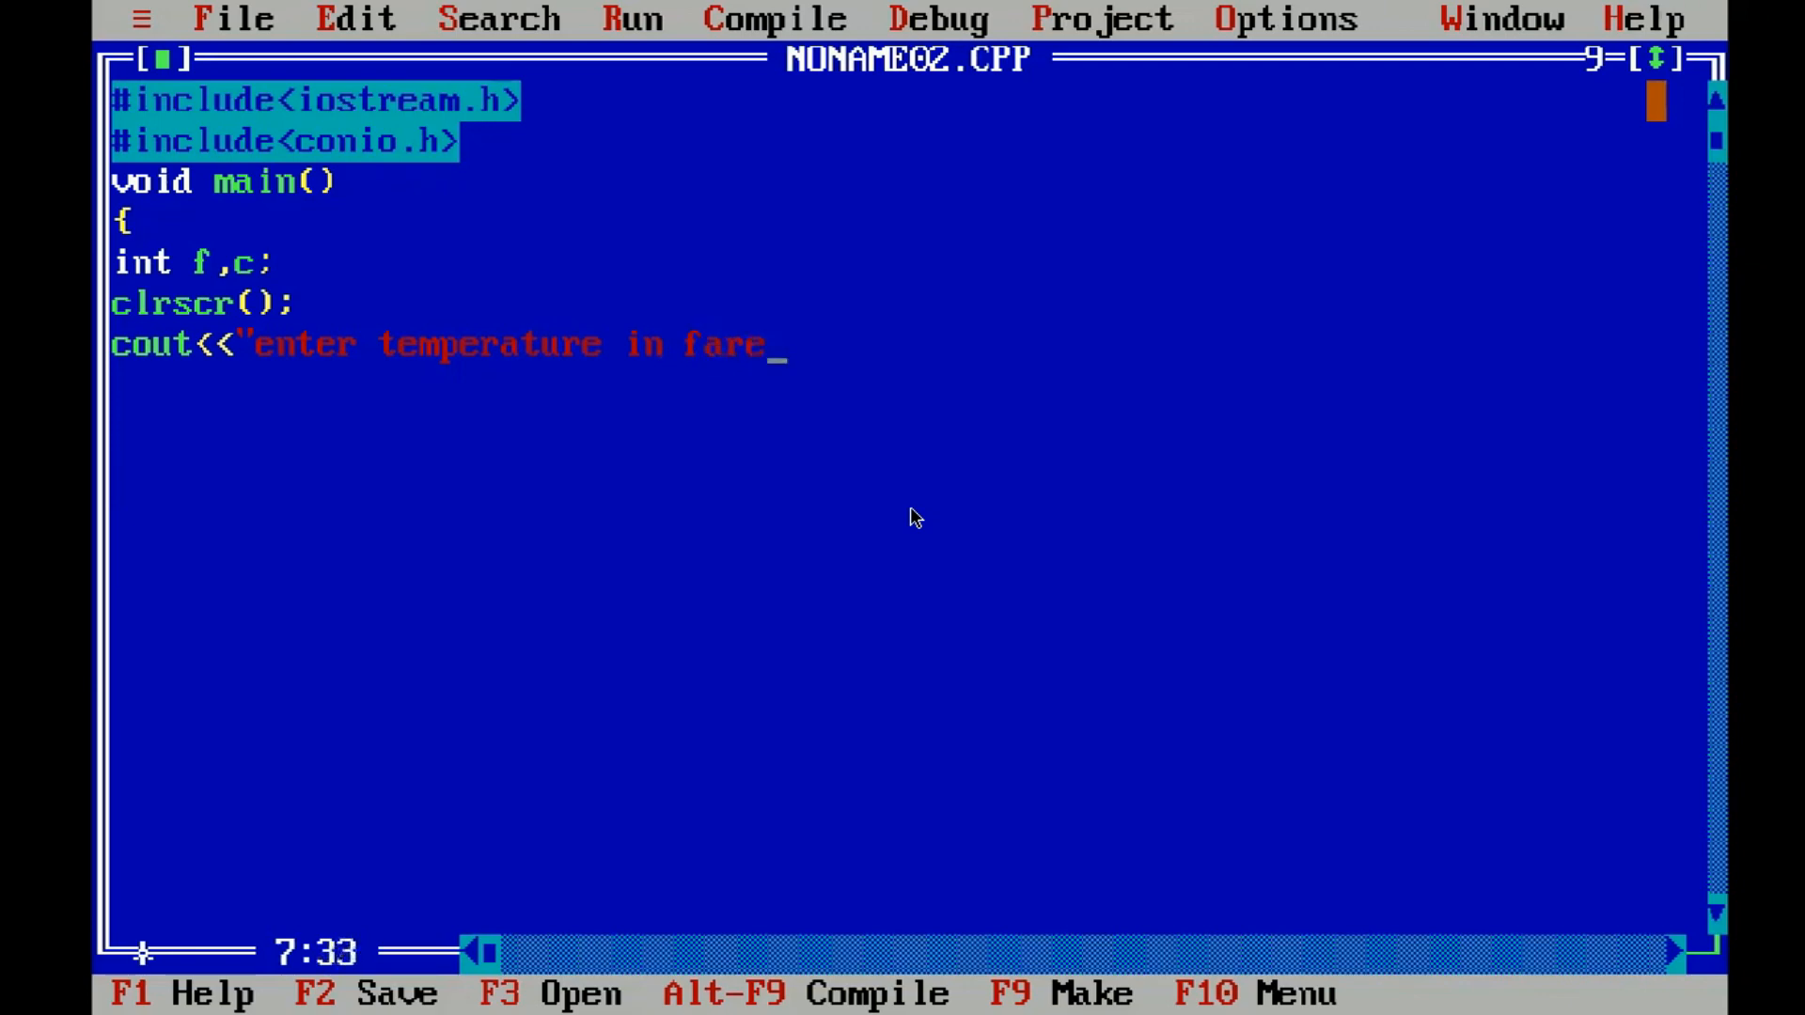
type("nh")
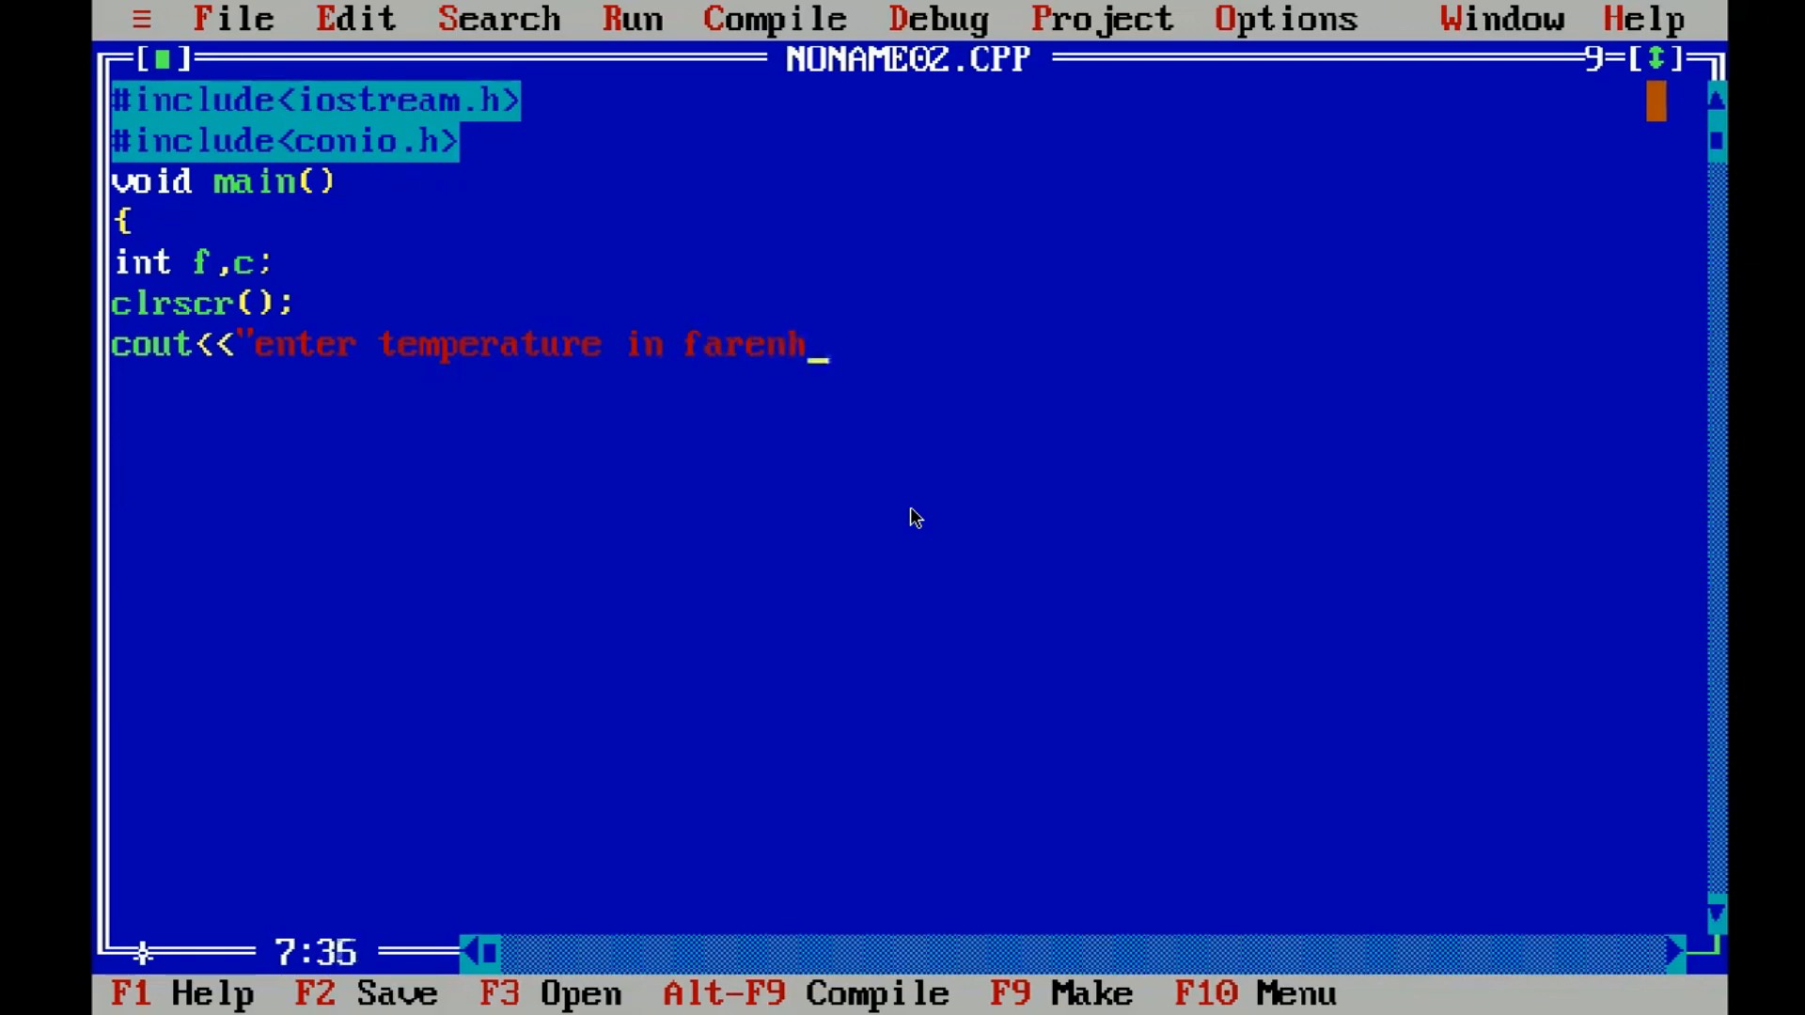
type("eit")
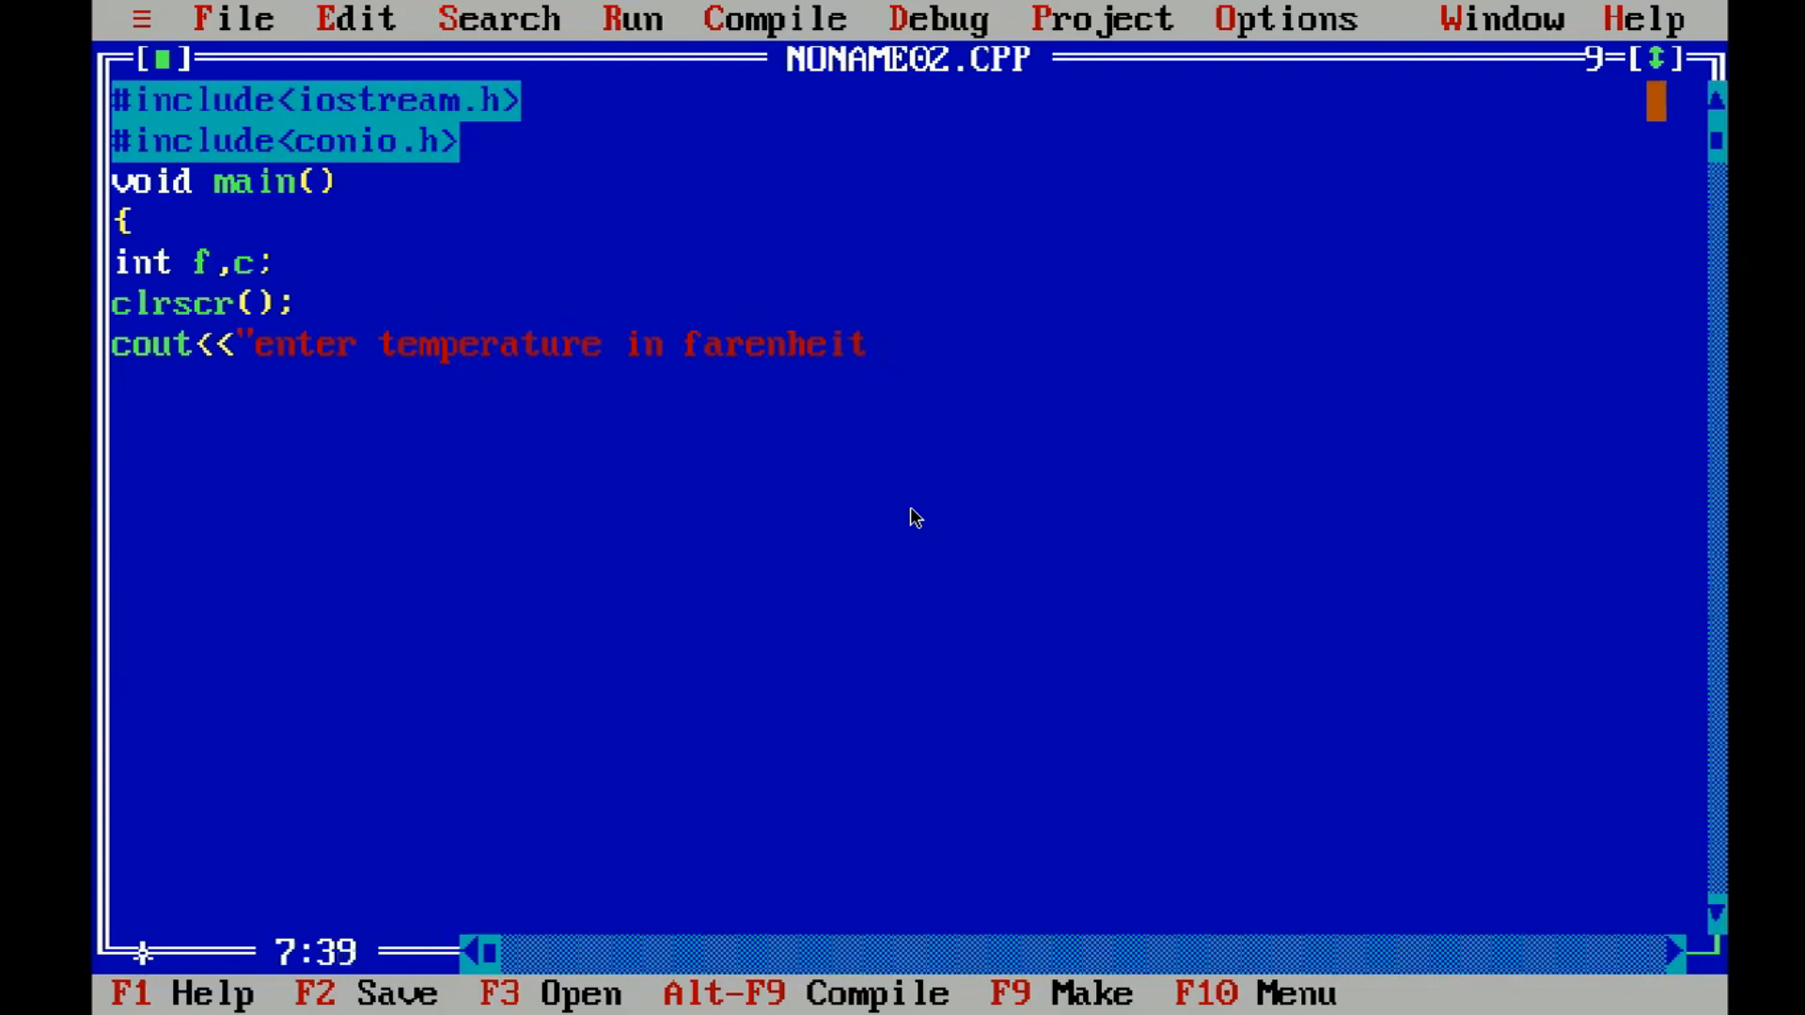
type("\\")
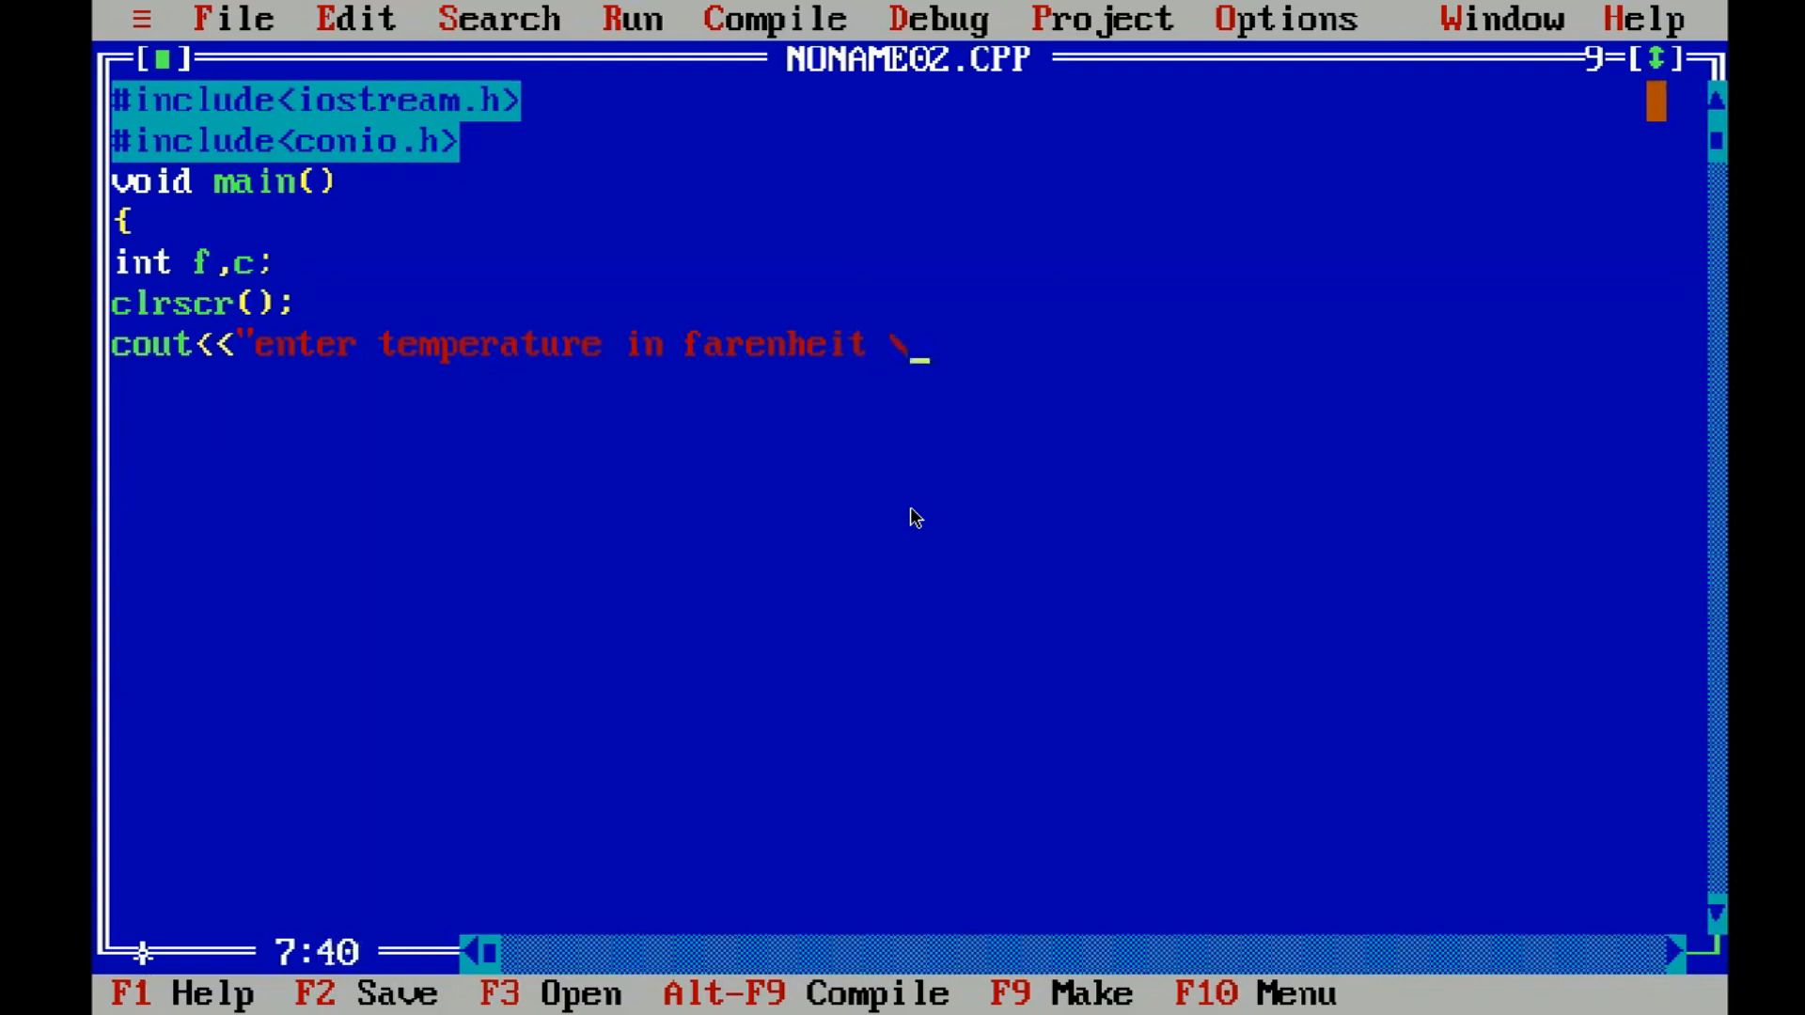
type("n\"")
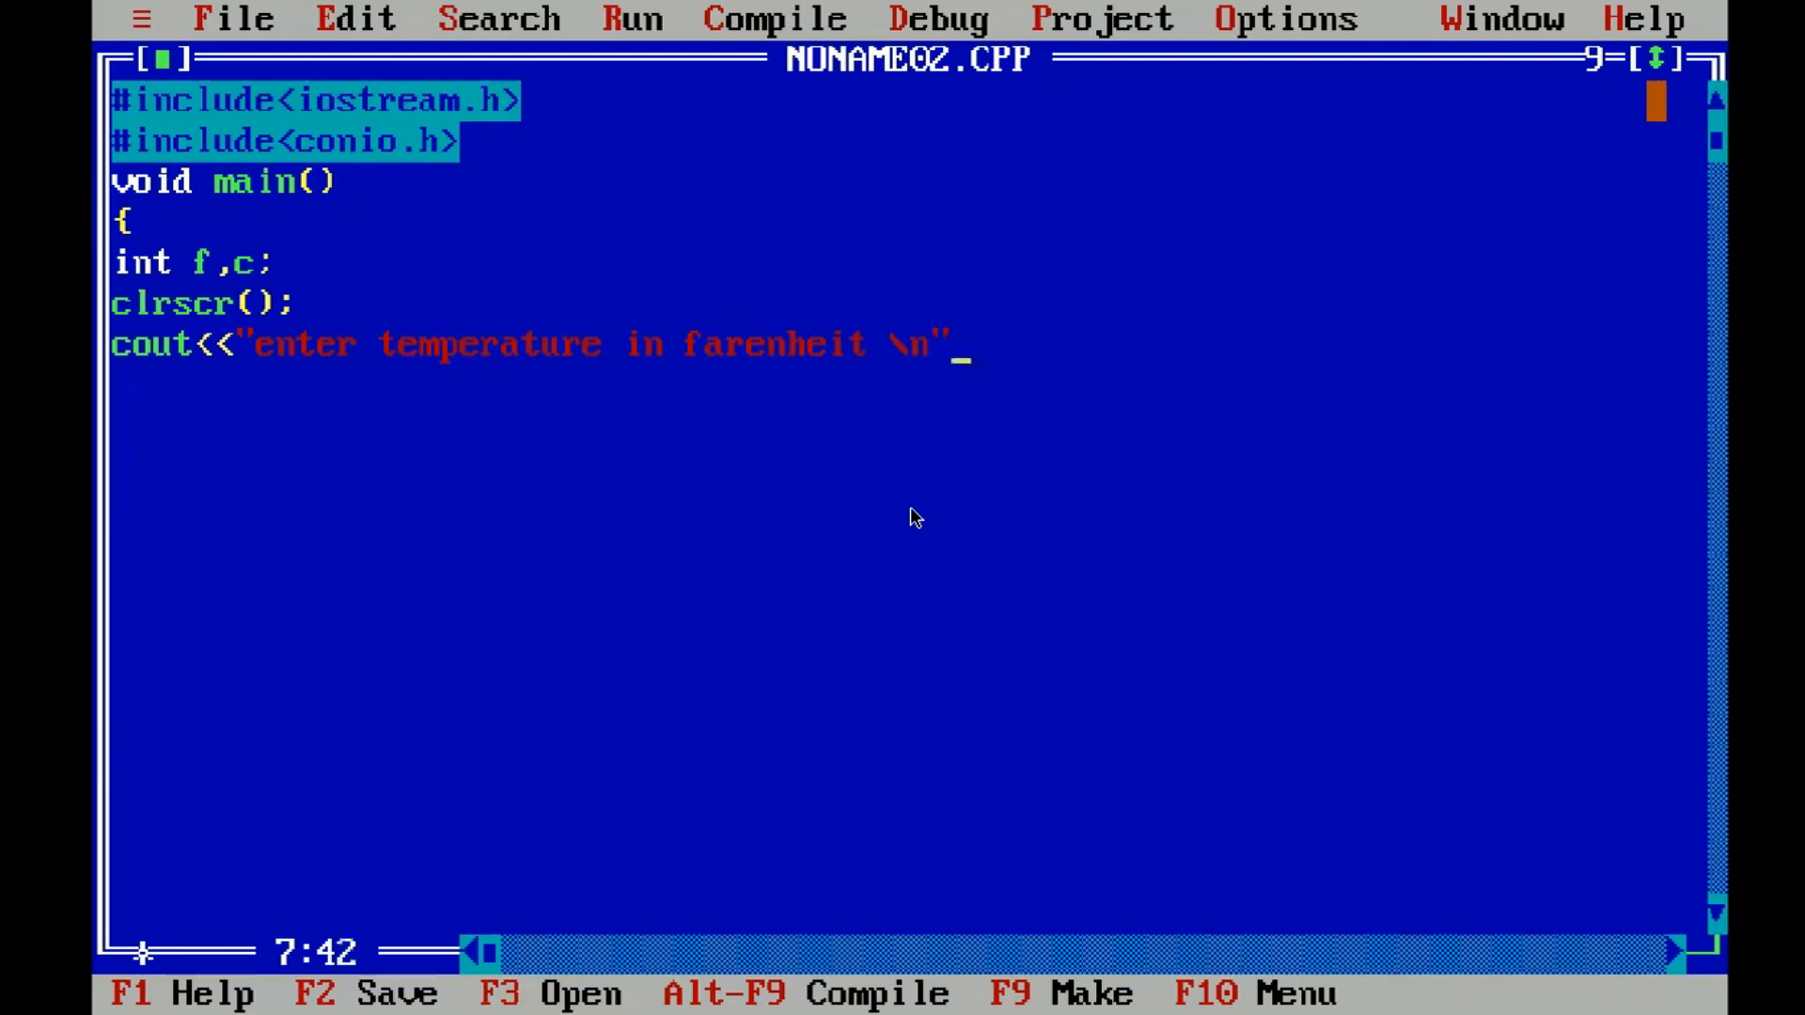
type(";")
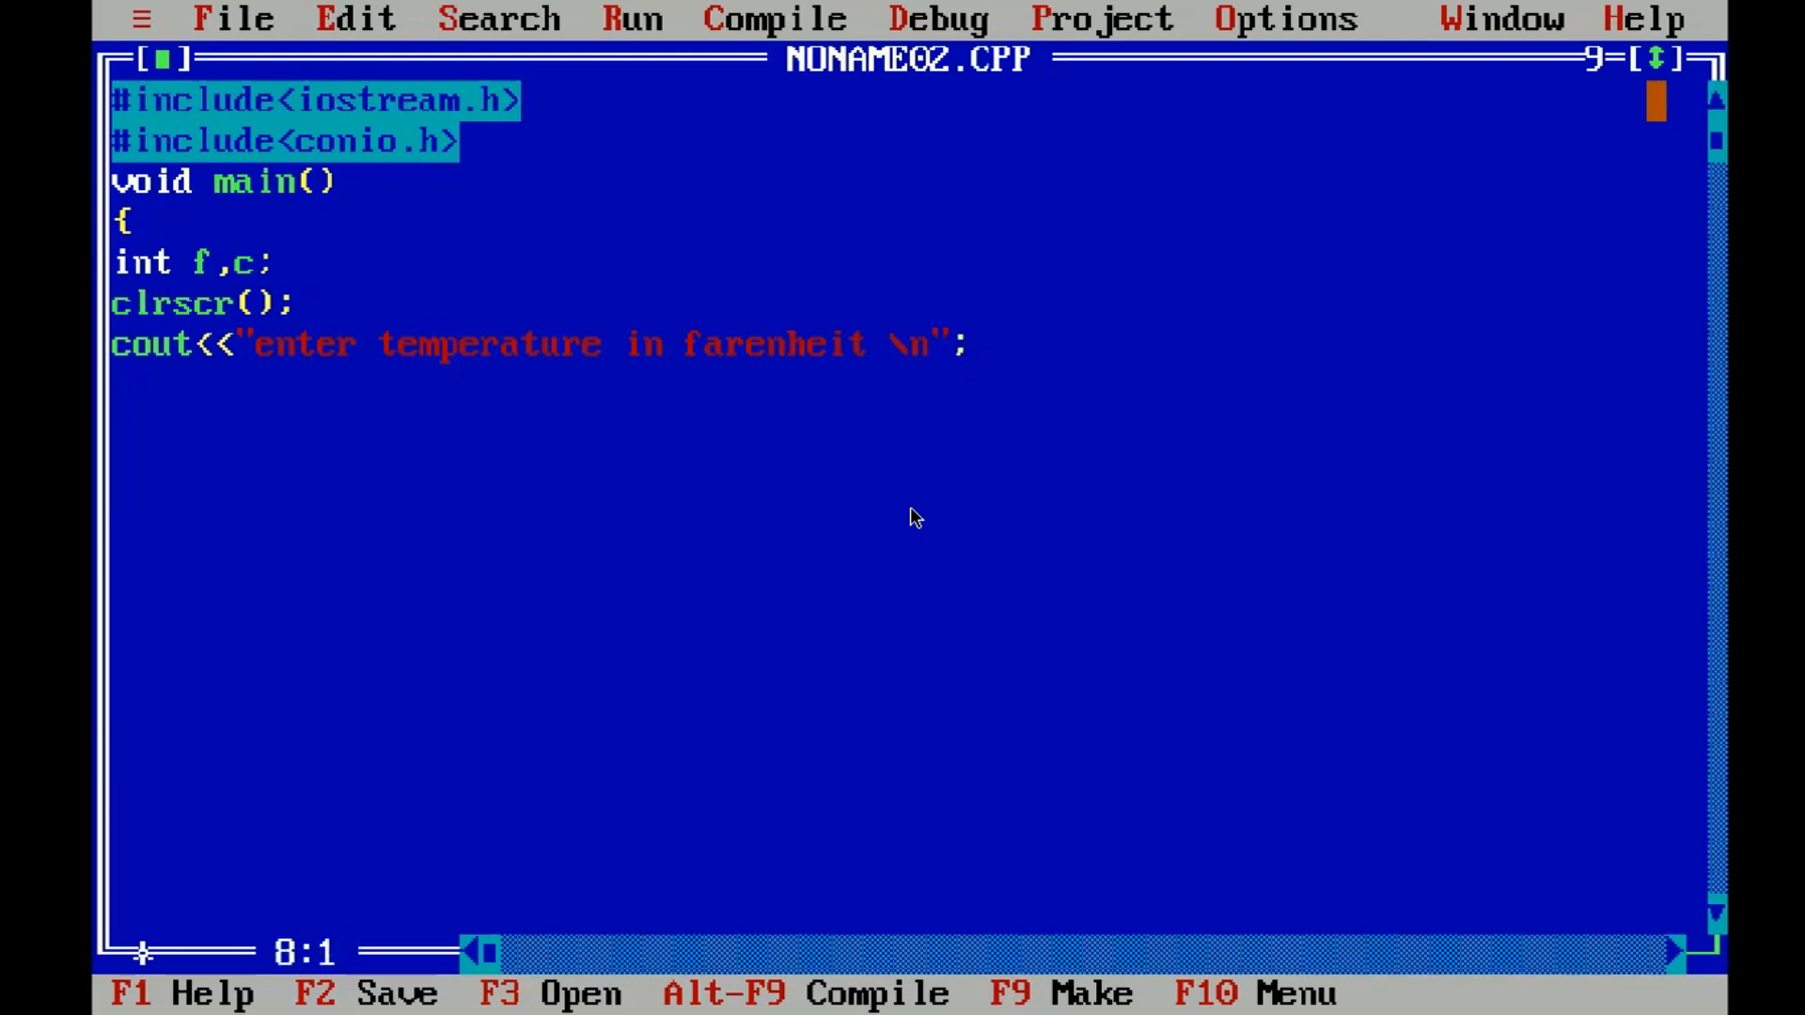
- Read the Fahrenheit value with cin>>f;
type("ci")
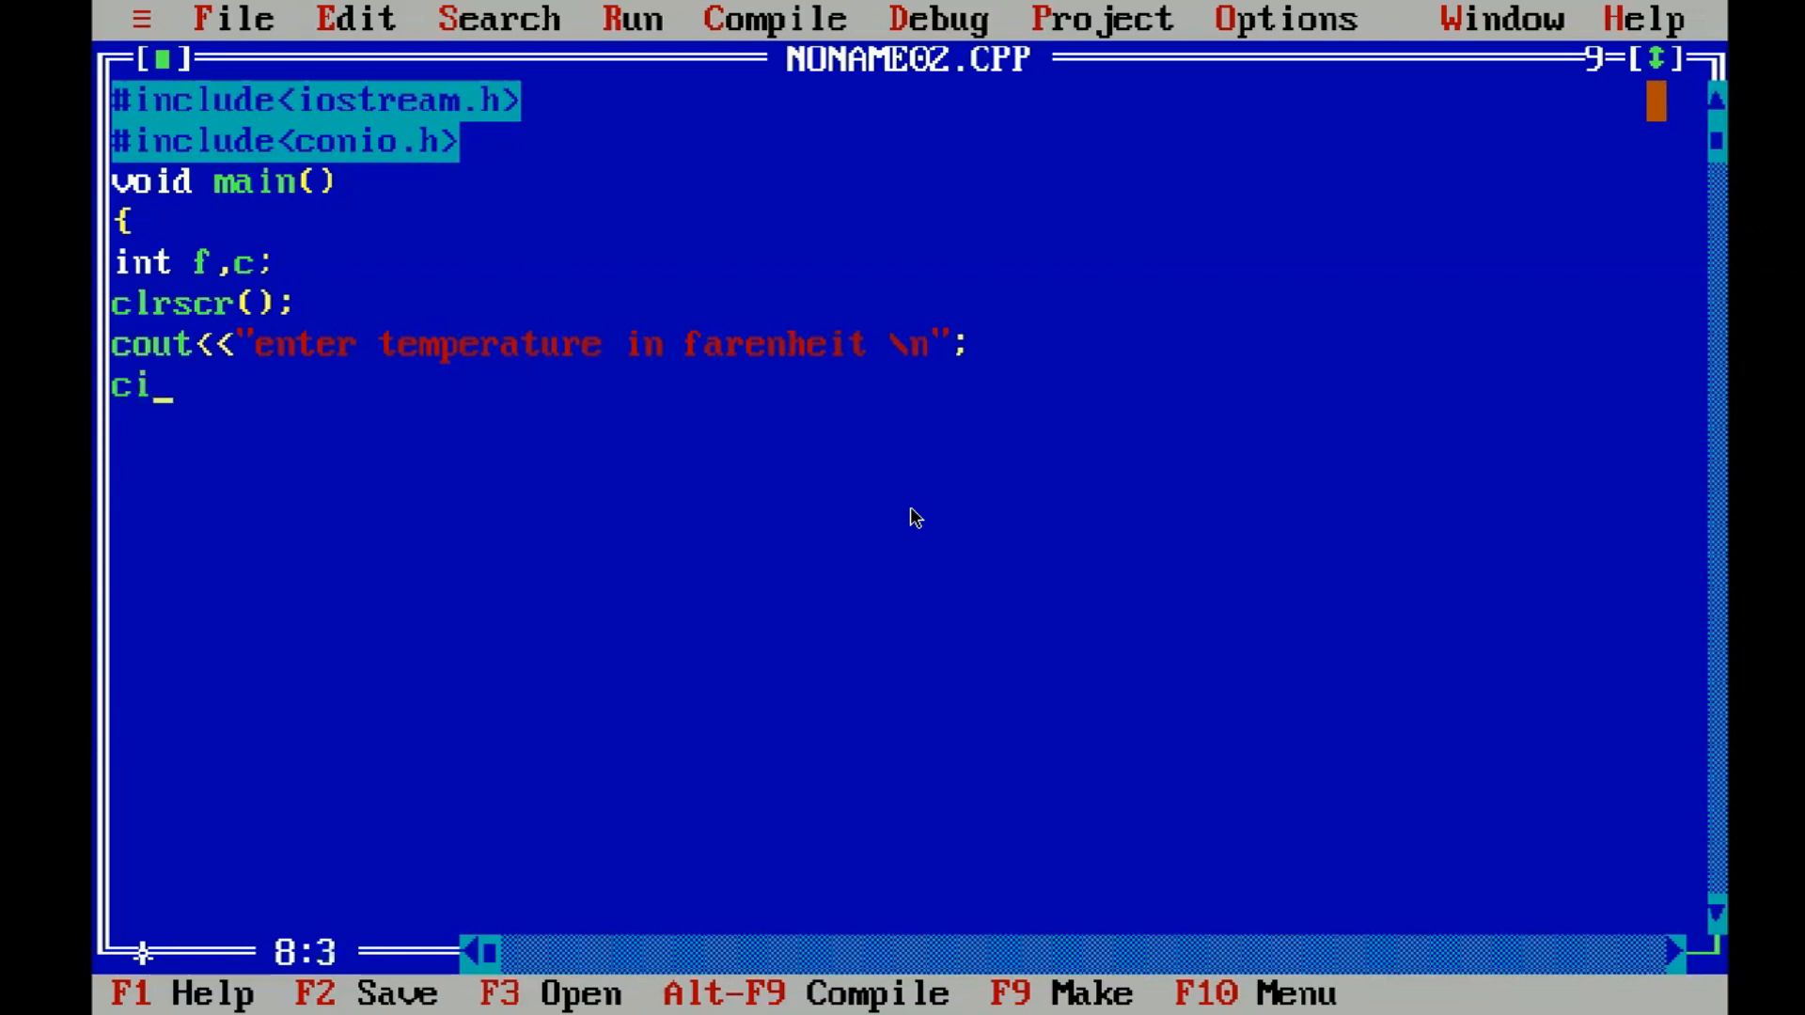
type("n")
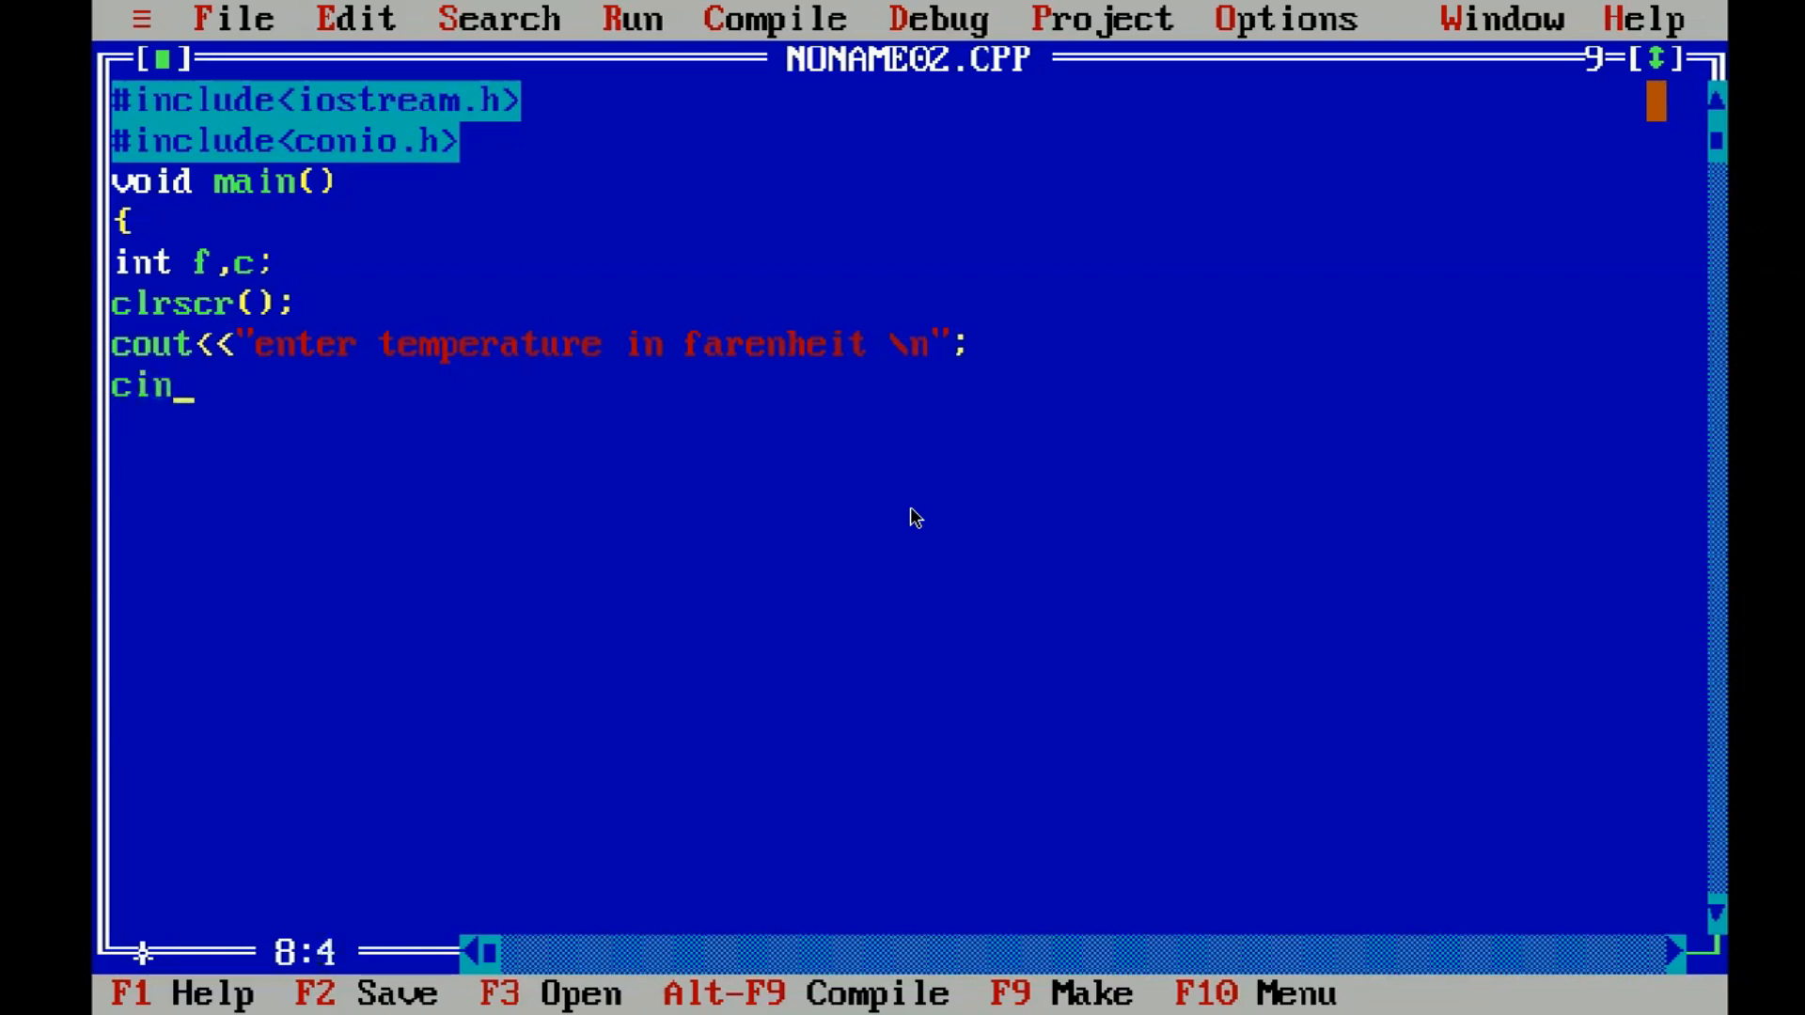
type(">>f;")
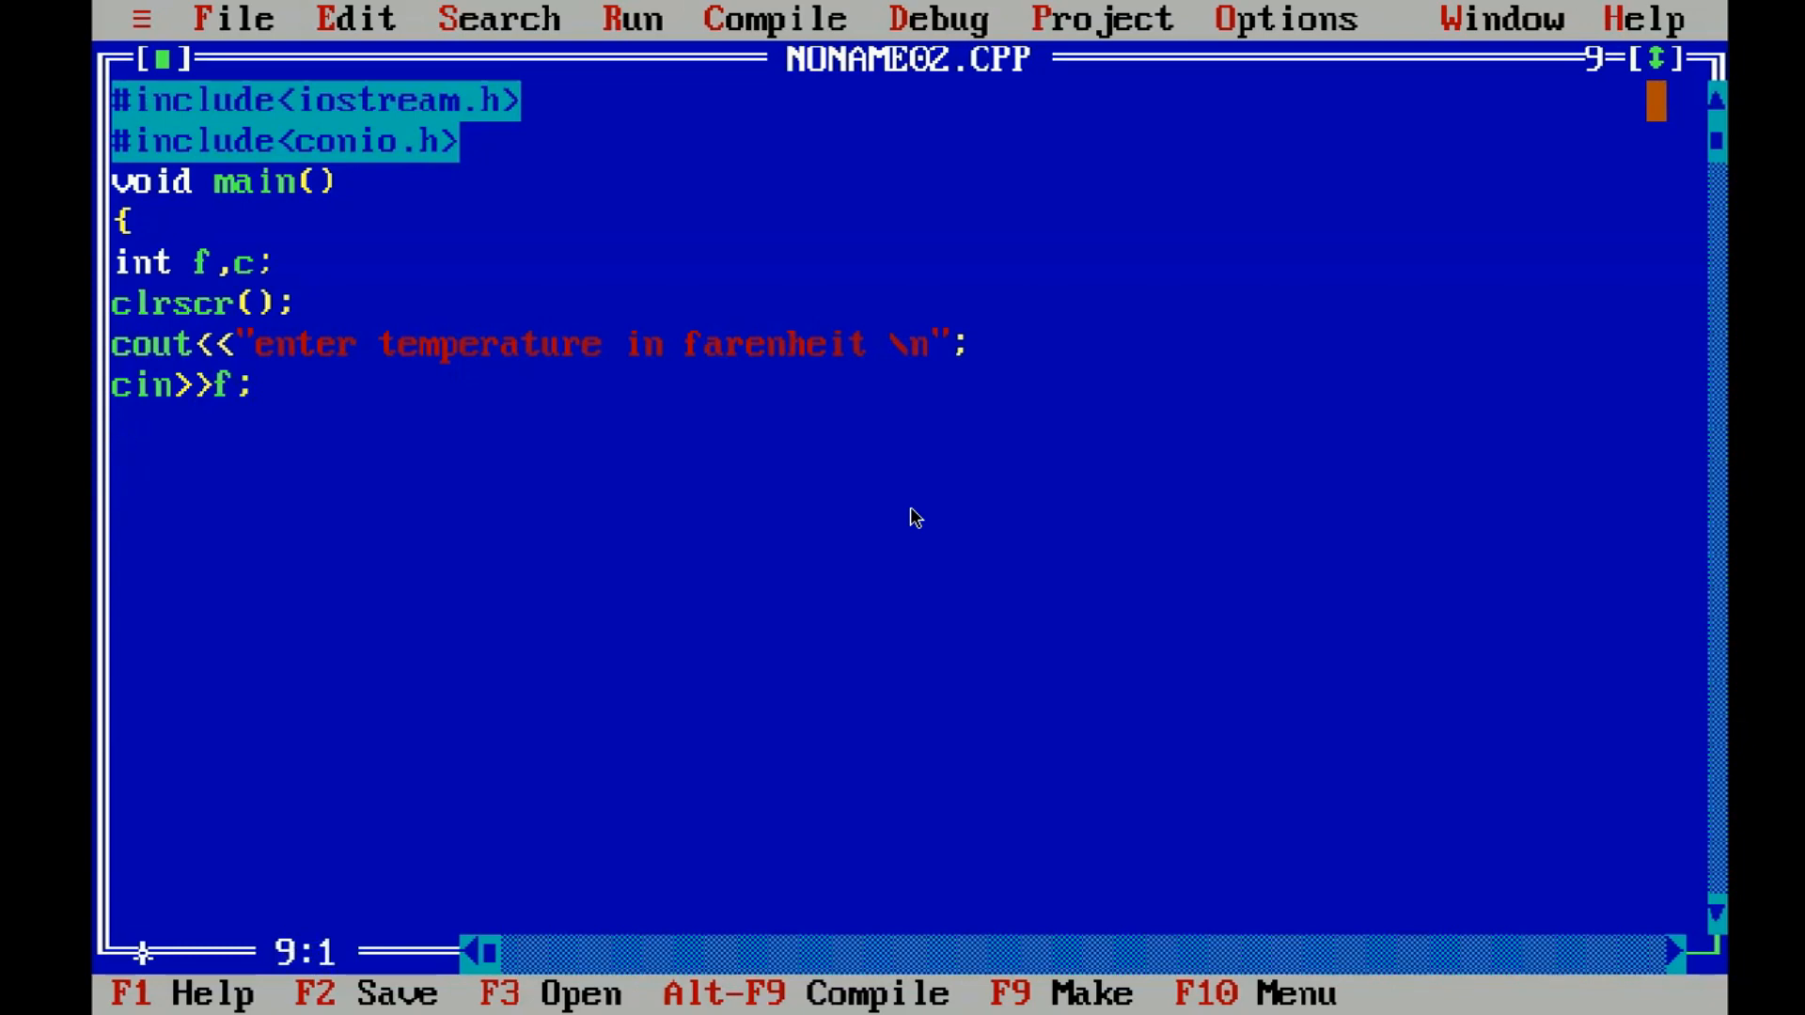
- Compute the result with c=(f-30)/2 on the next line
type("c=")
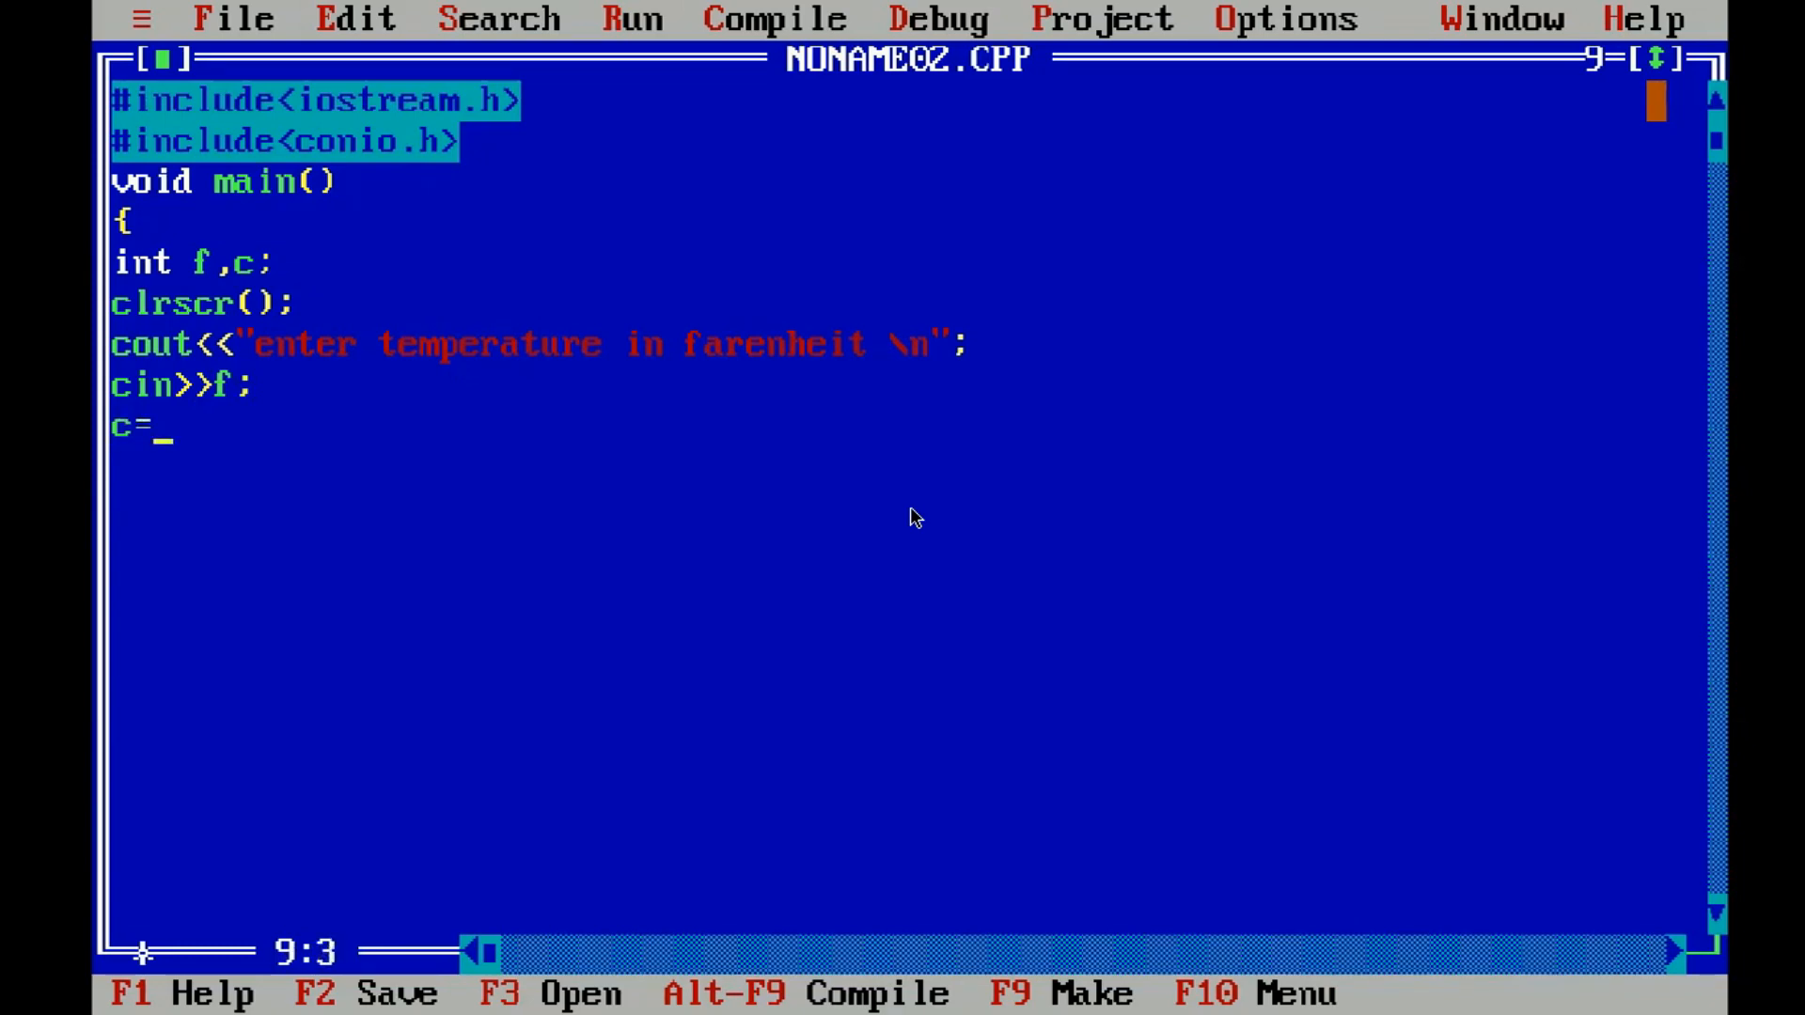
type("()")
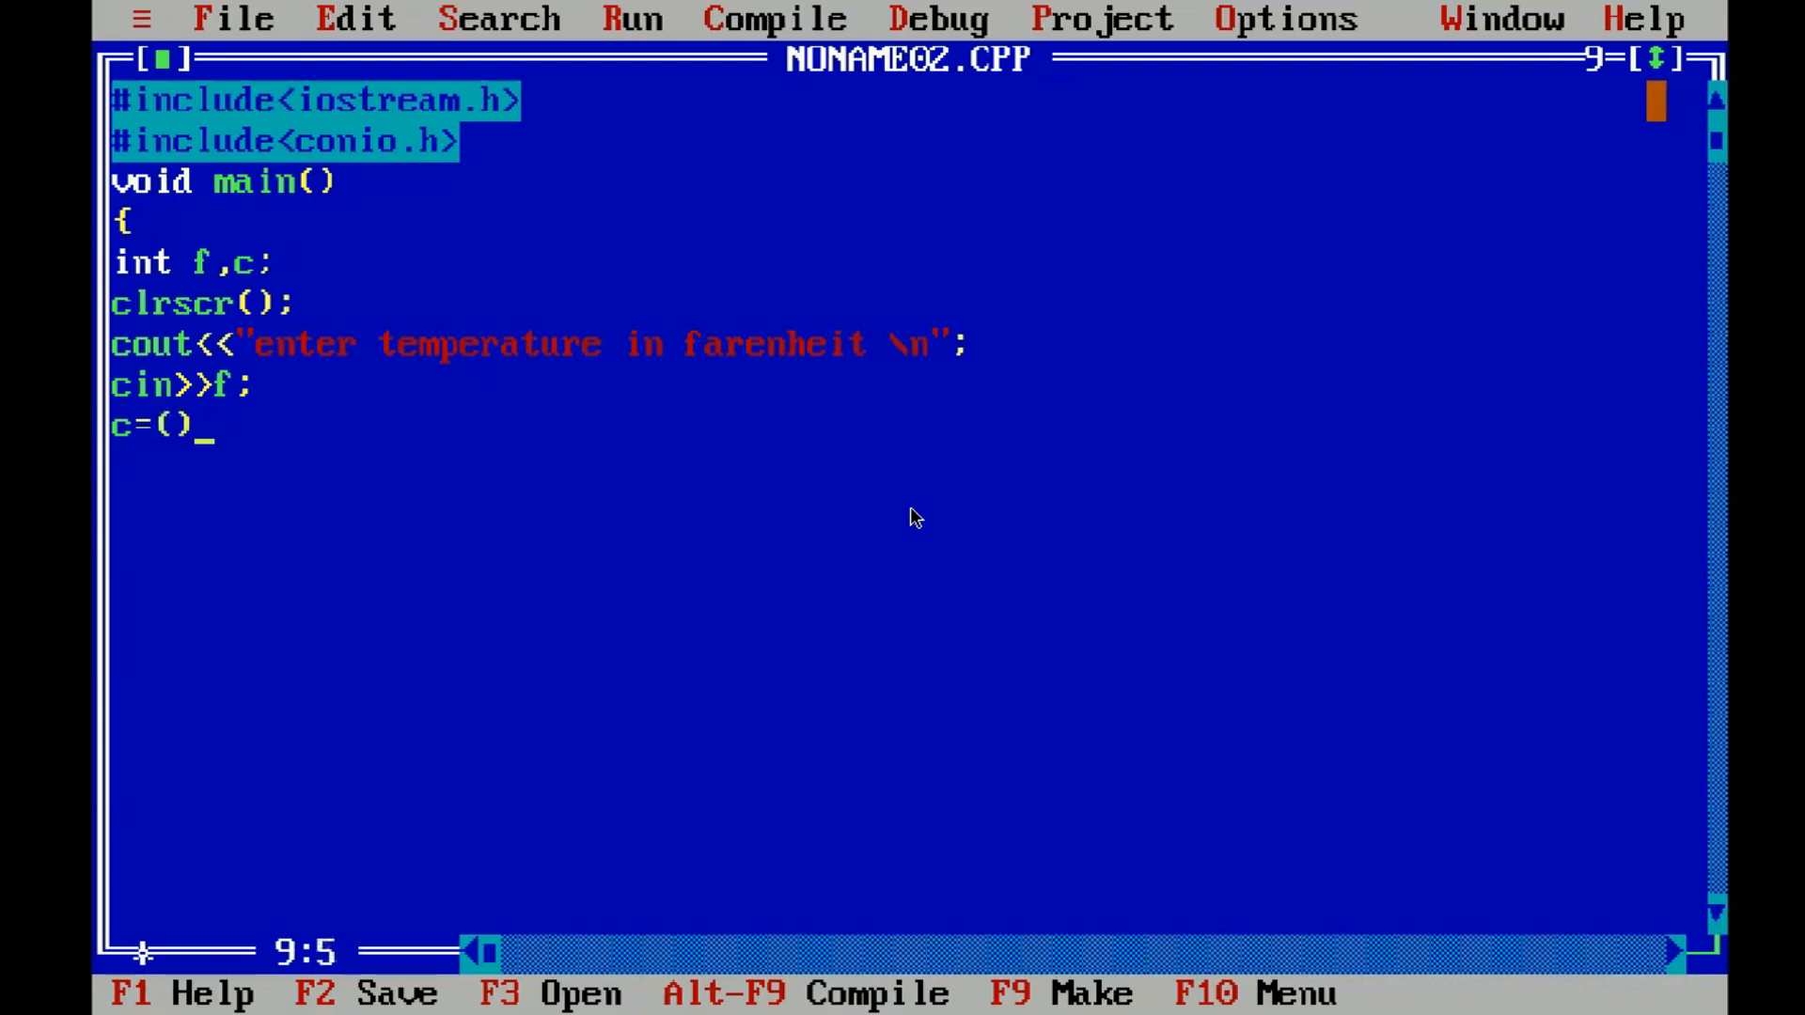
type("f")
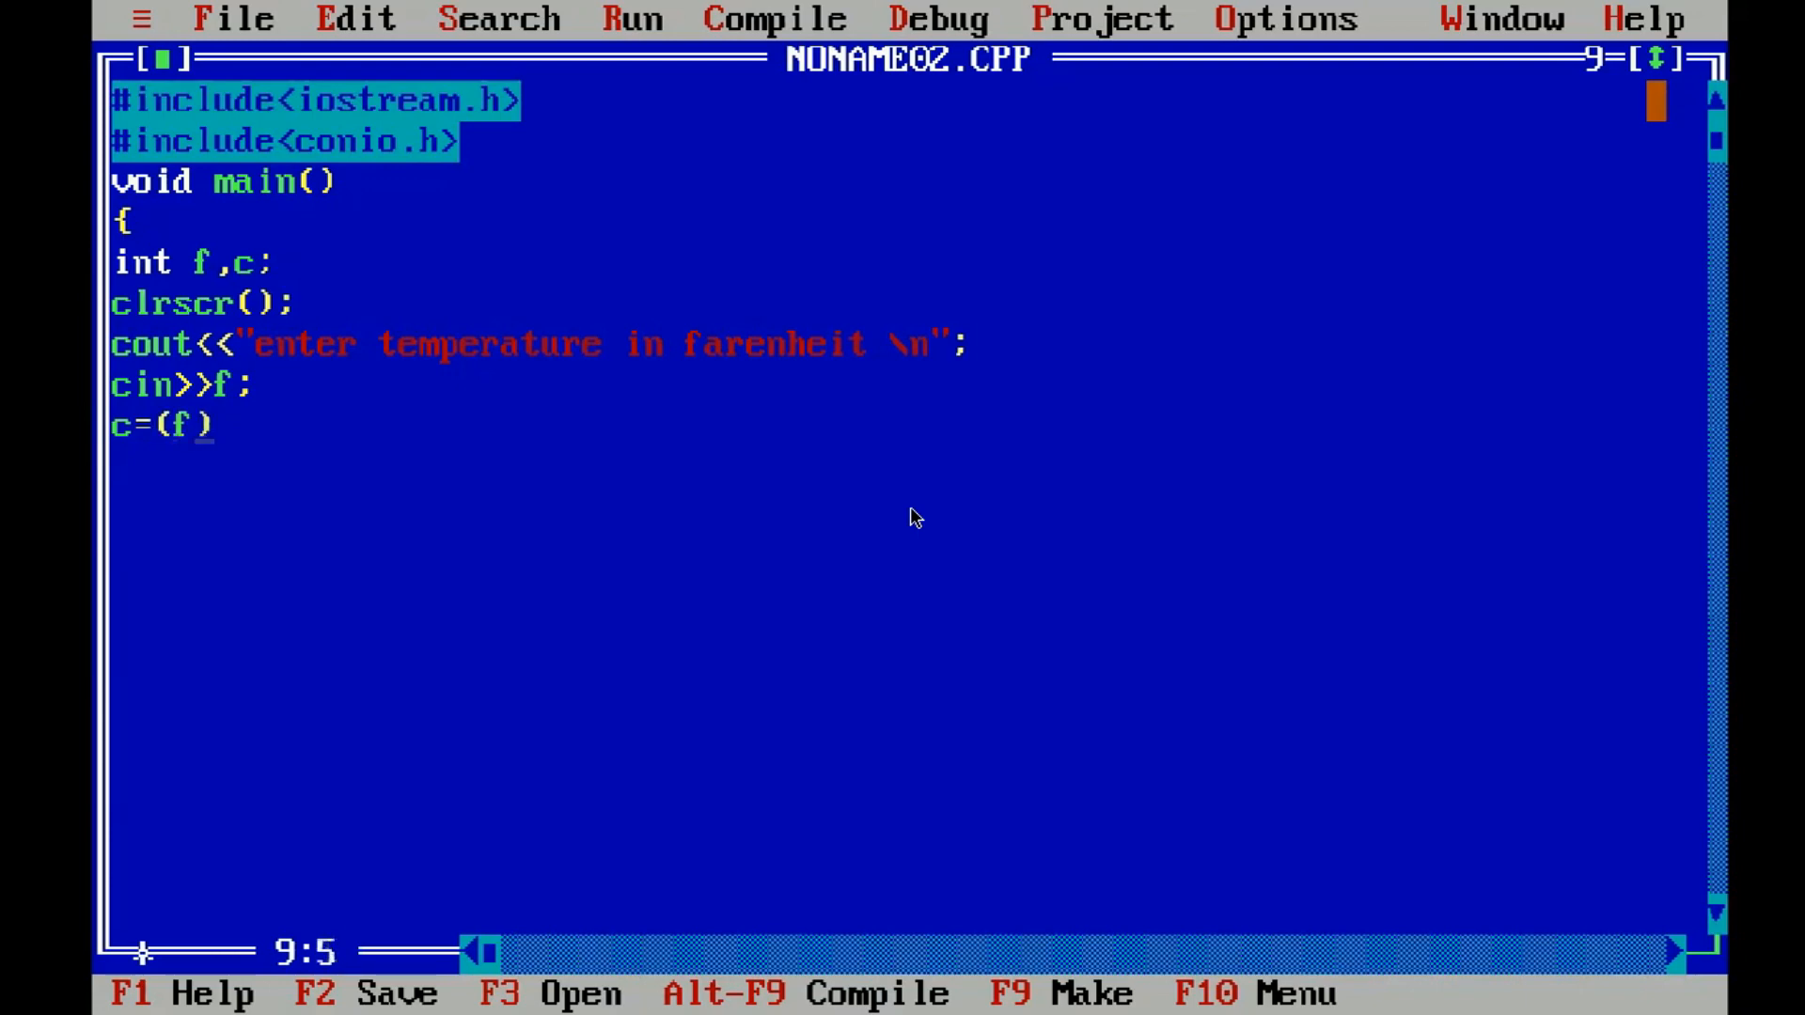
type("-")
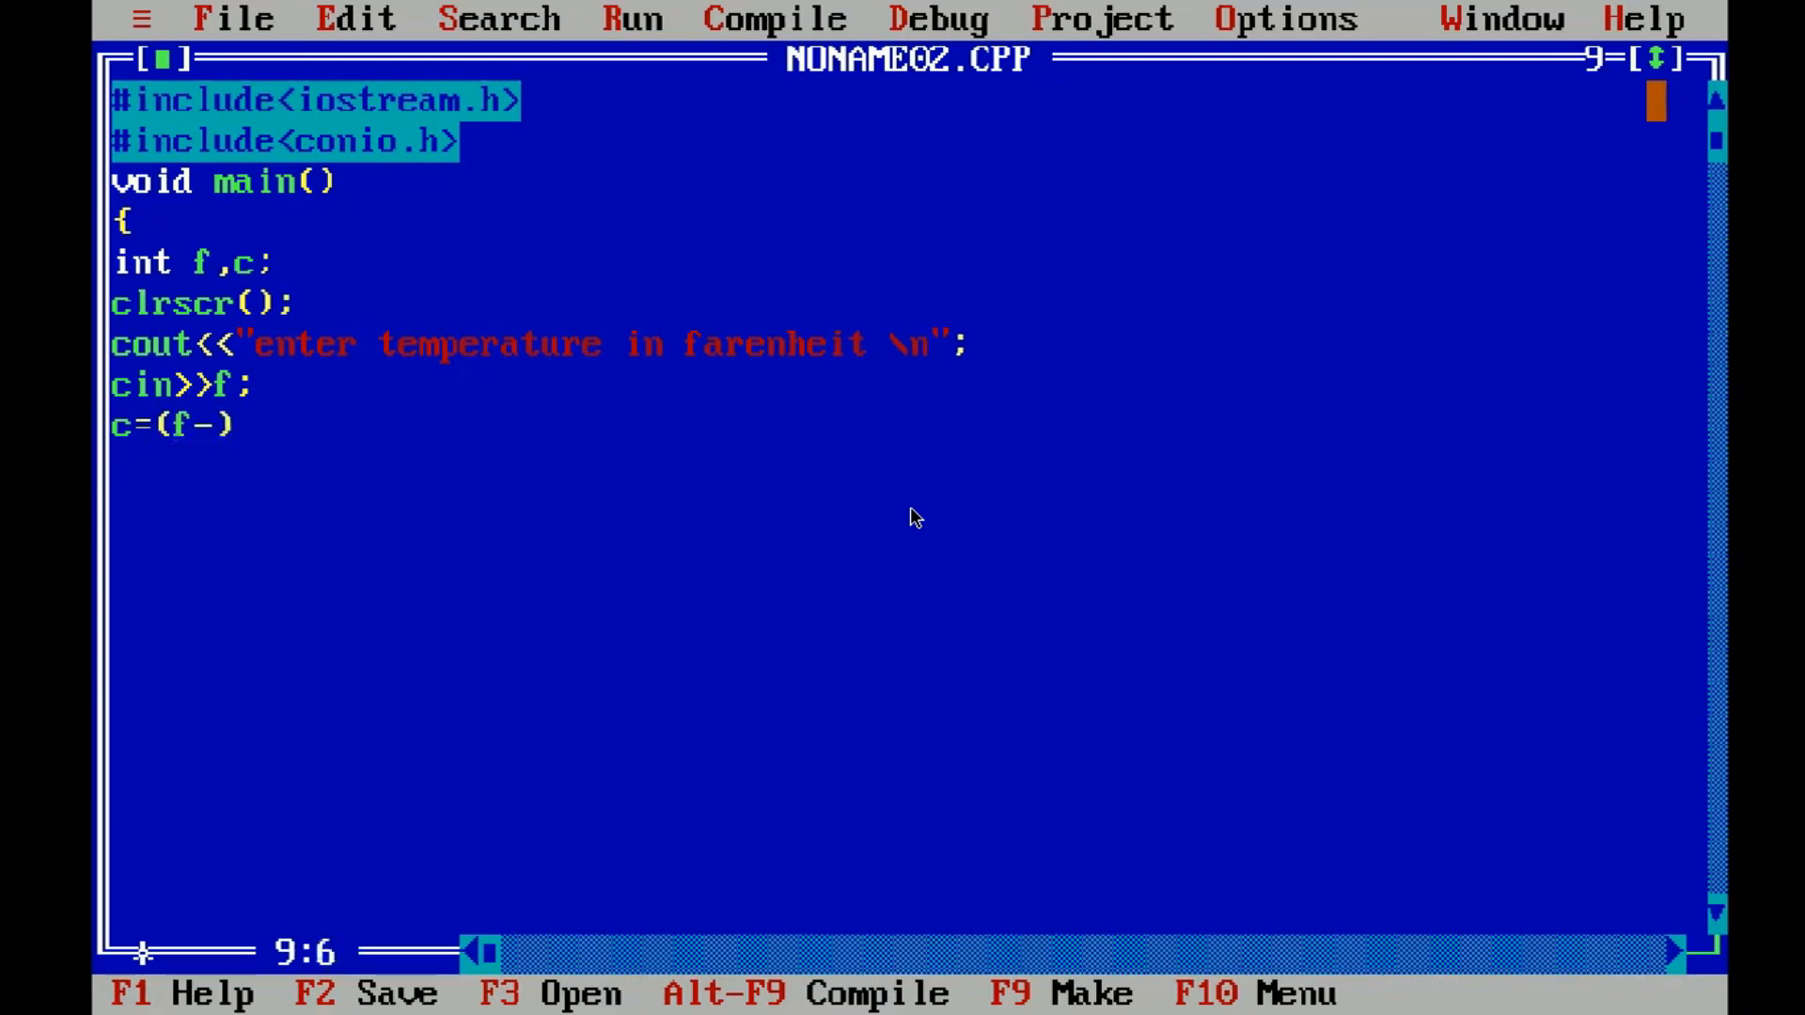
type("30")
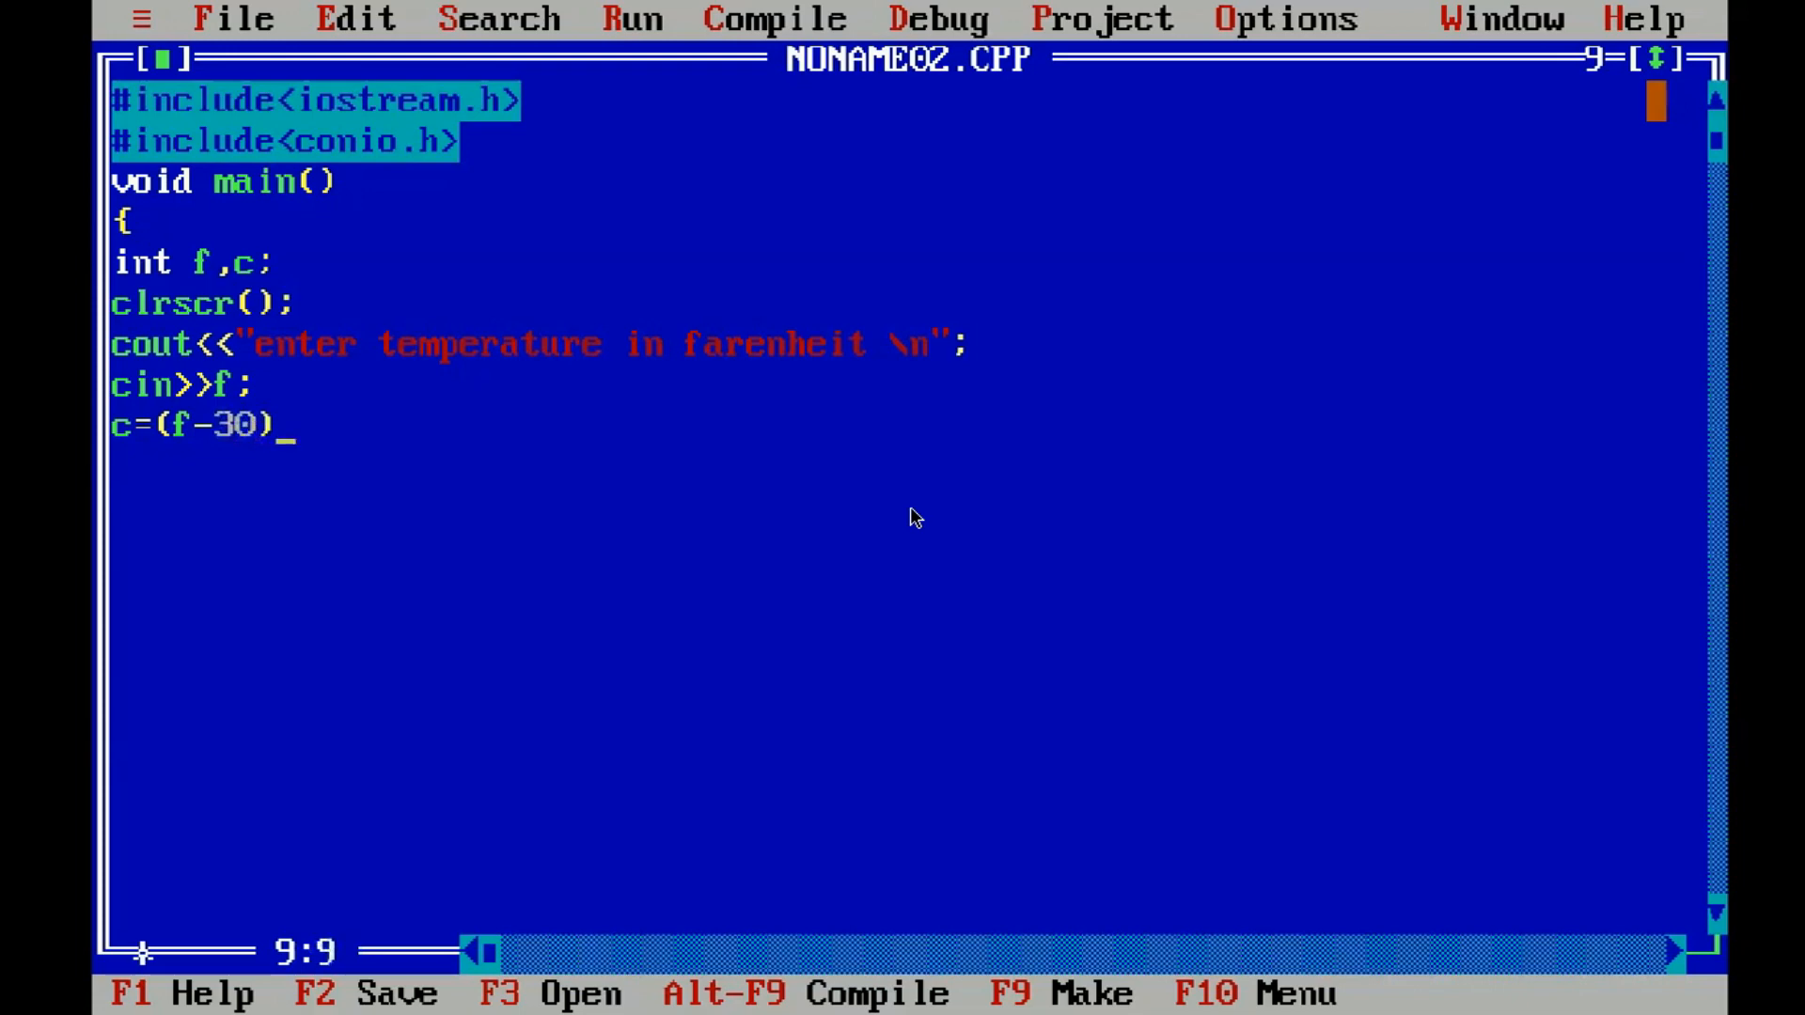
type("/2")
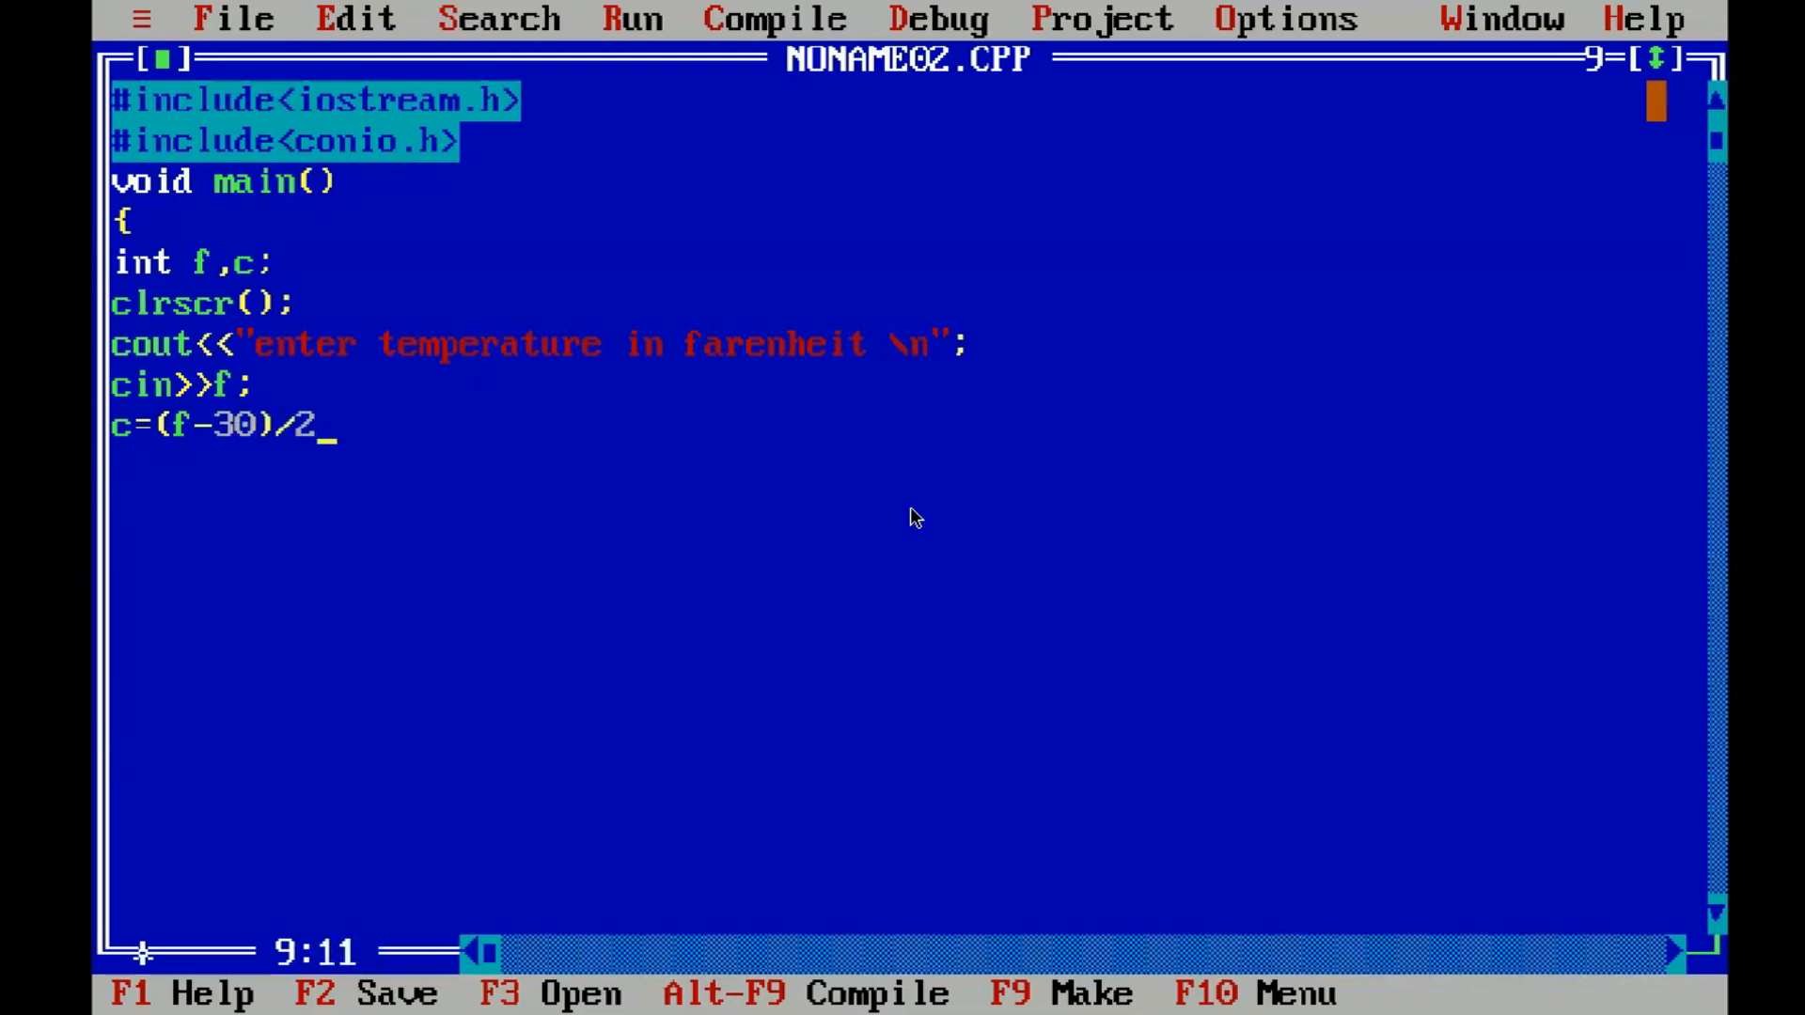
key("enter")
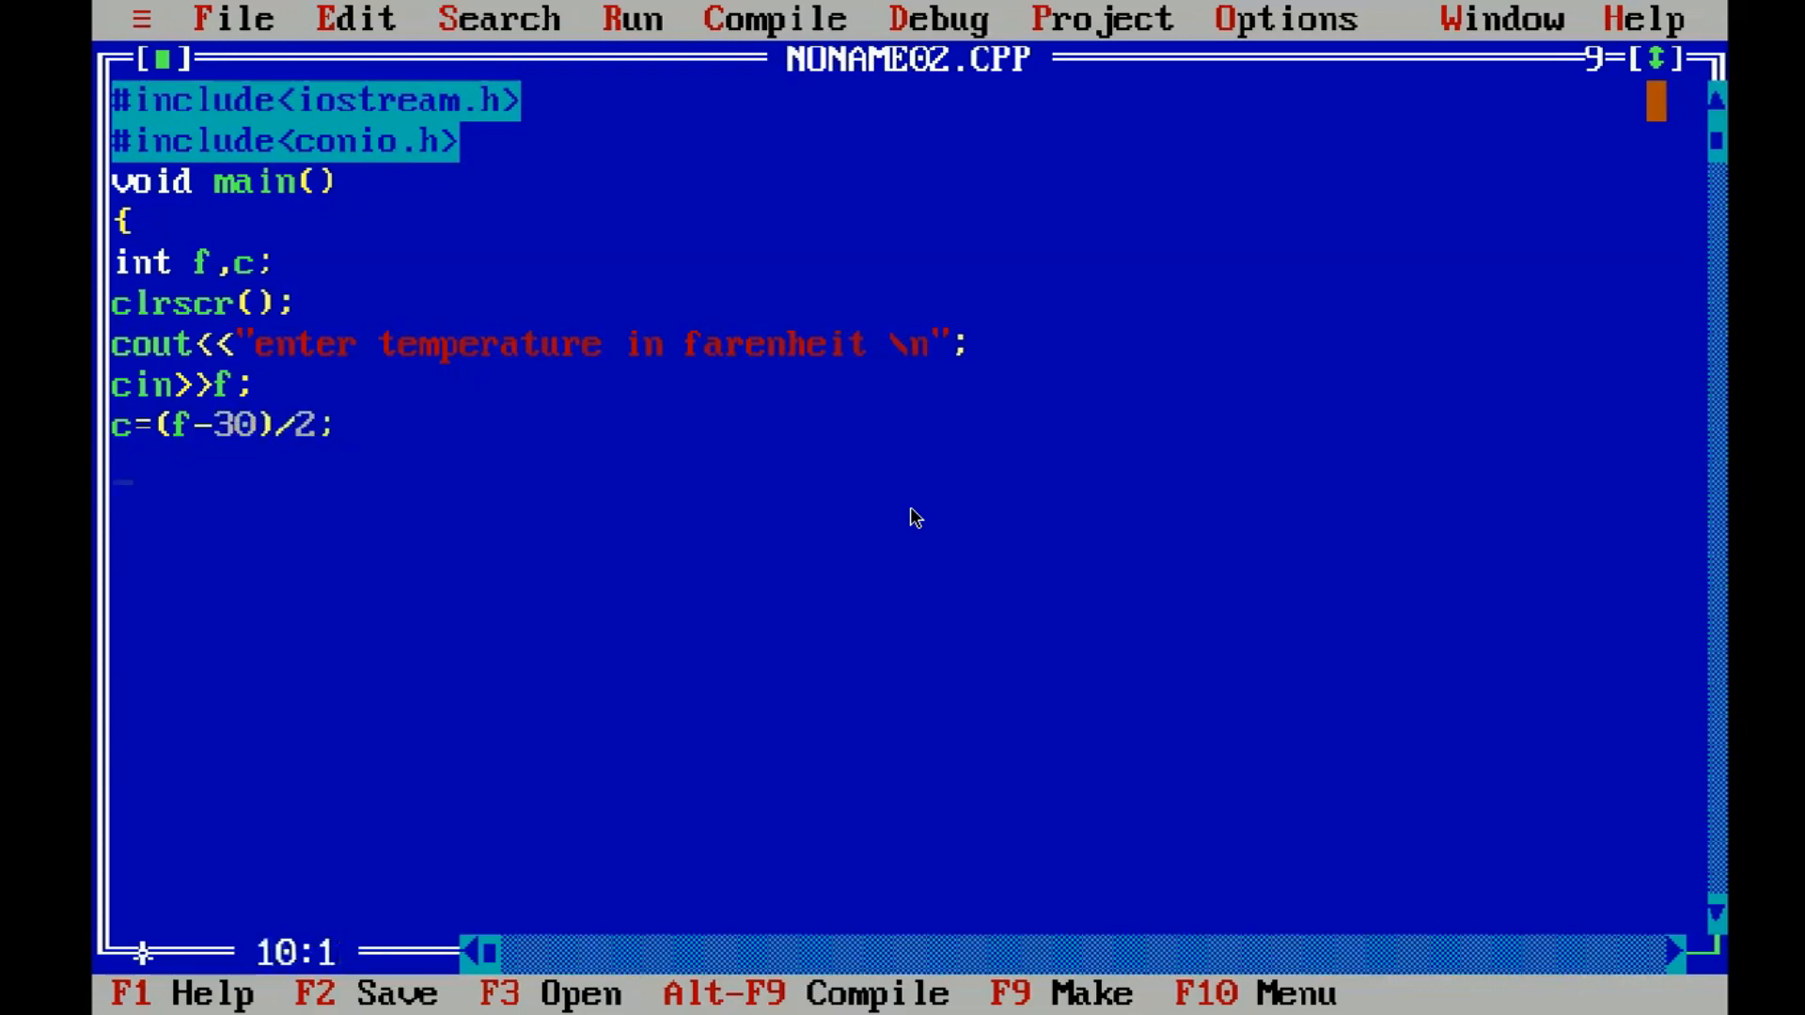
- Write a cout statement printing "the temperature is :"
type("co")
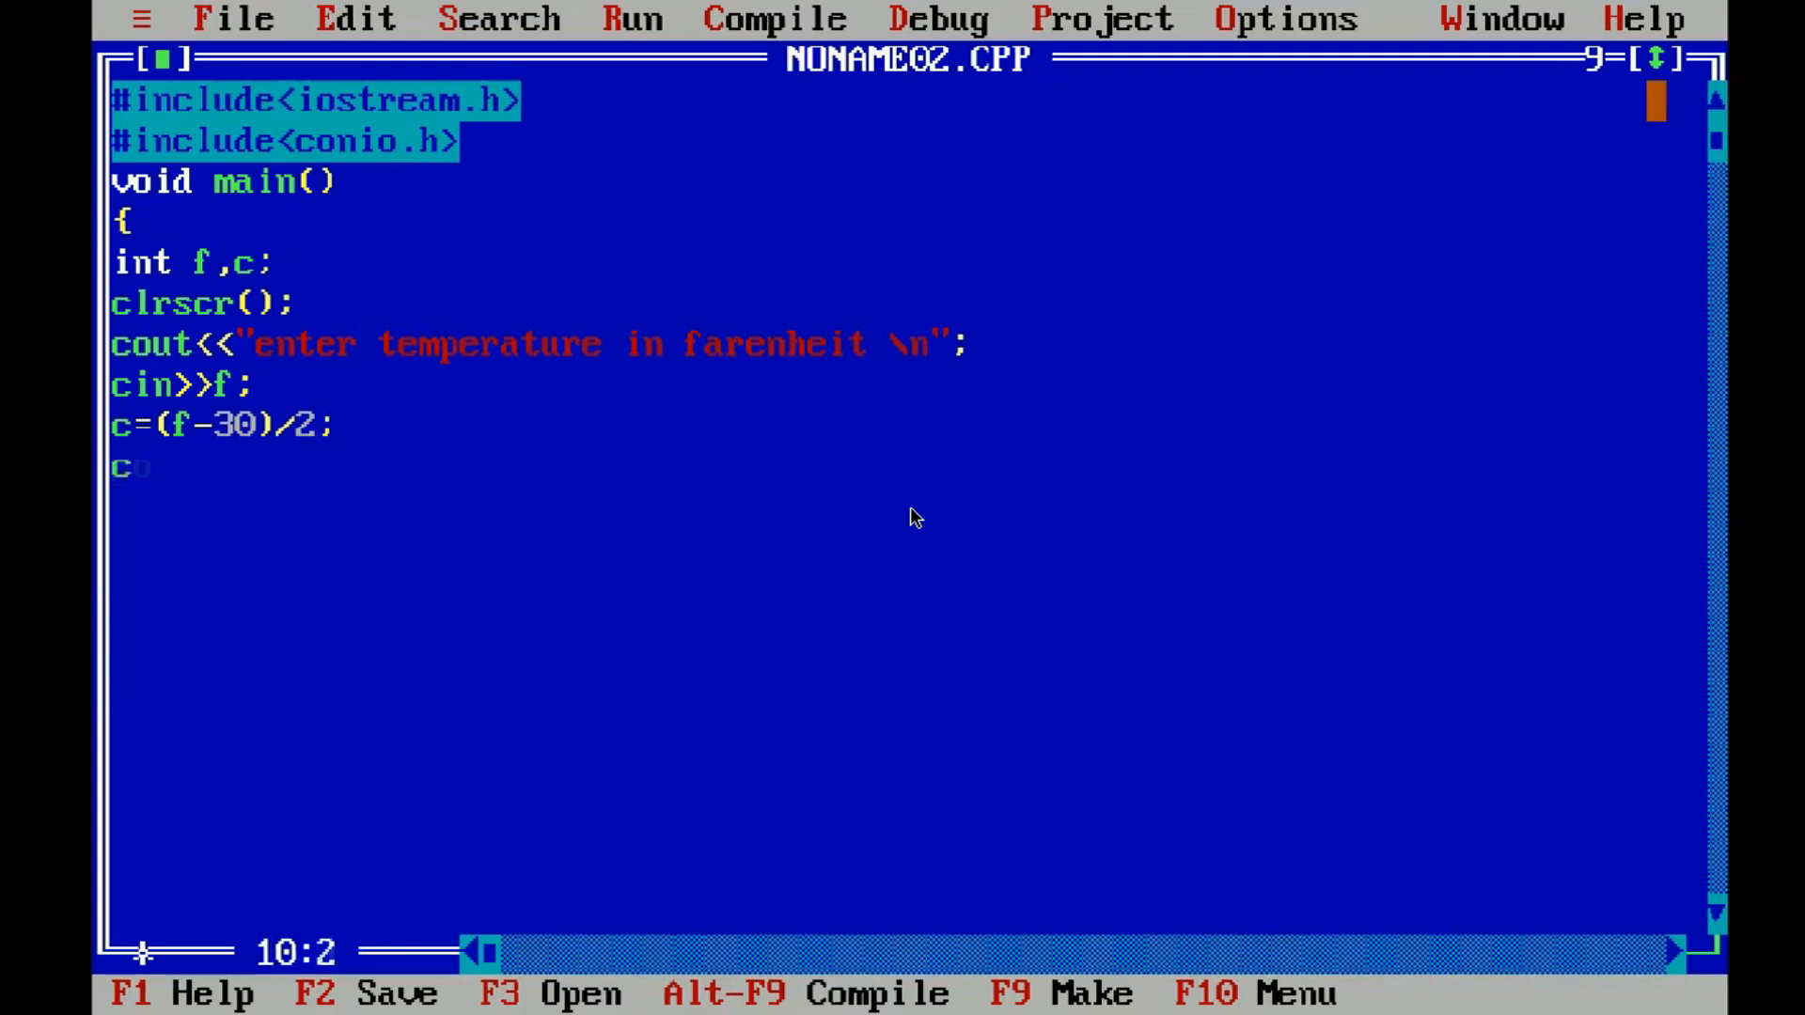
type("out")
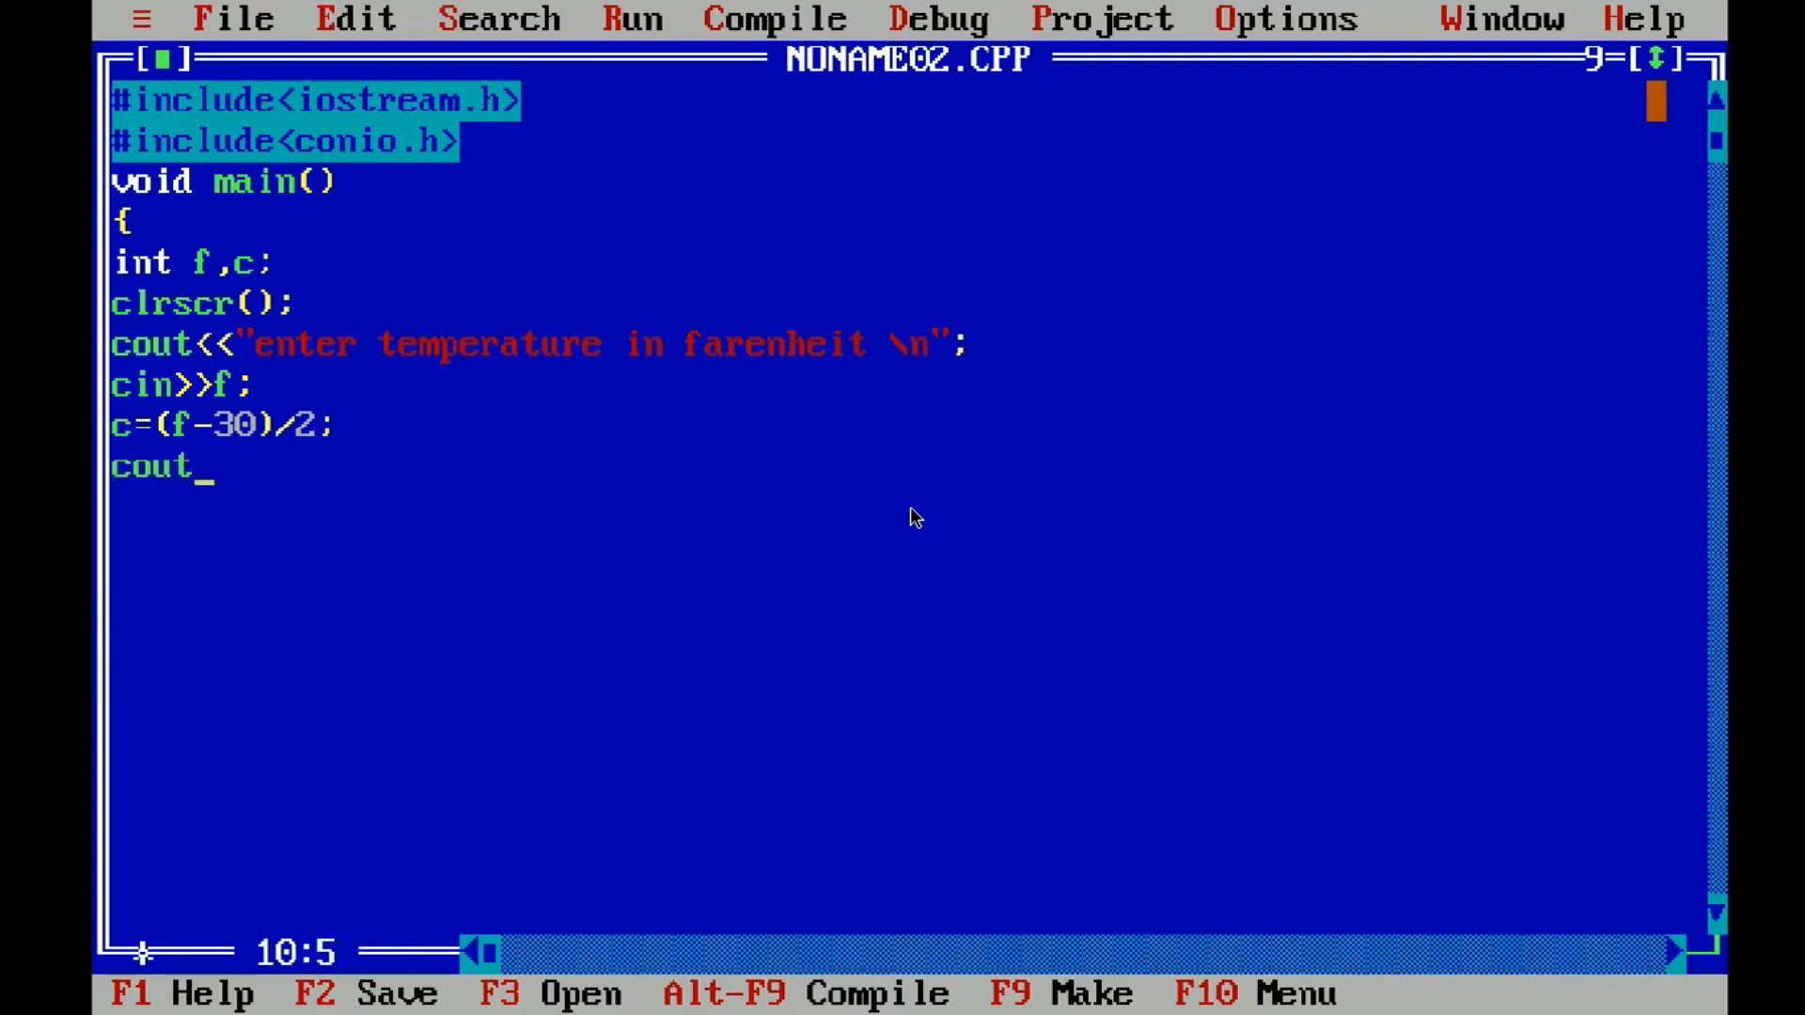
type("<<")
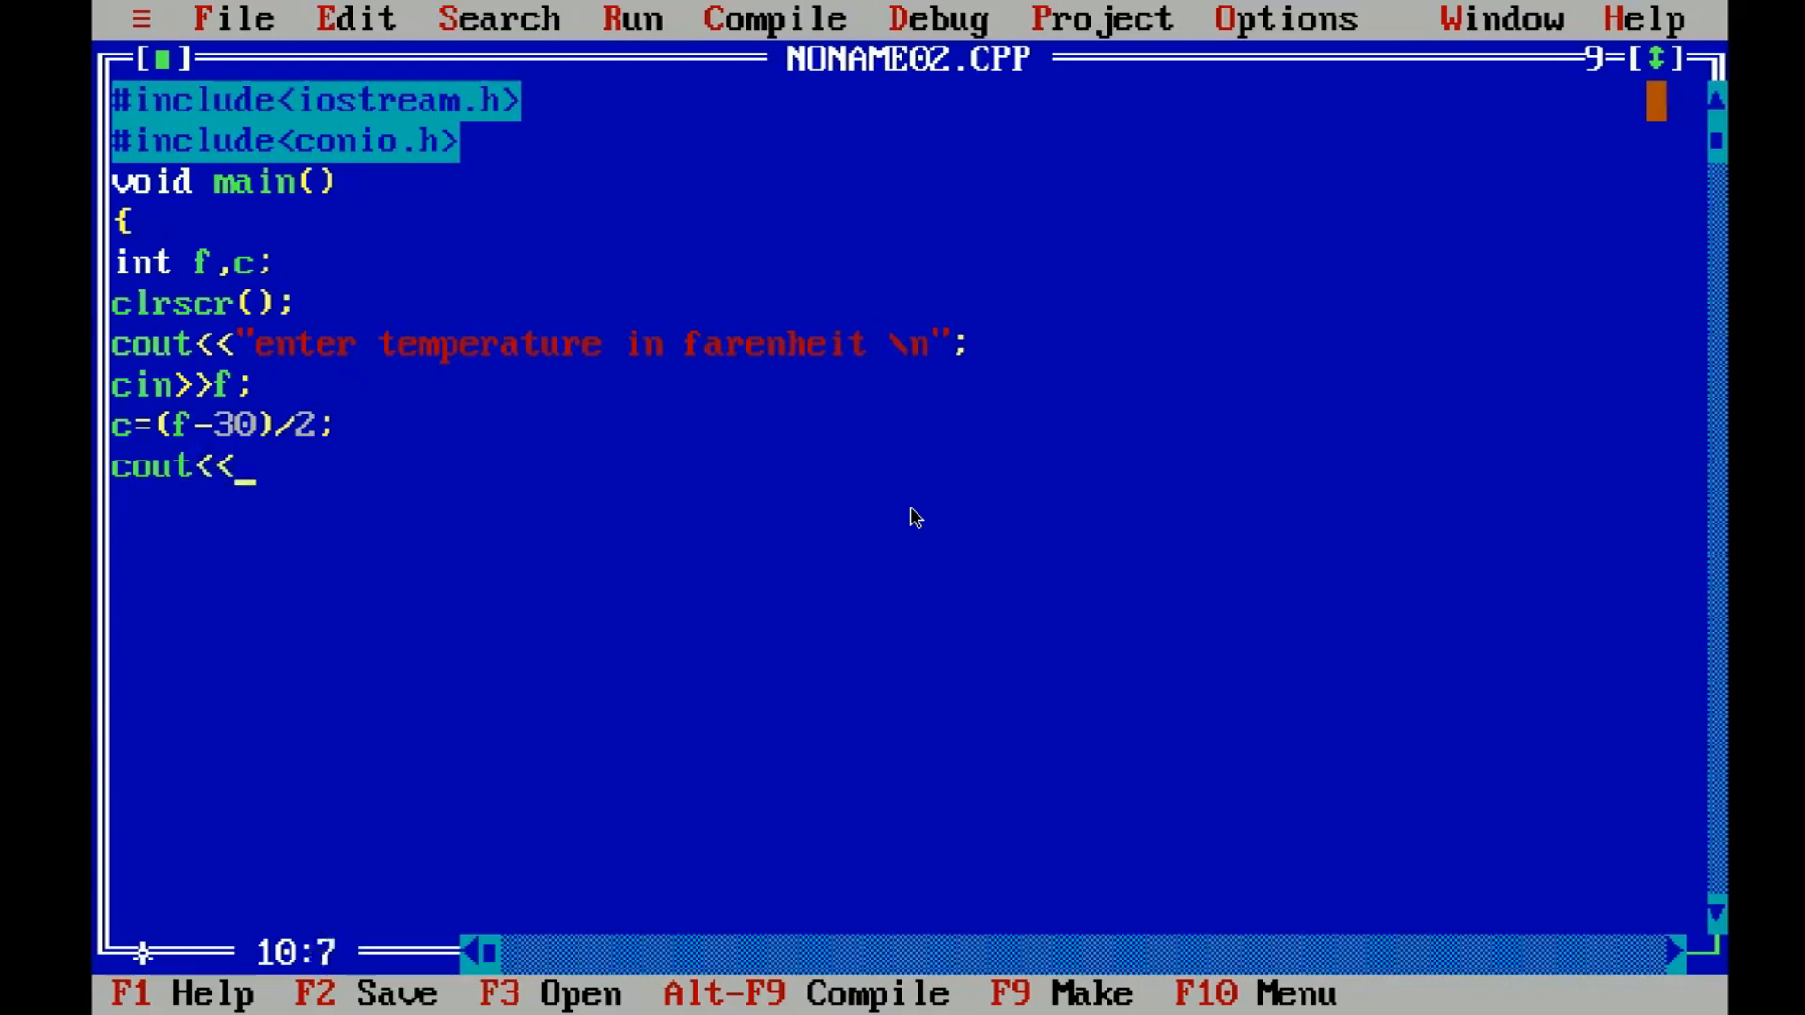
type("\"\"")
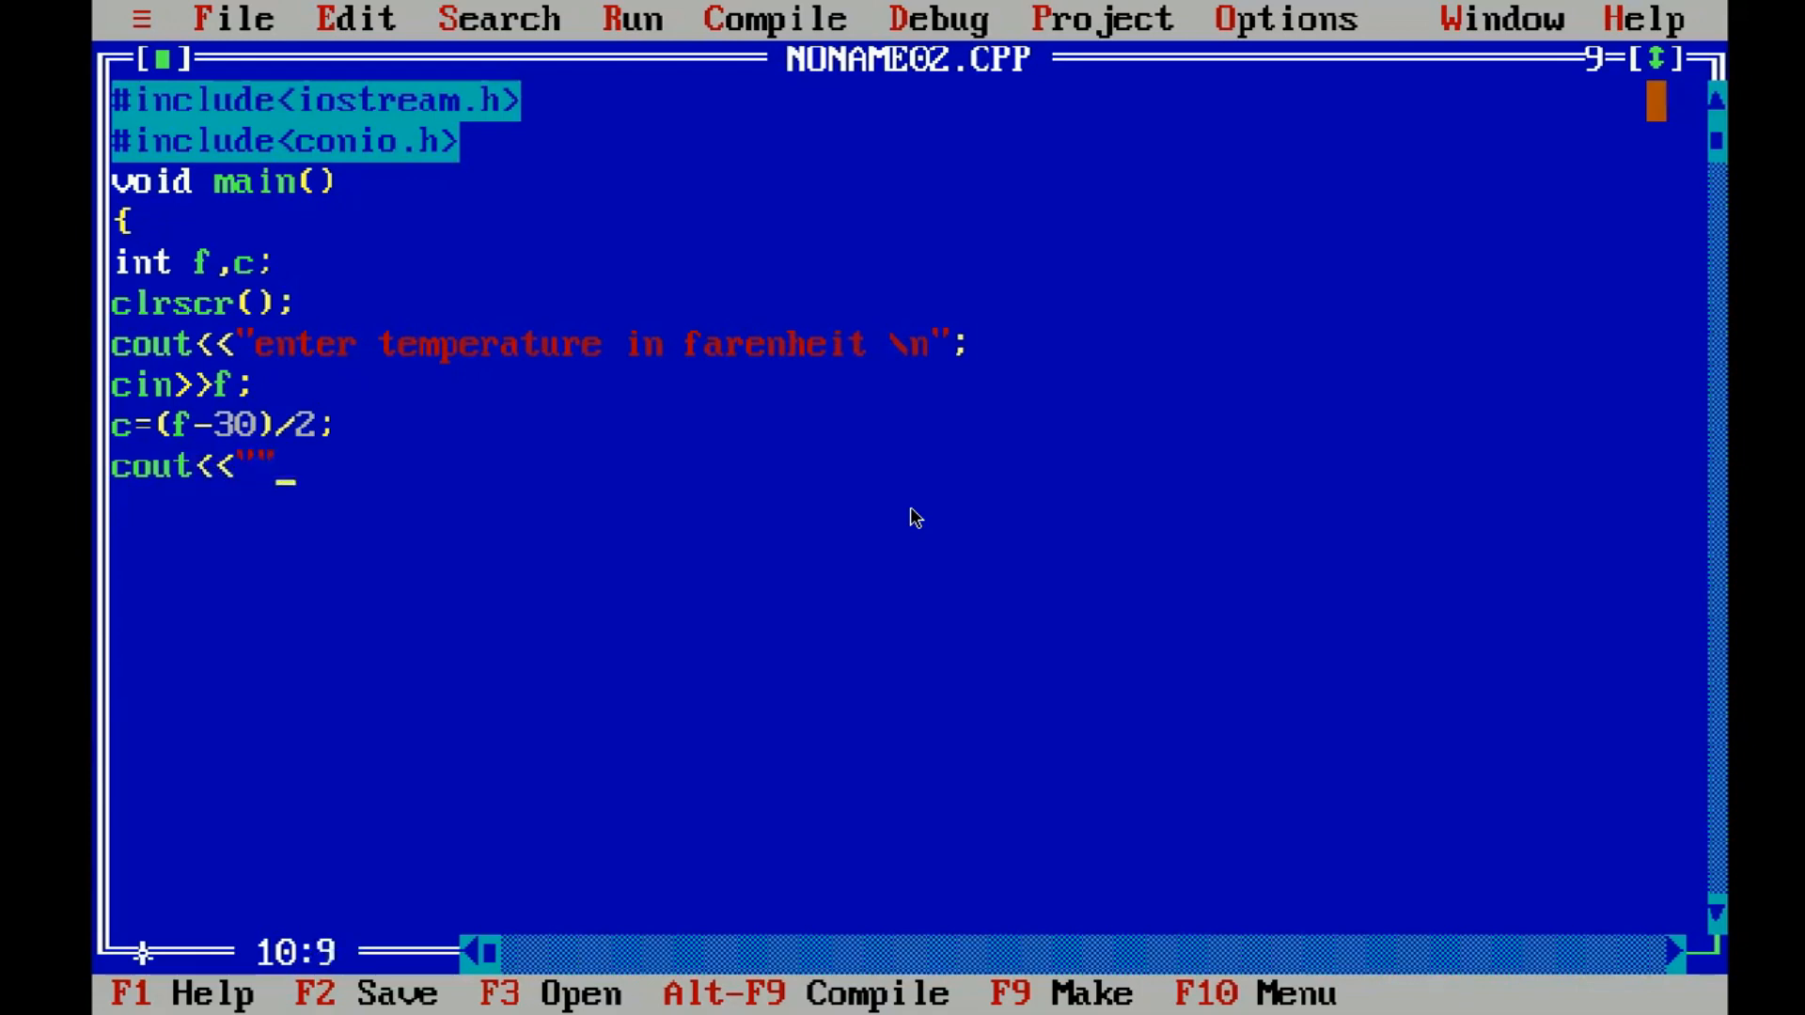
type("h")
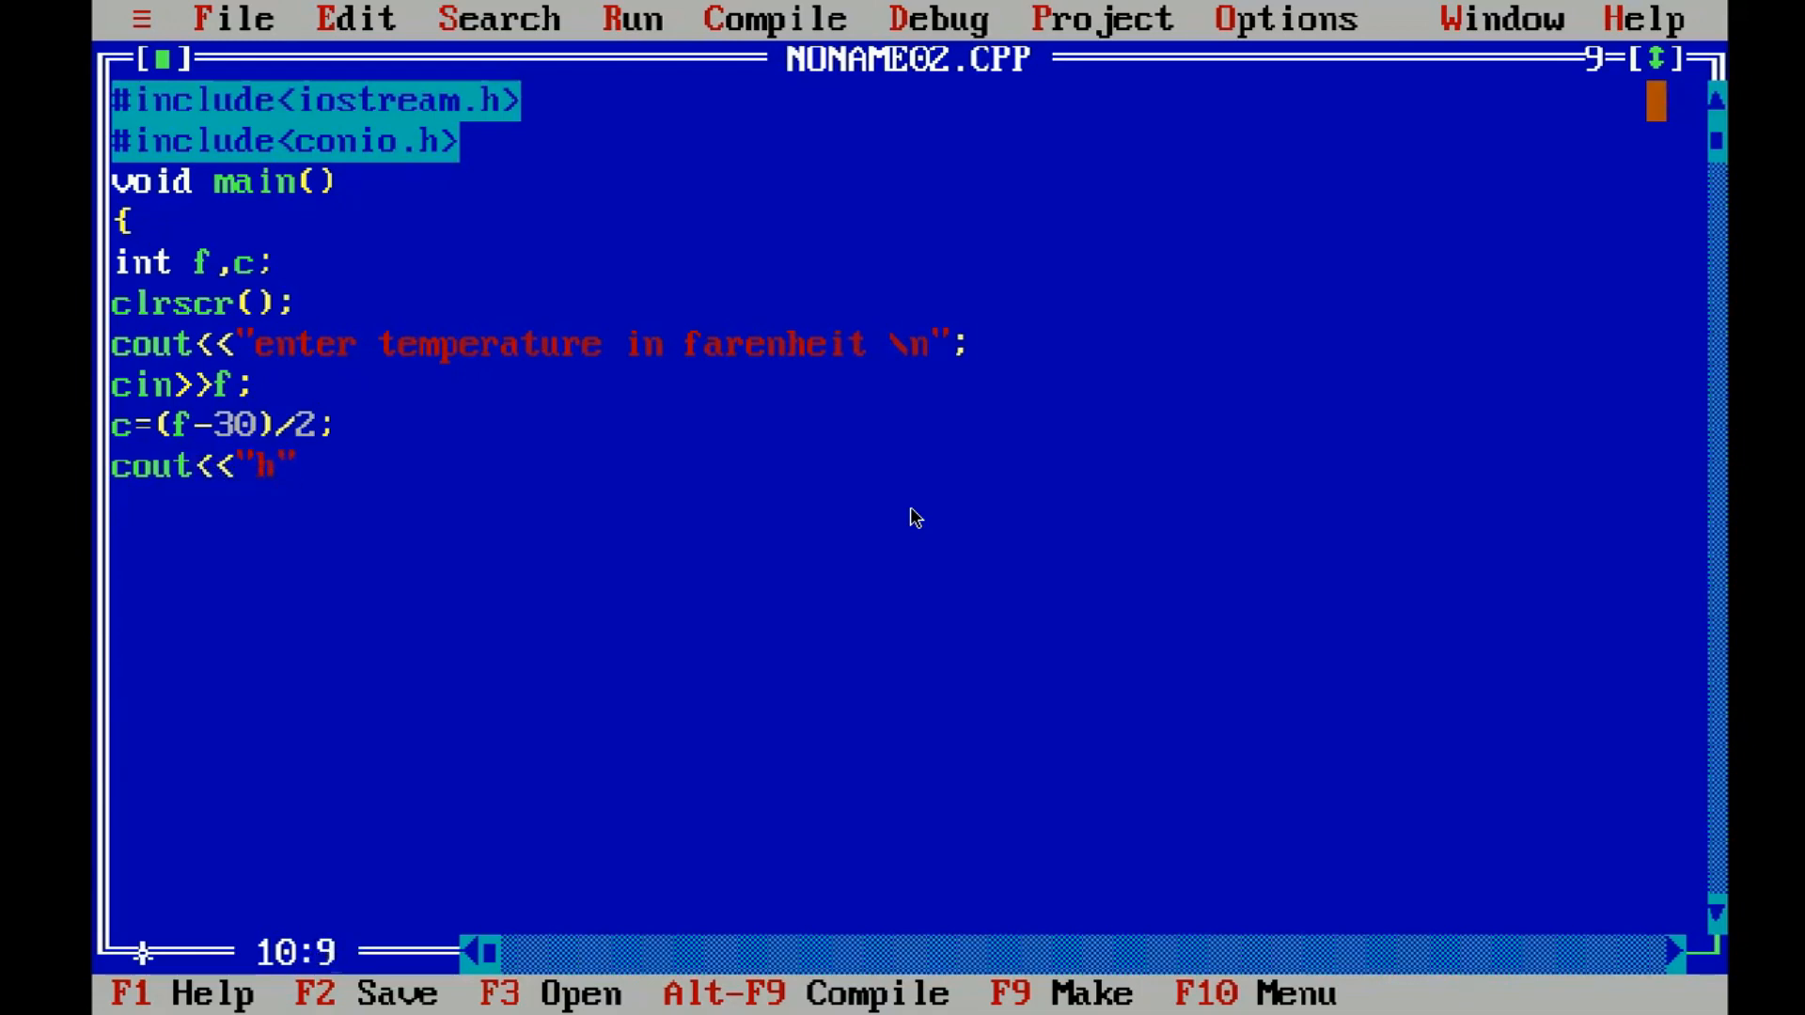
type("the tem")
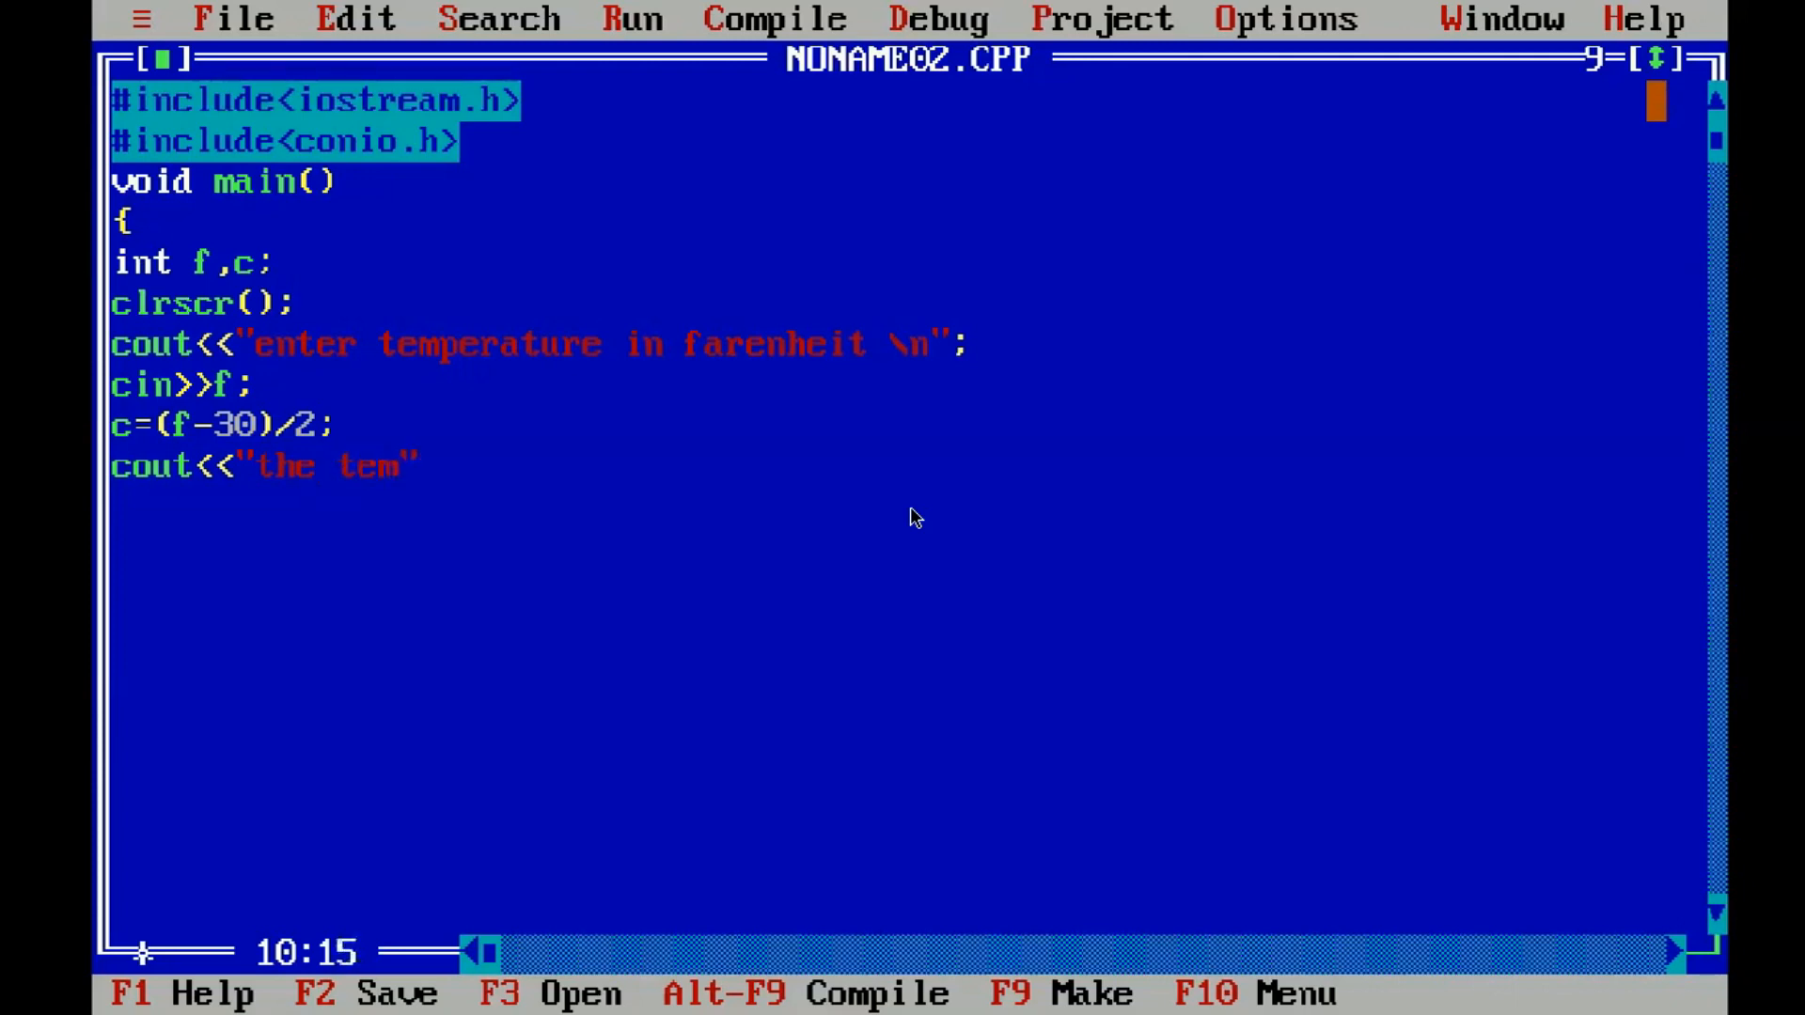
type("era")
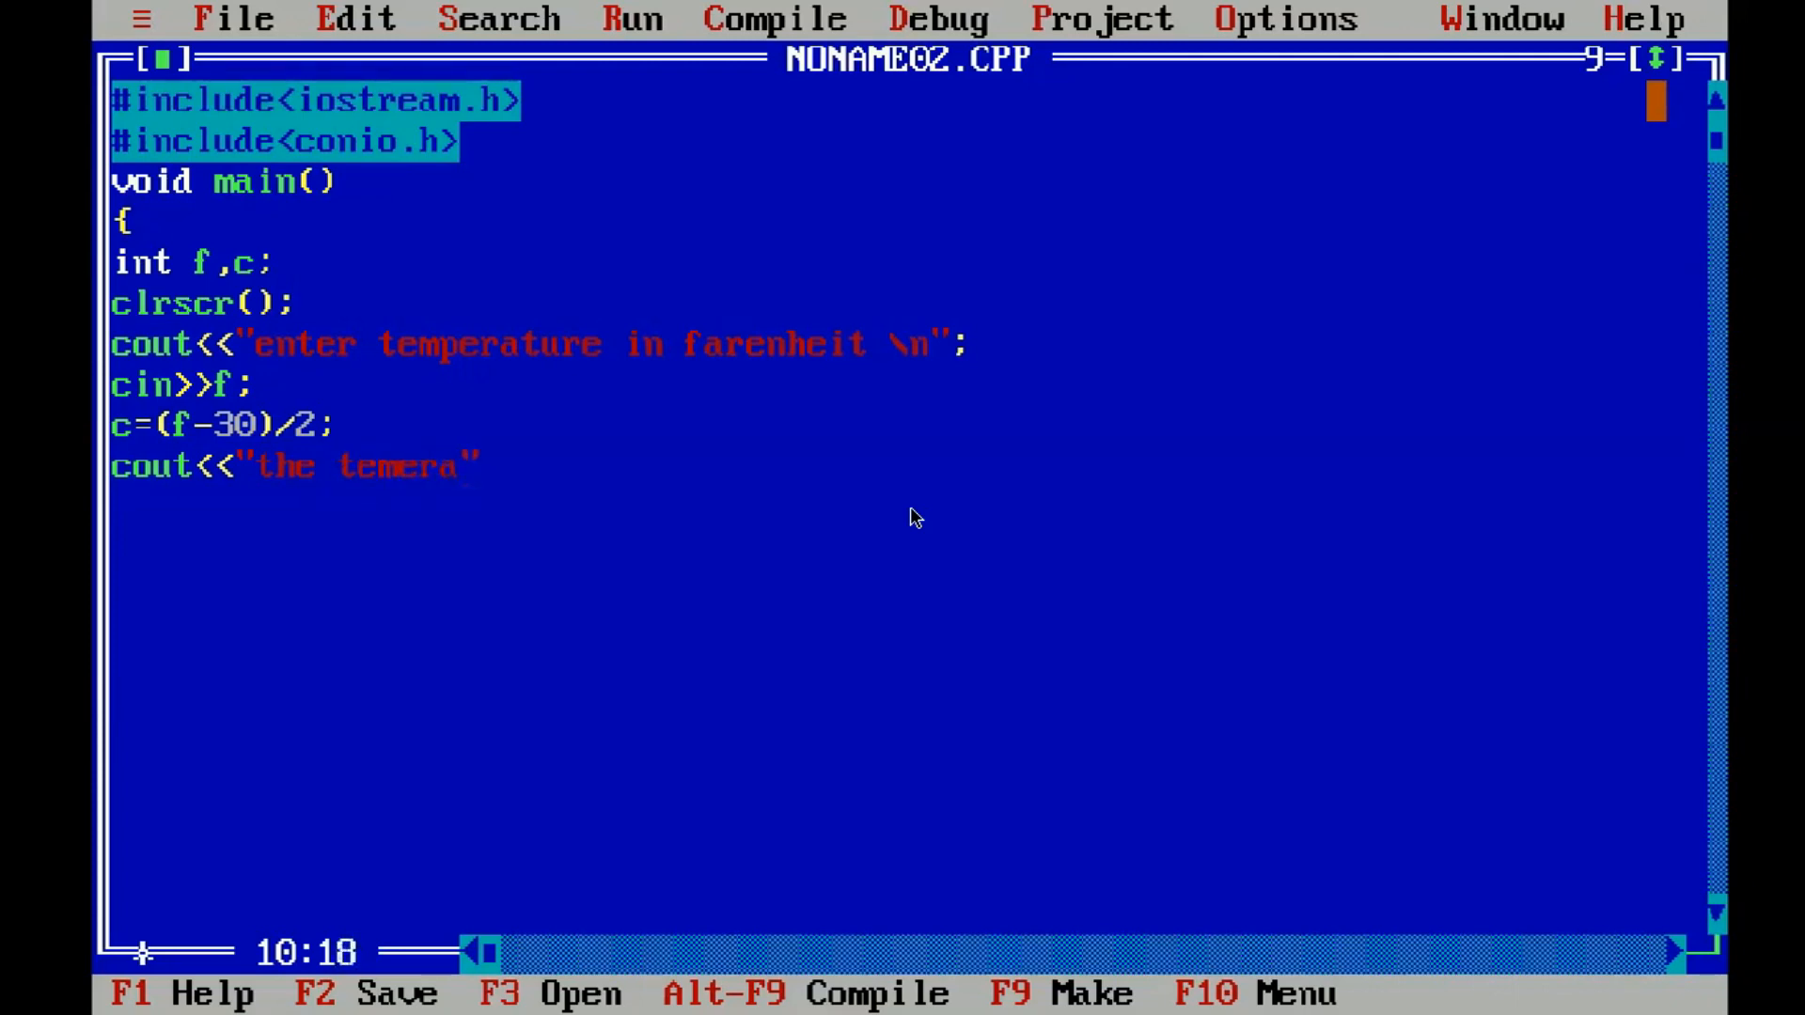
type("t")
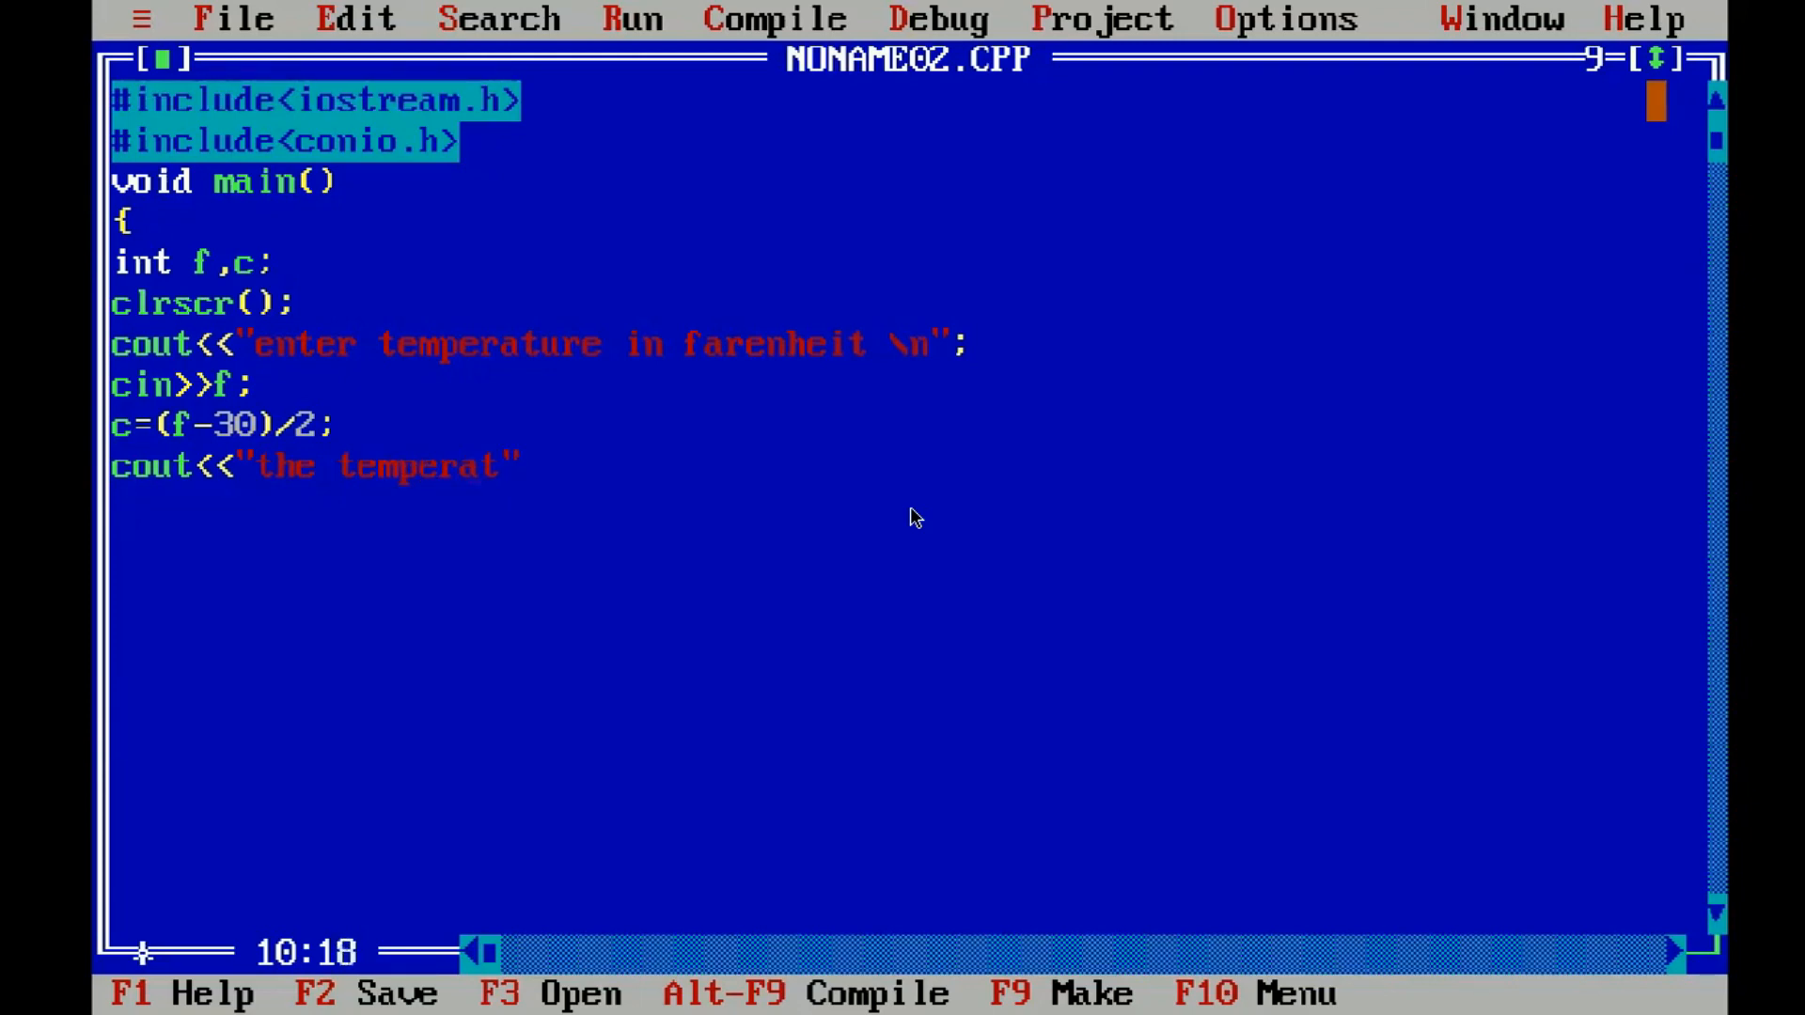
type("ure is")
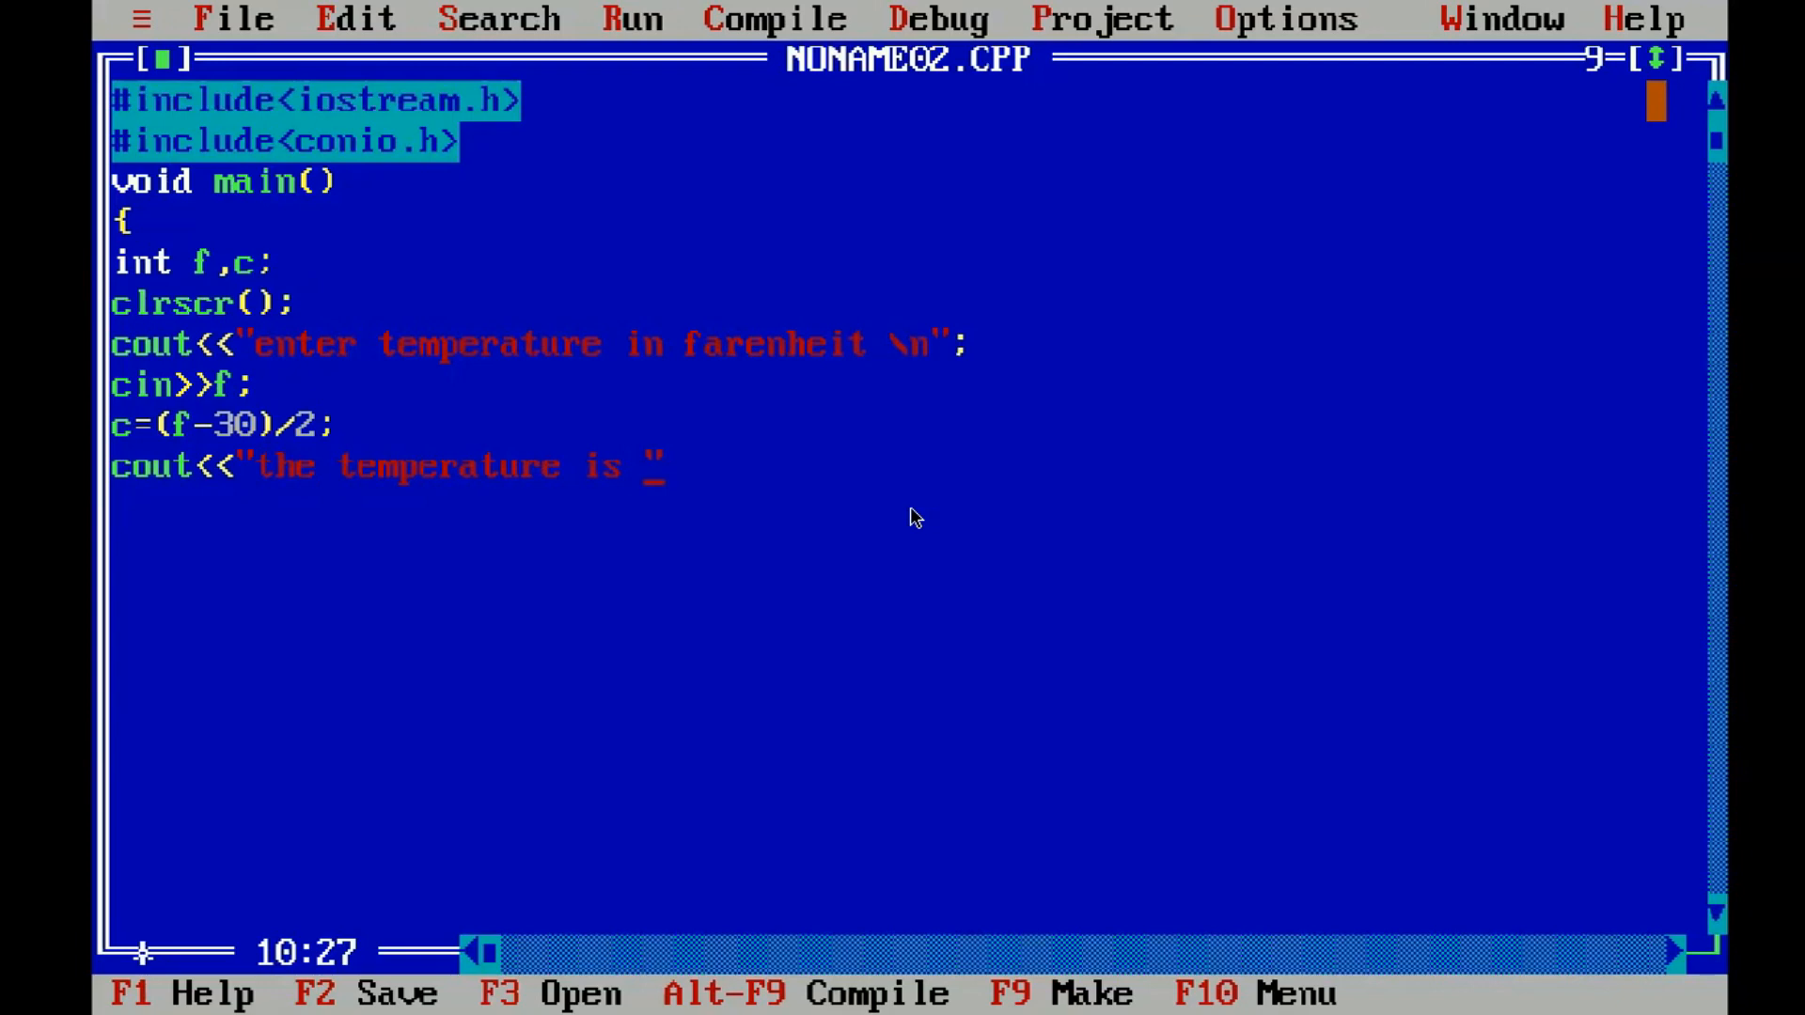
type(":%")
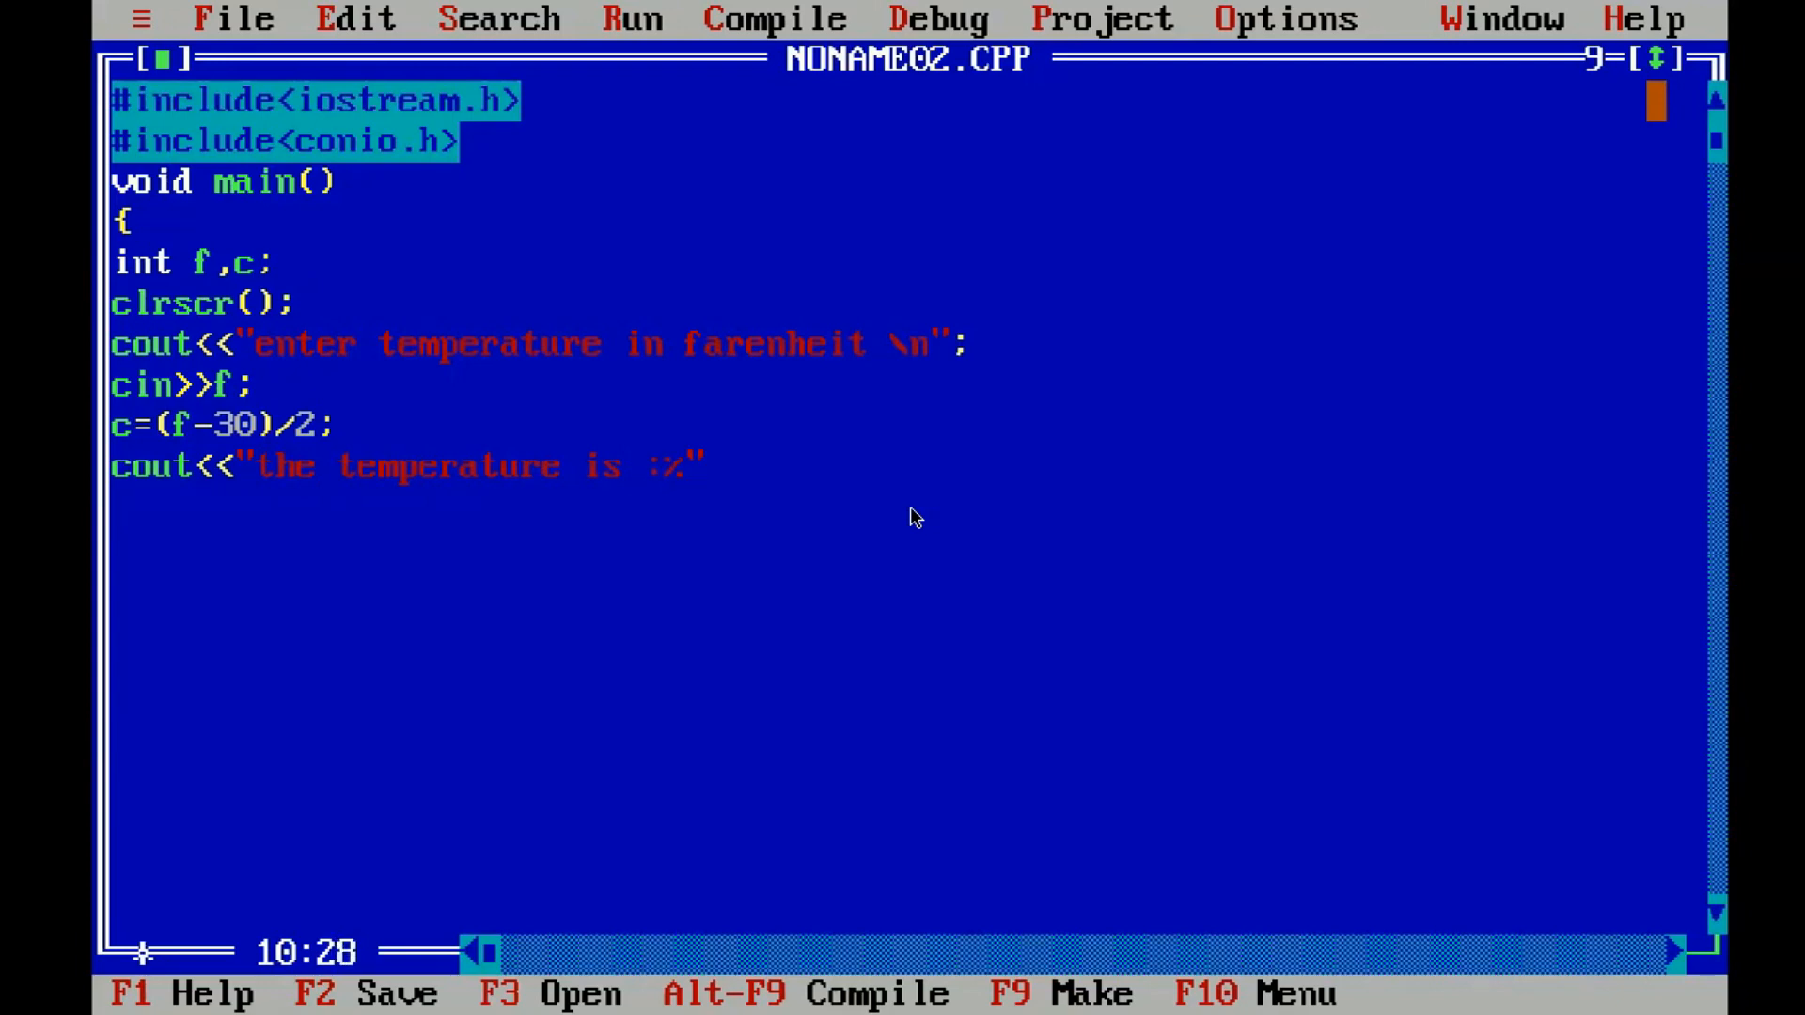
type("s")
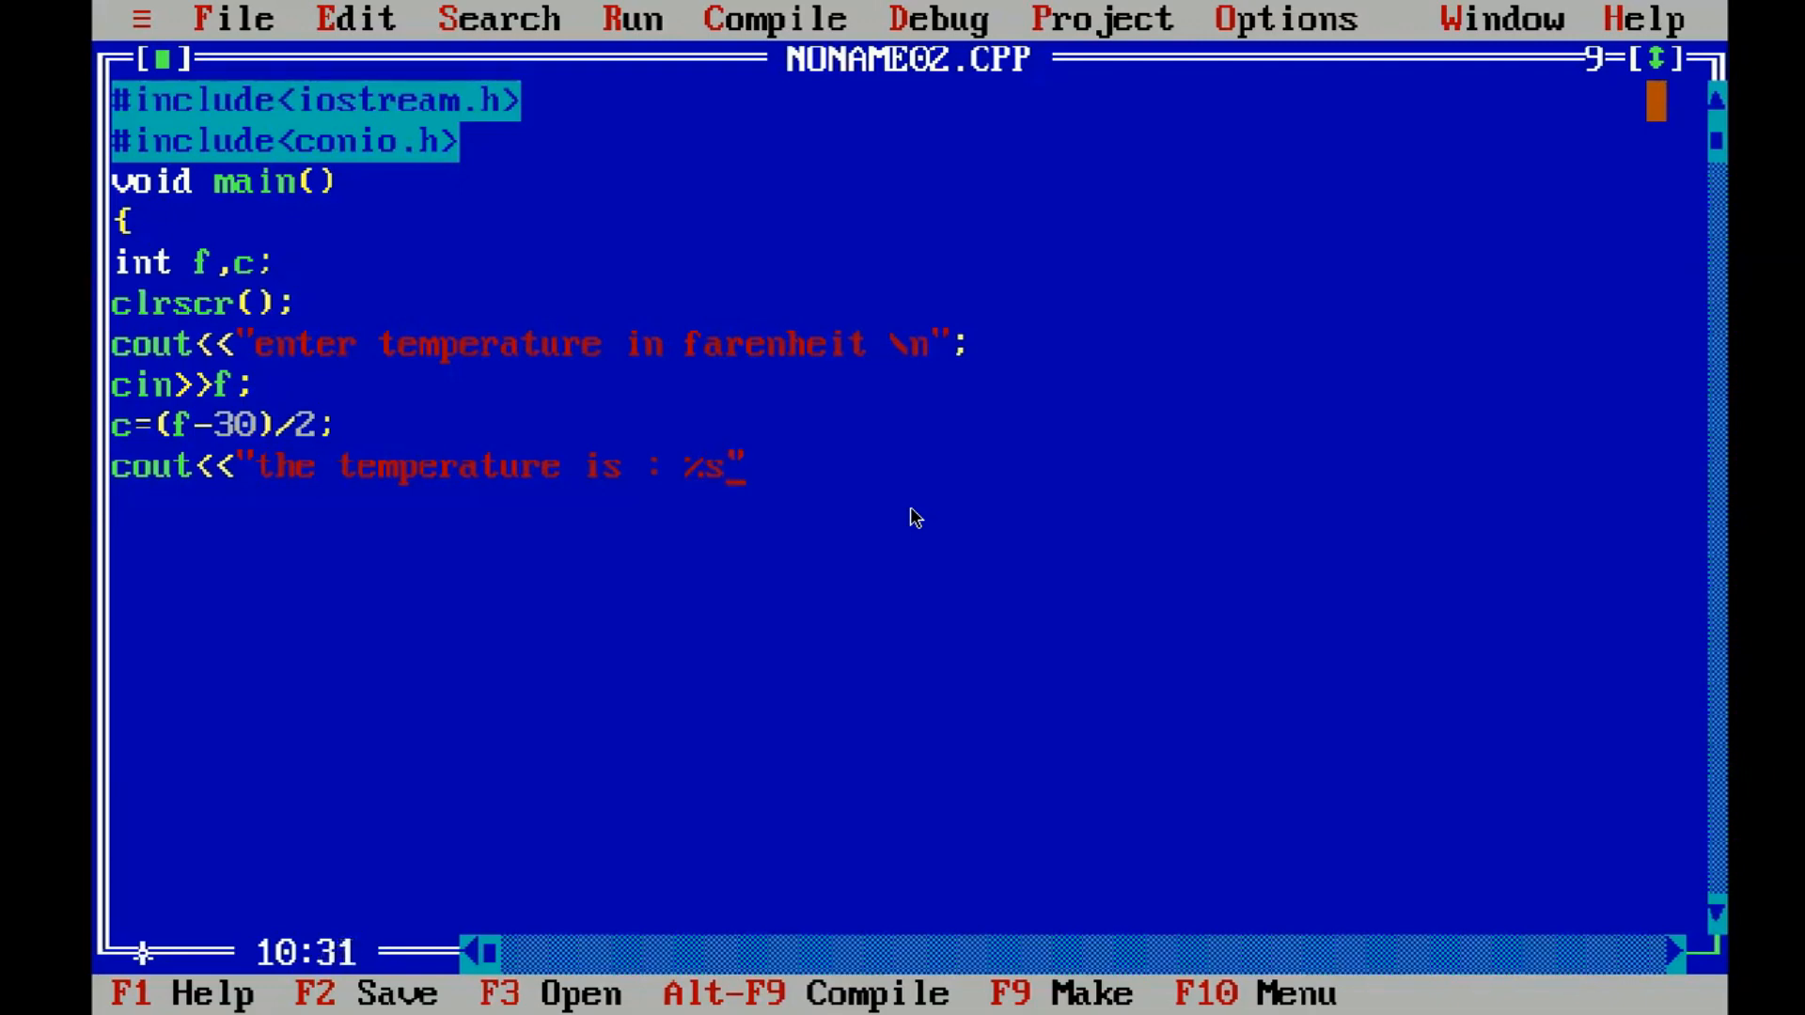
type("d")
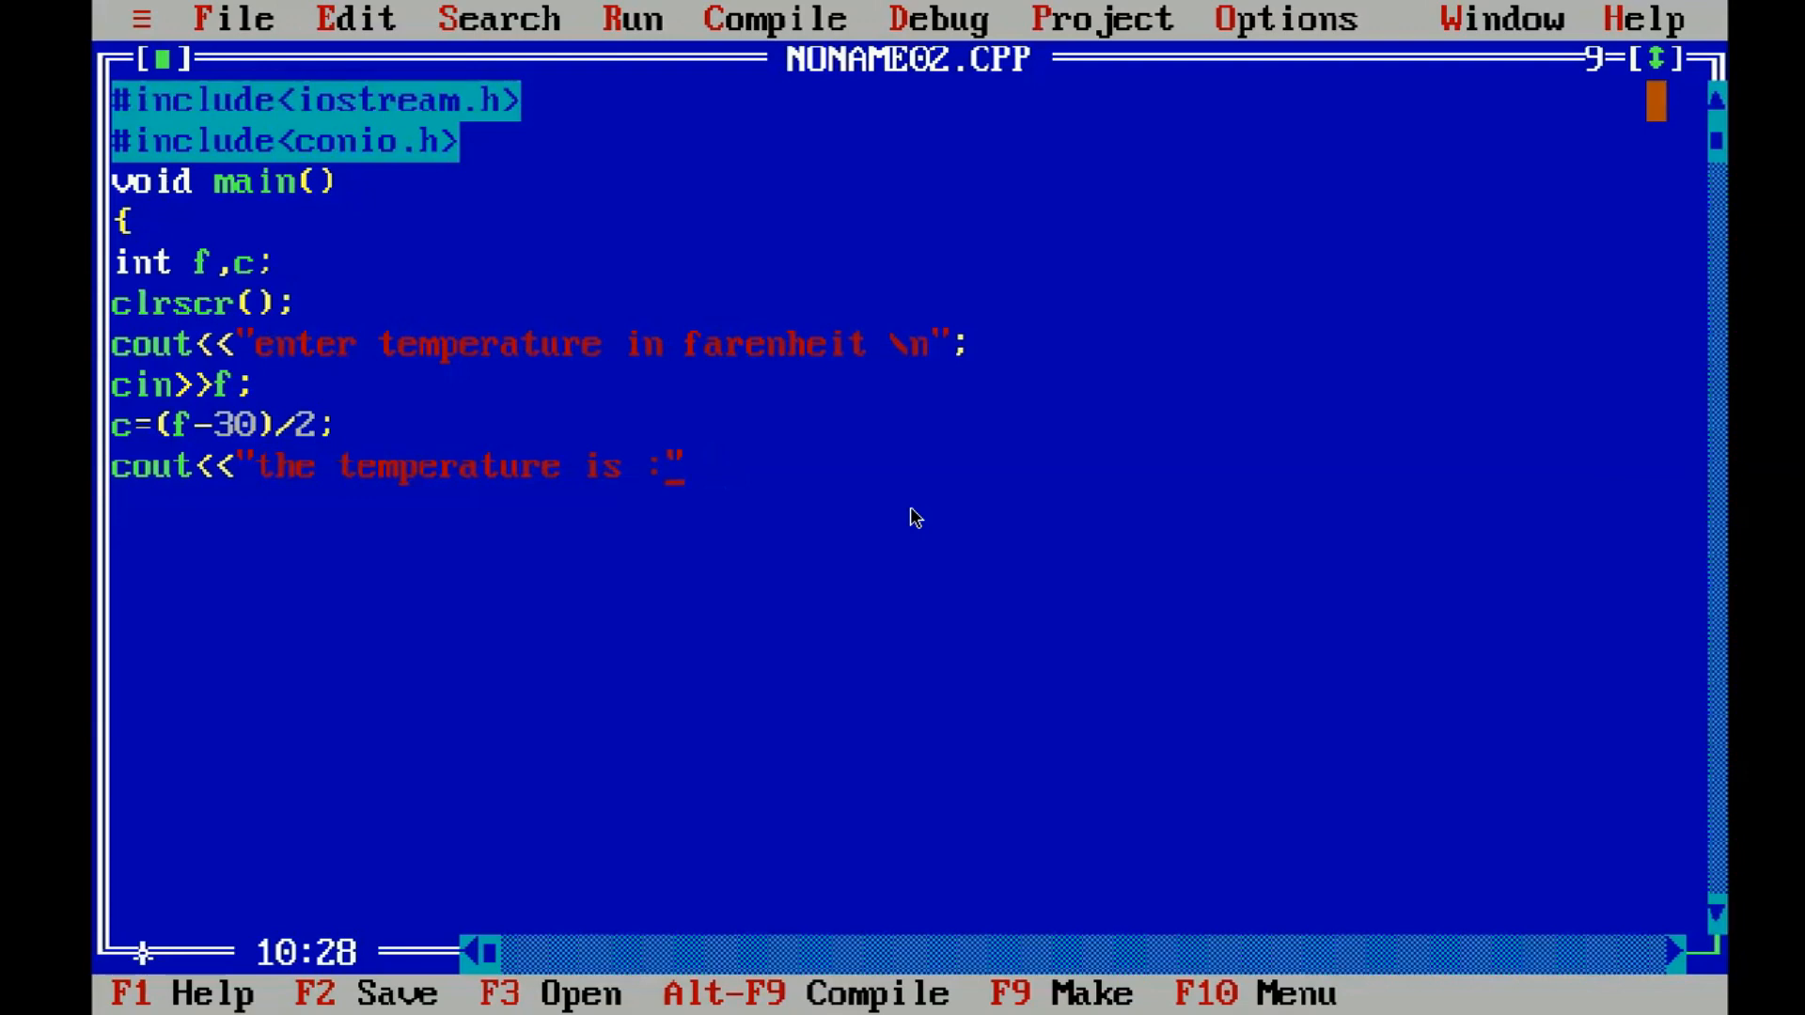
- Finish the output line with <<c<<"c"; appending the value and unit letter
type("<<")
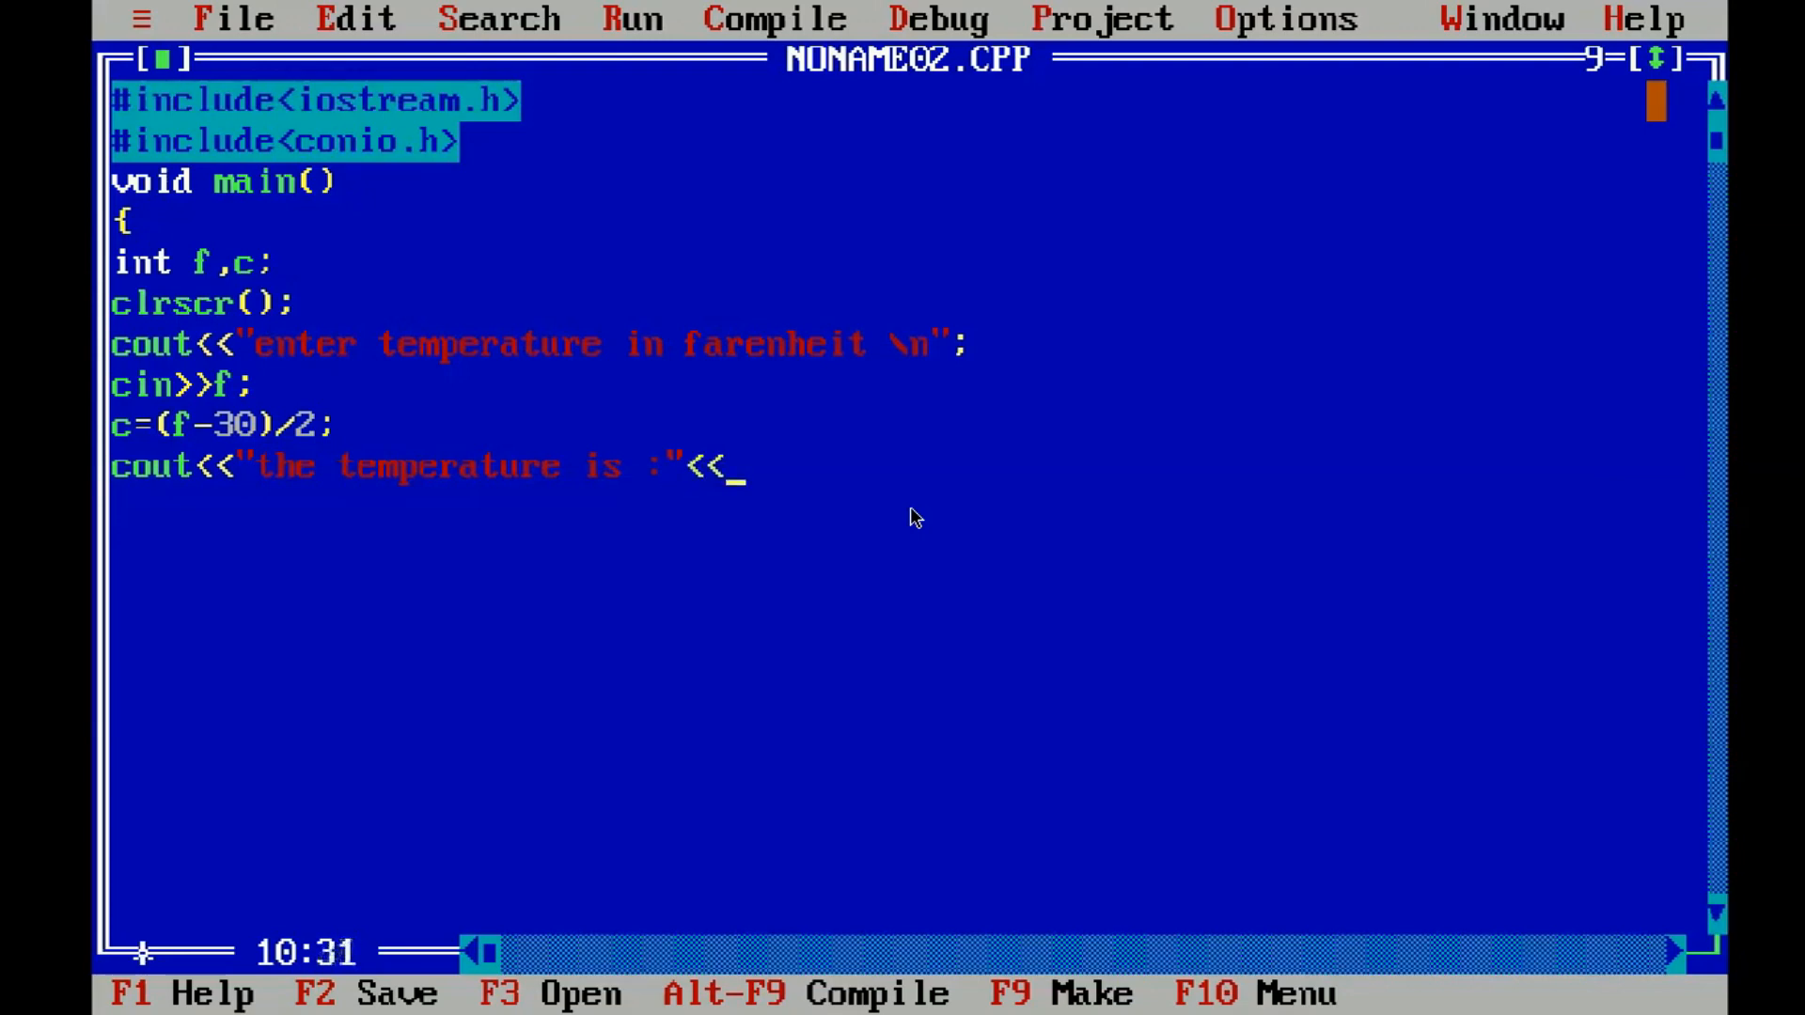
type("c")
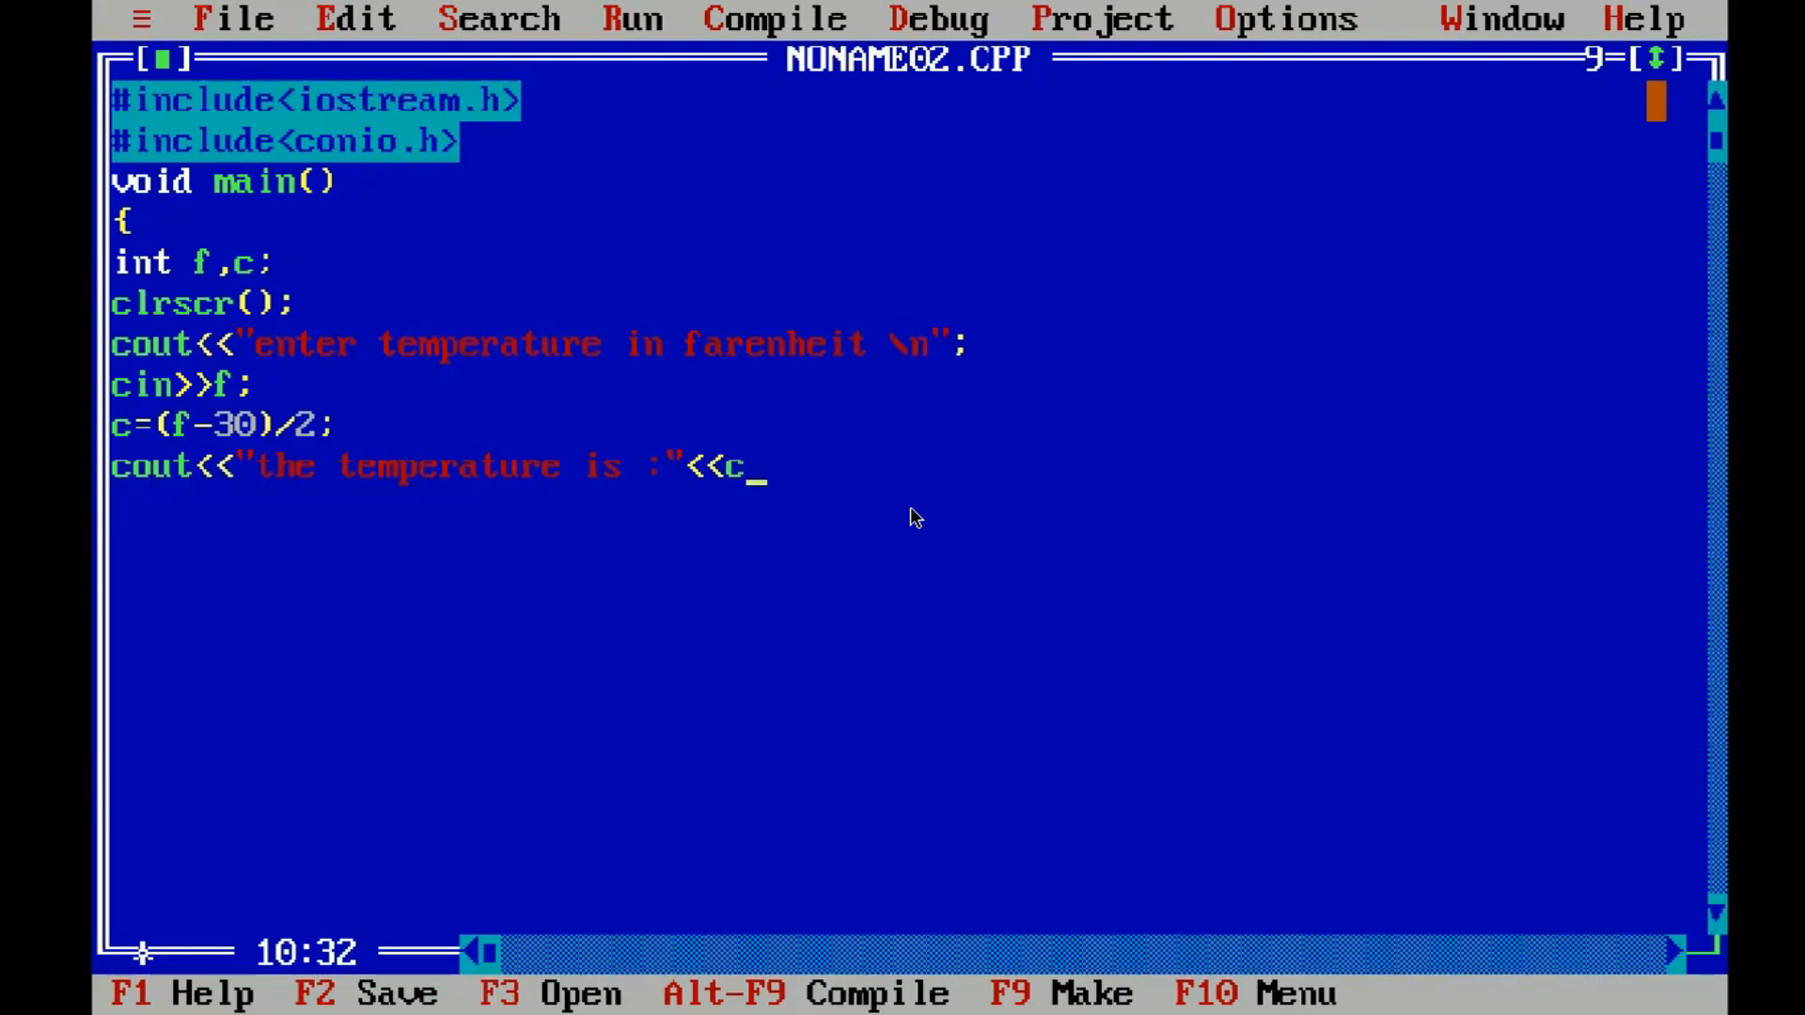
type("<<\"")
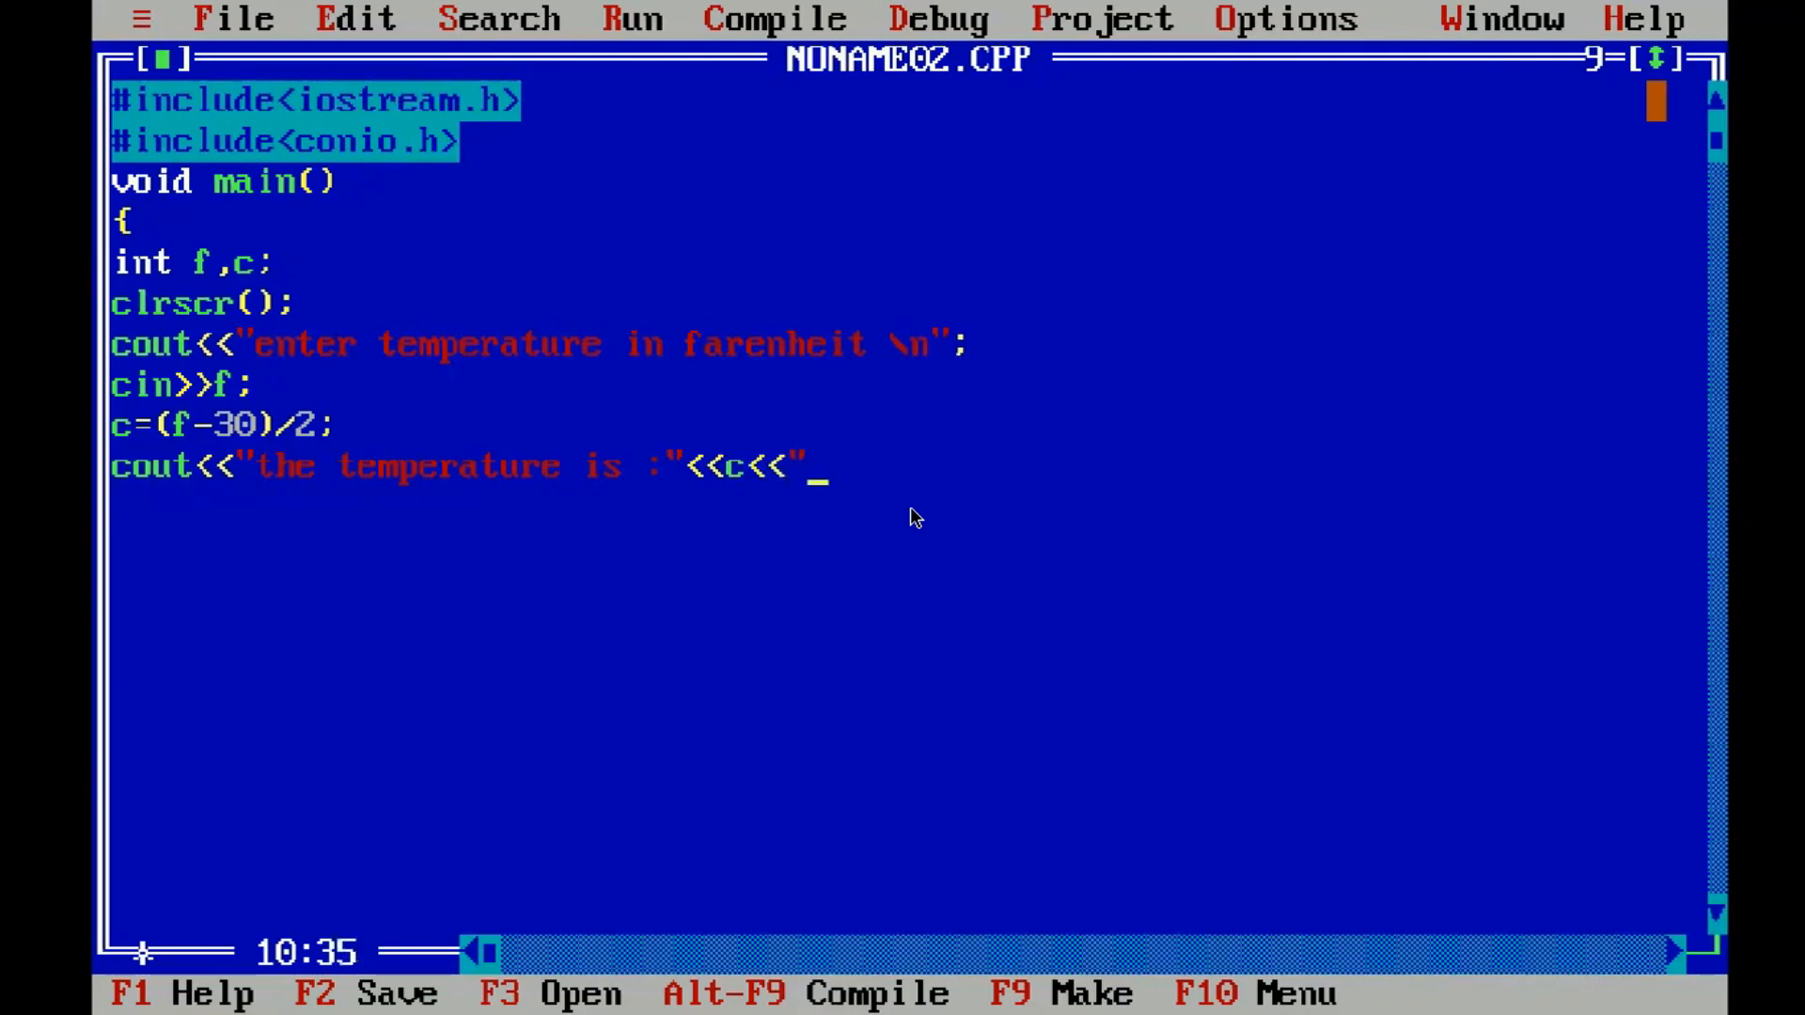
type("c")
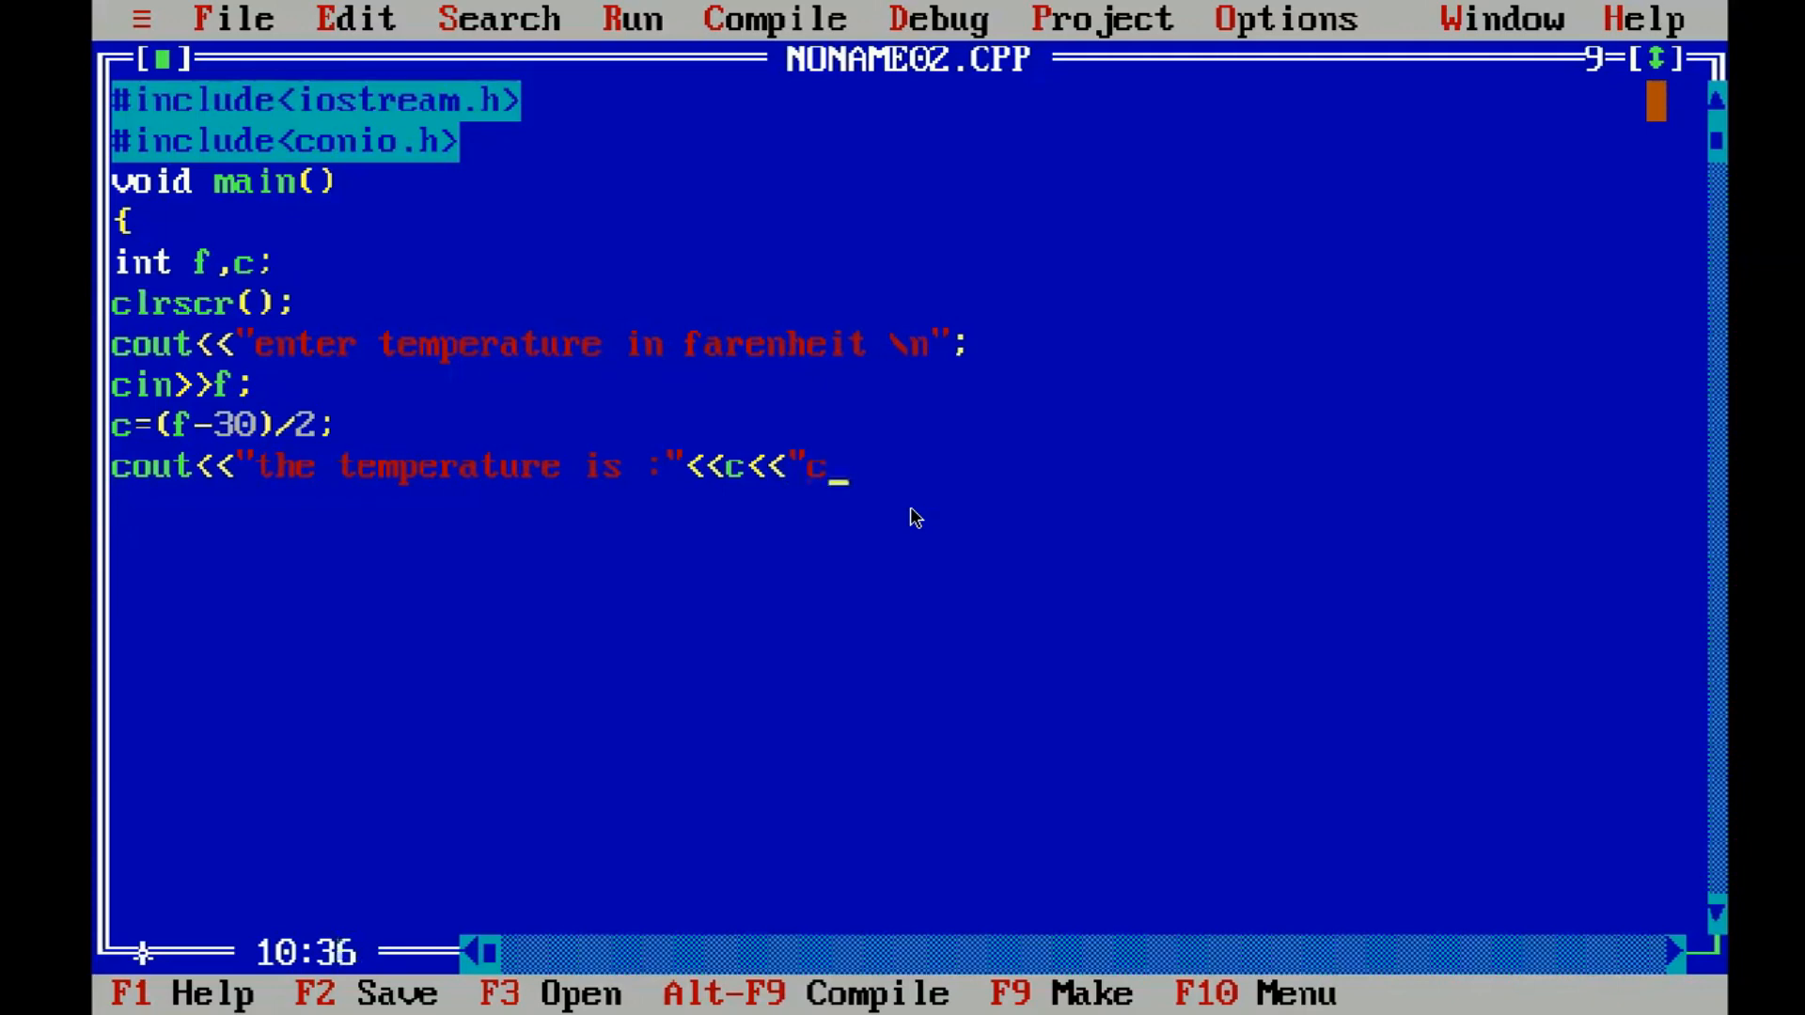
key("Backspace")
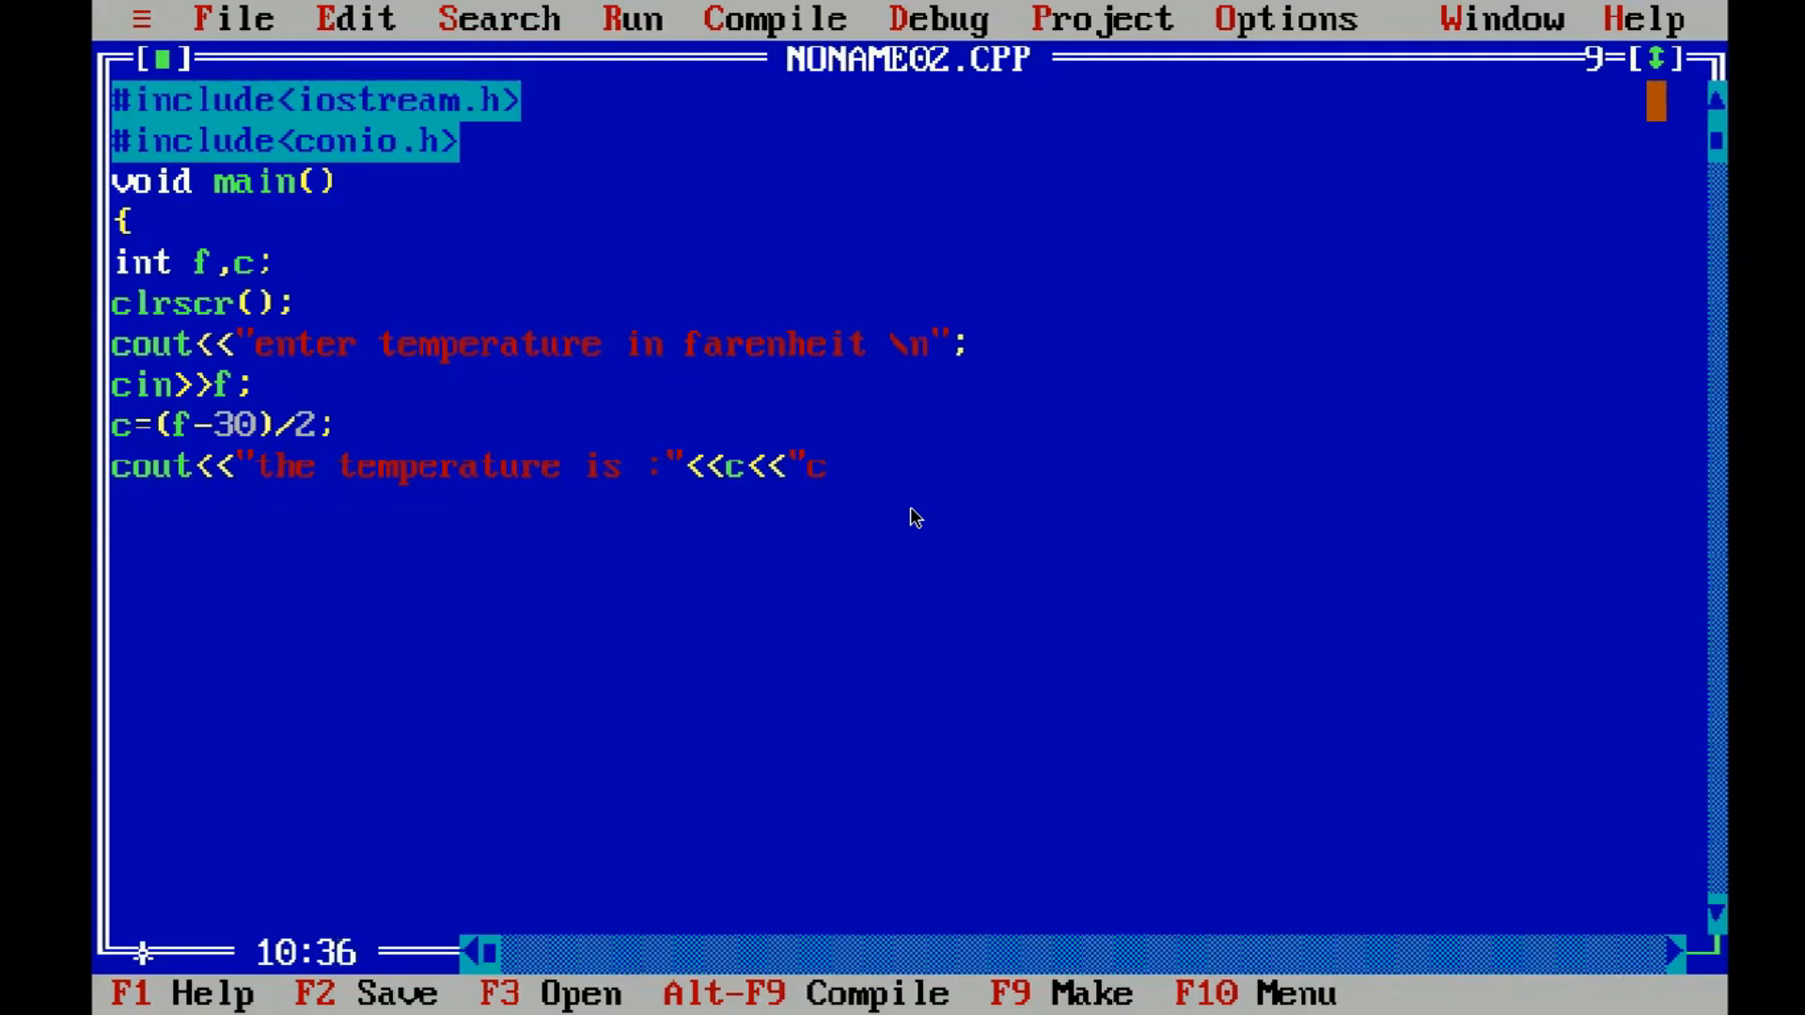
type("\";")
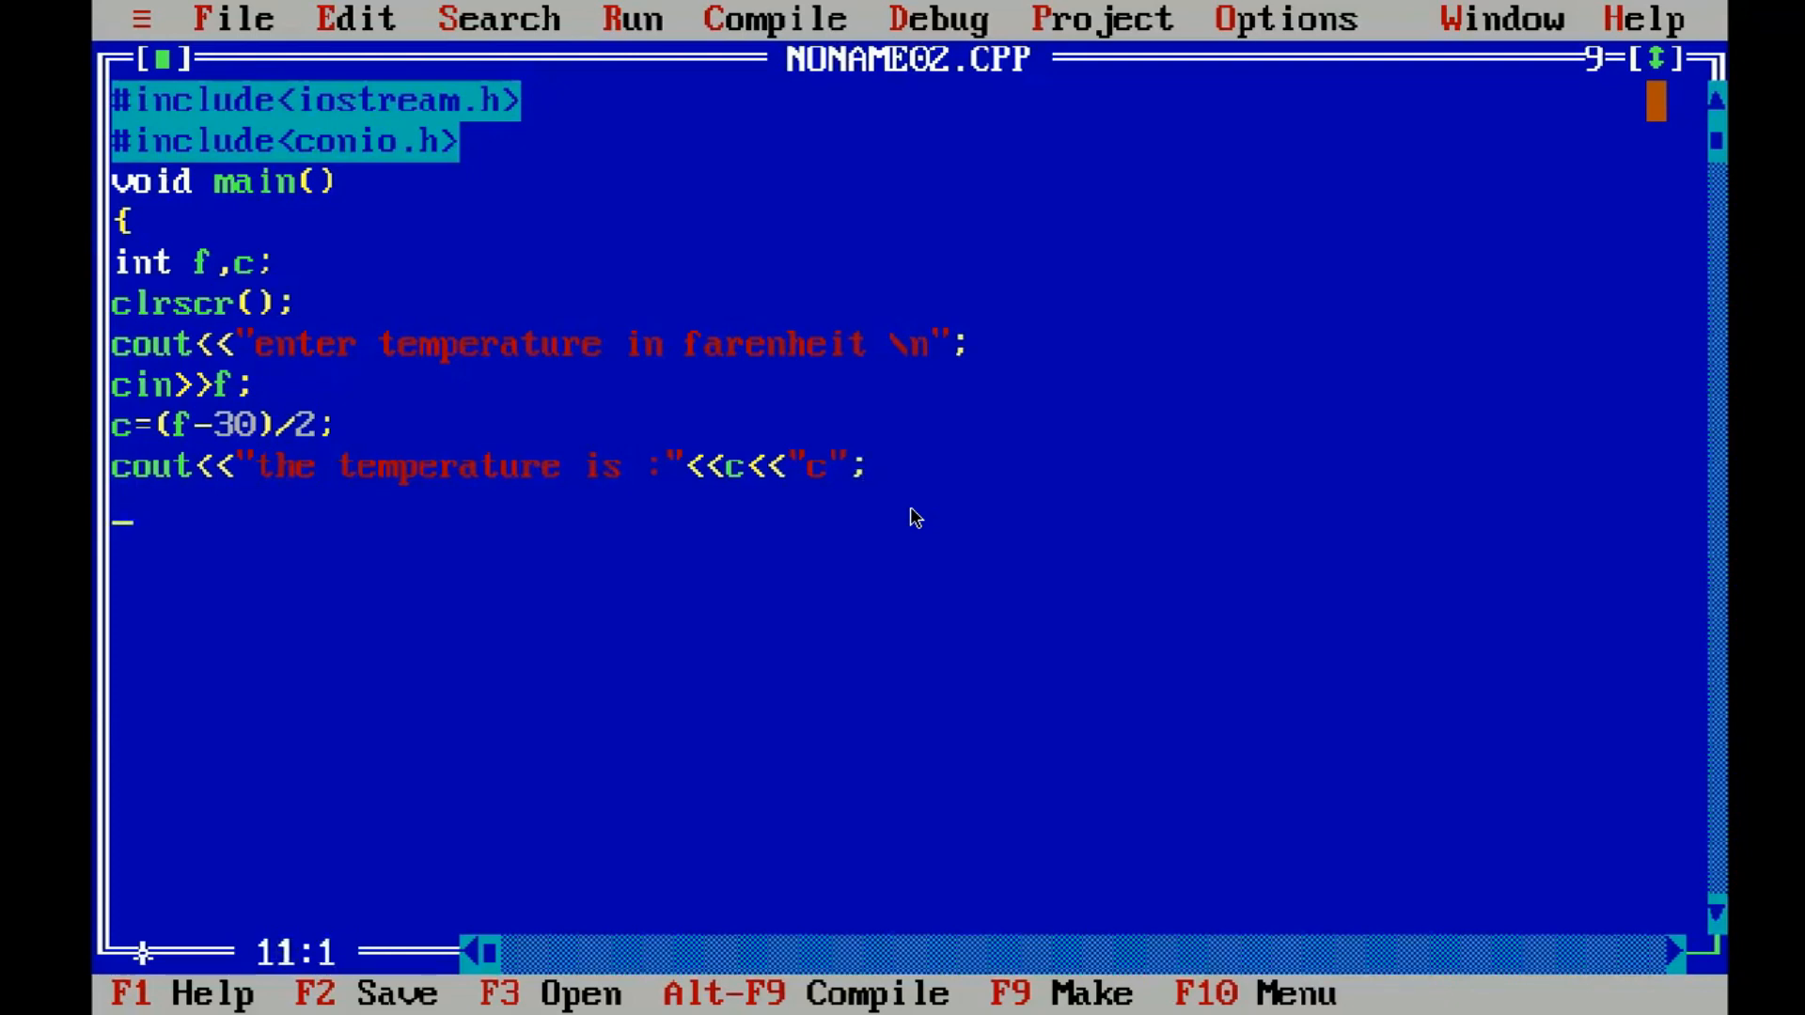
- Add getch(); to wait for a keypress before exiting
type("ge")
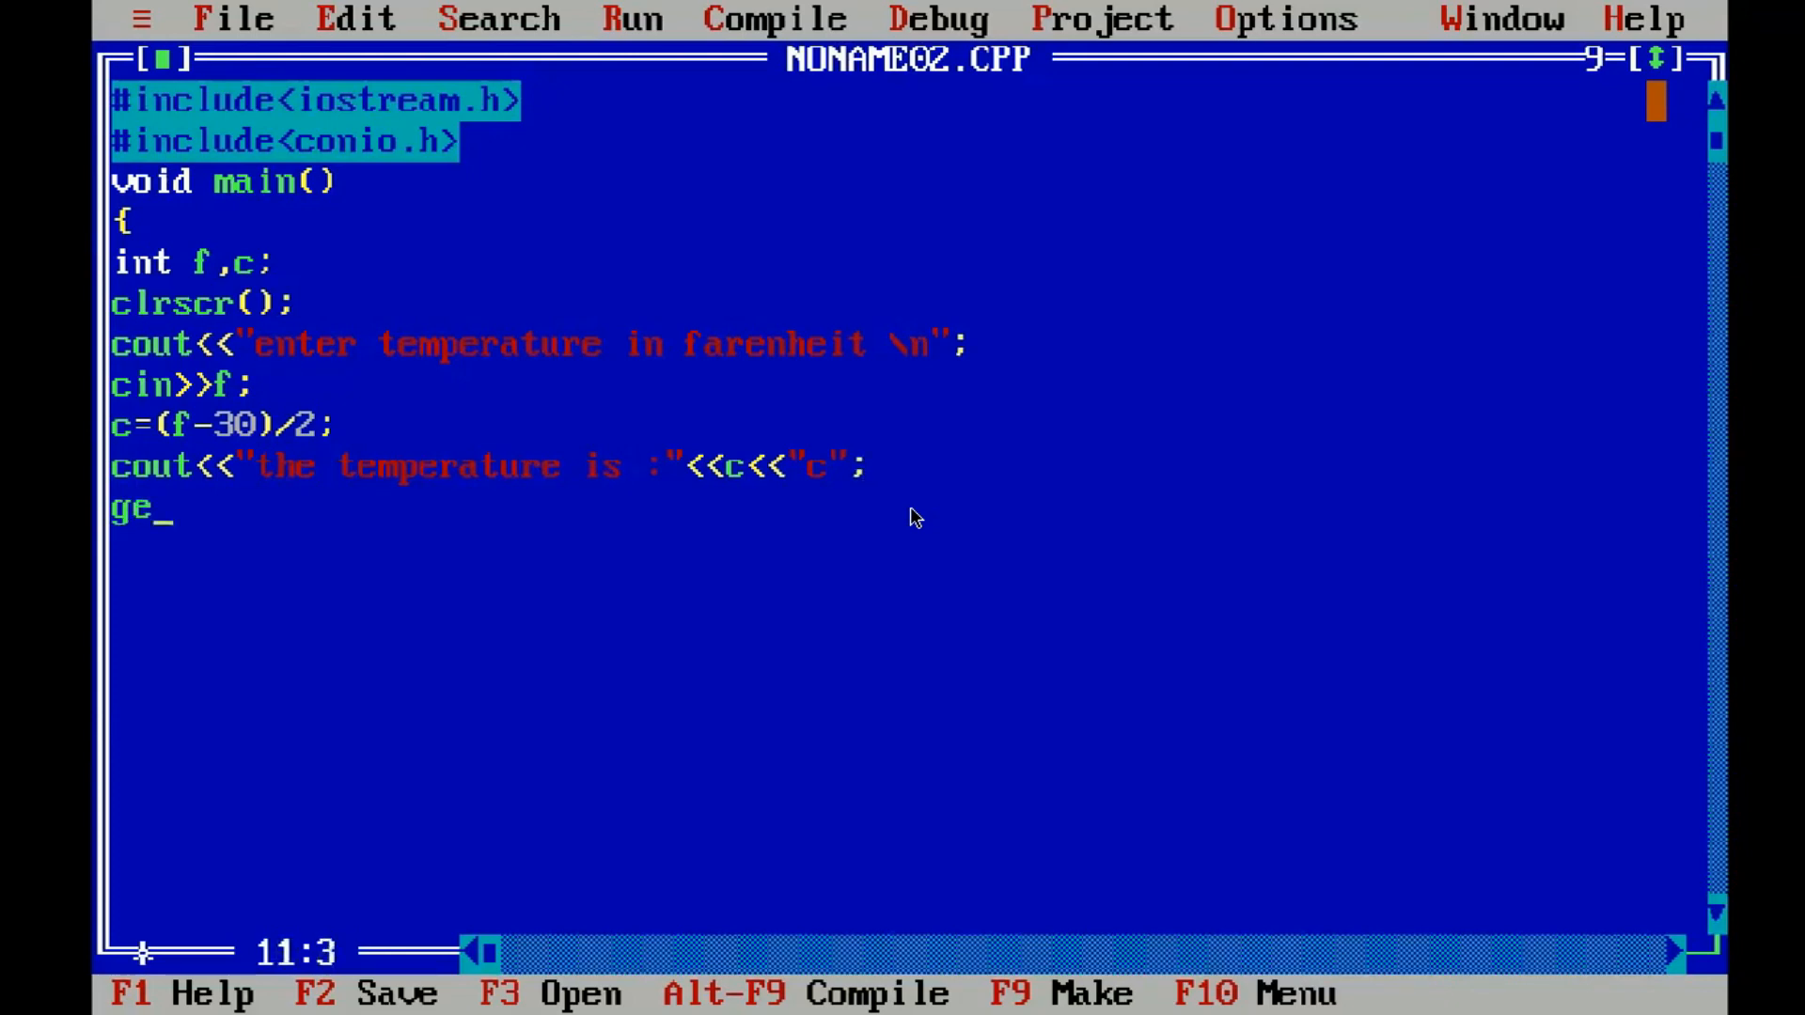
type("tch")
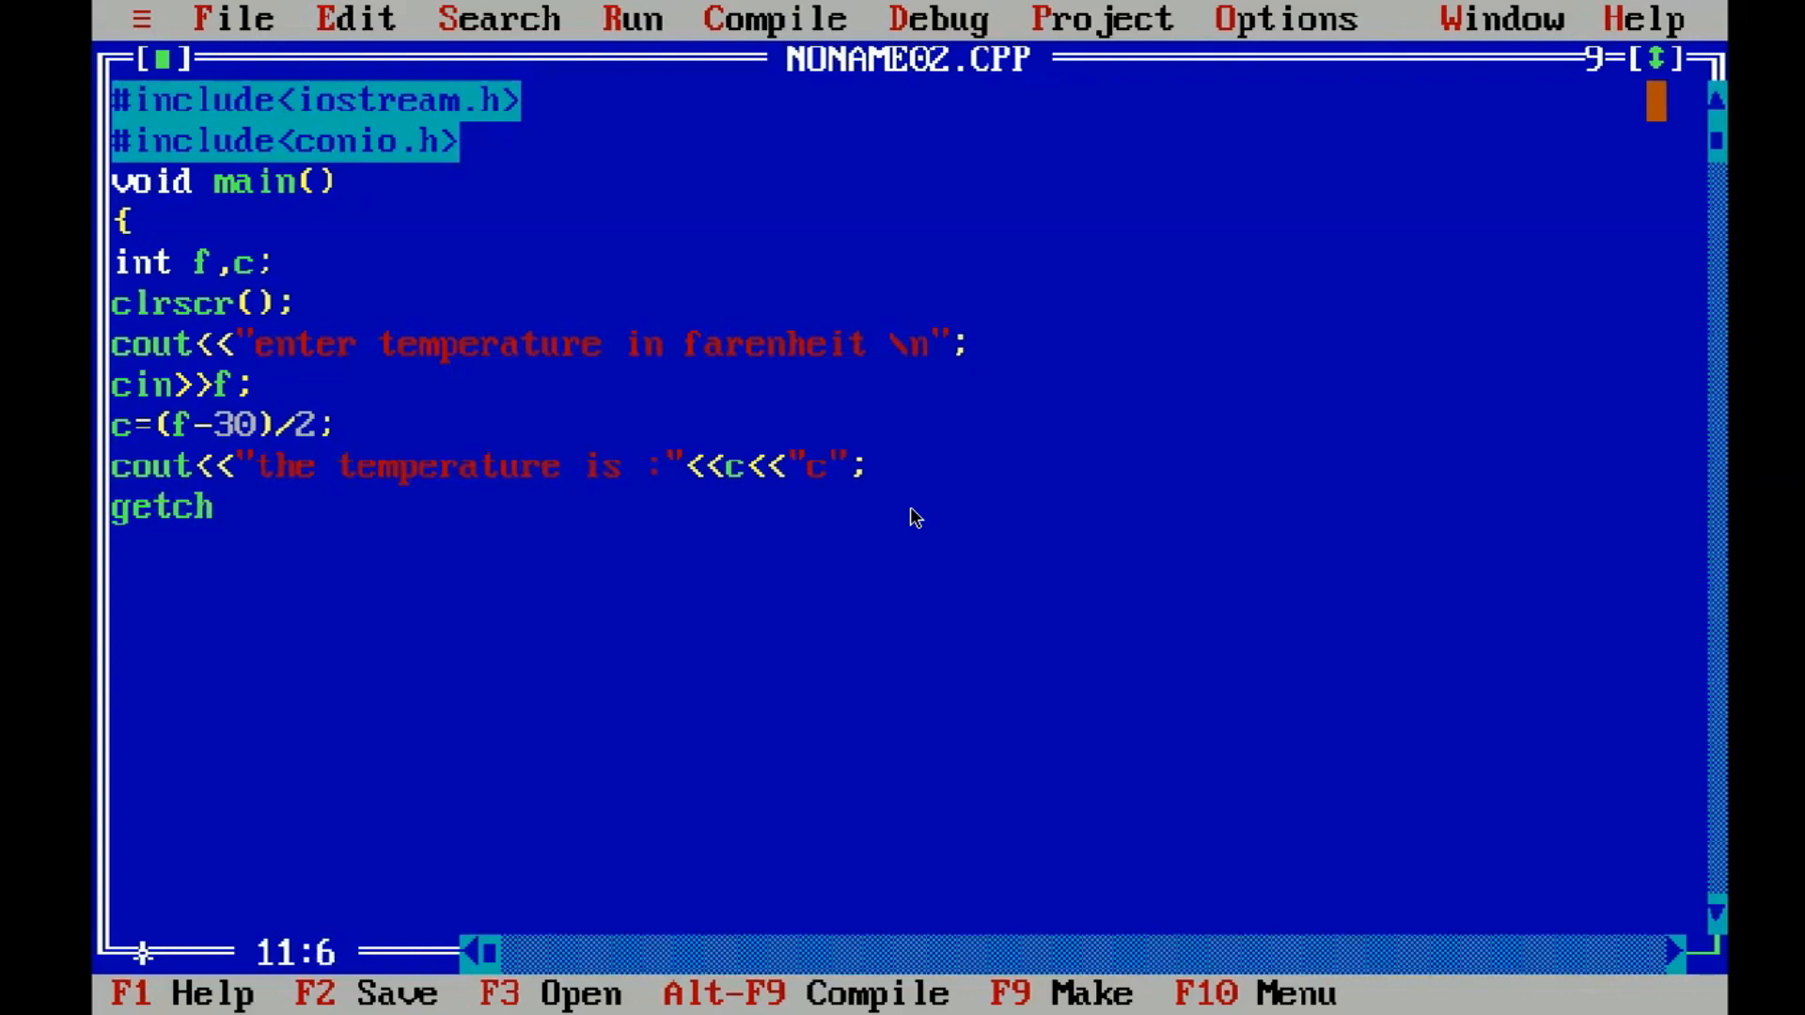
type("();")
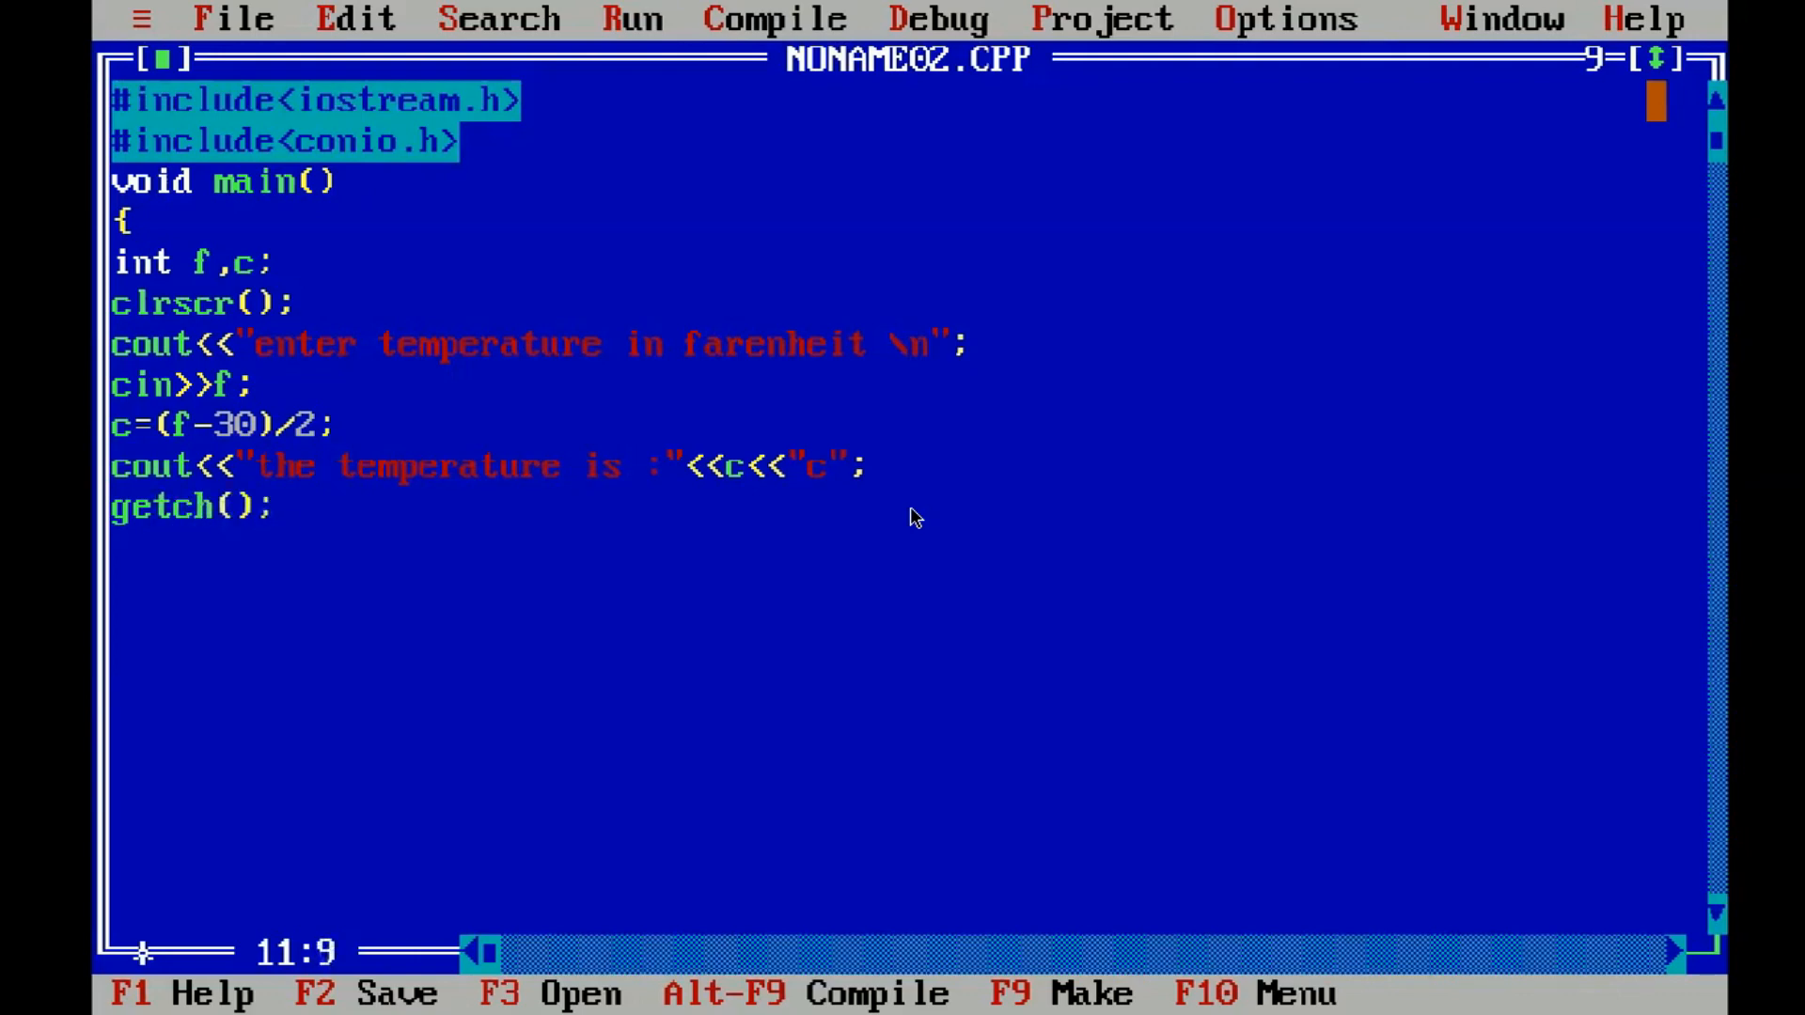
key("enter")
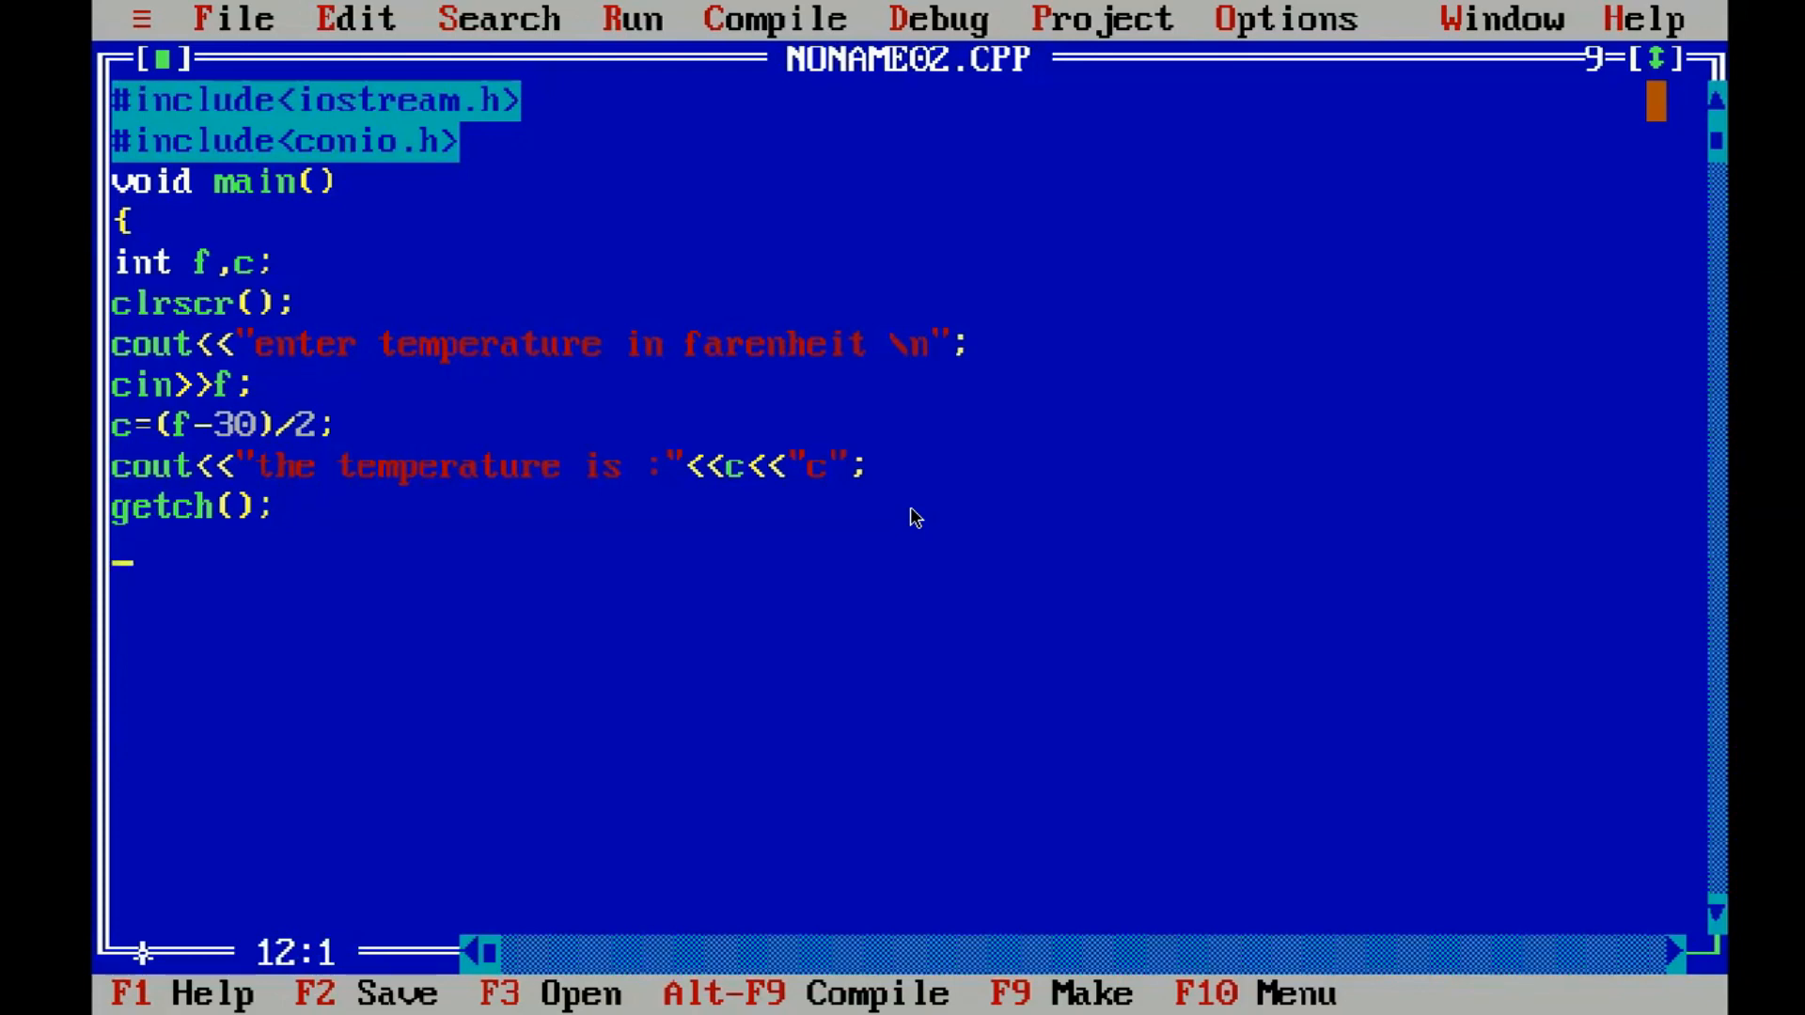
- Close main with a brace, compile and run the program, and enter a temperature
type("}")
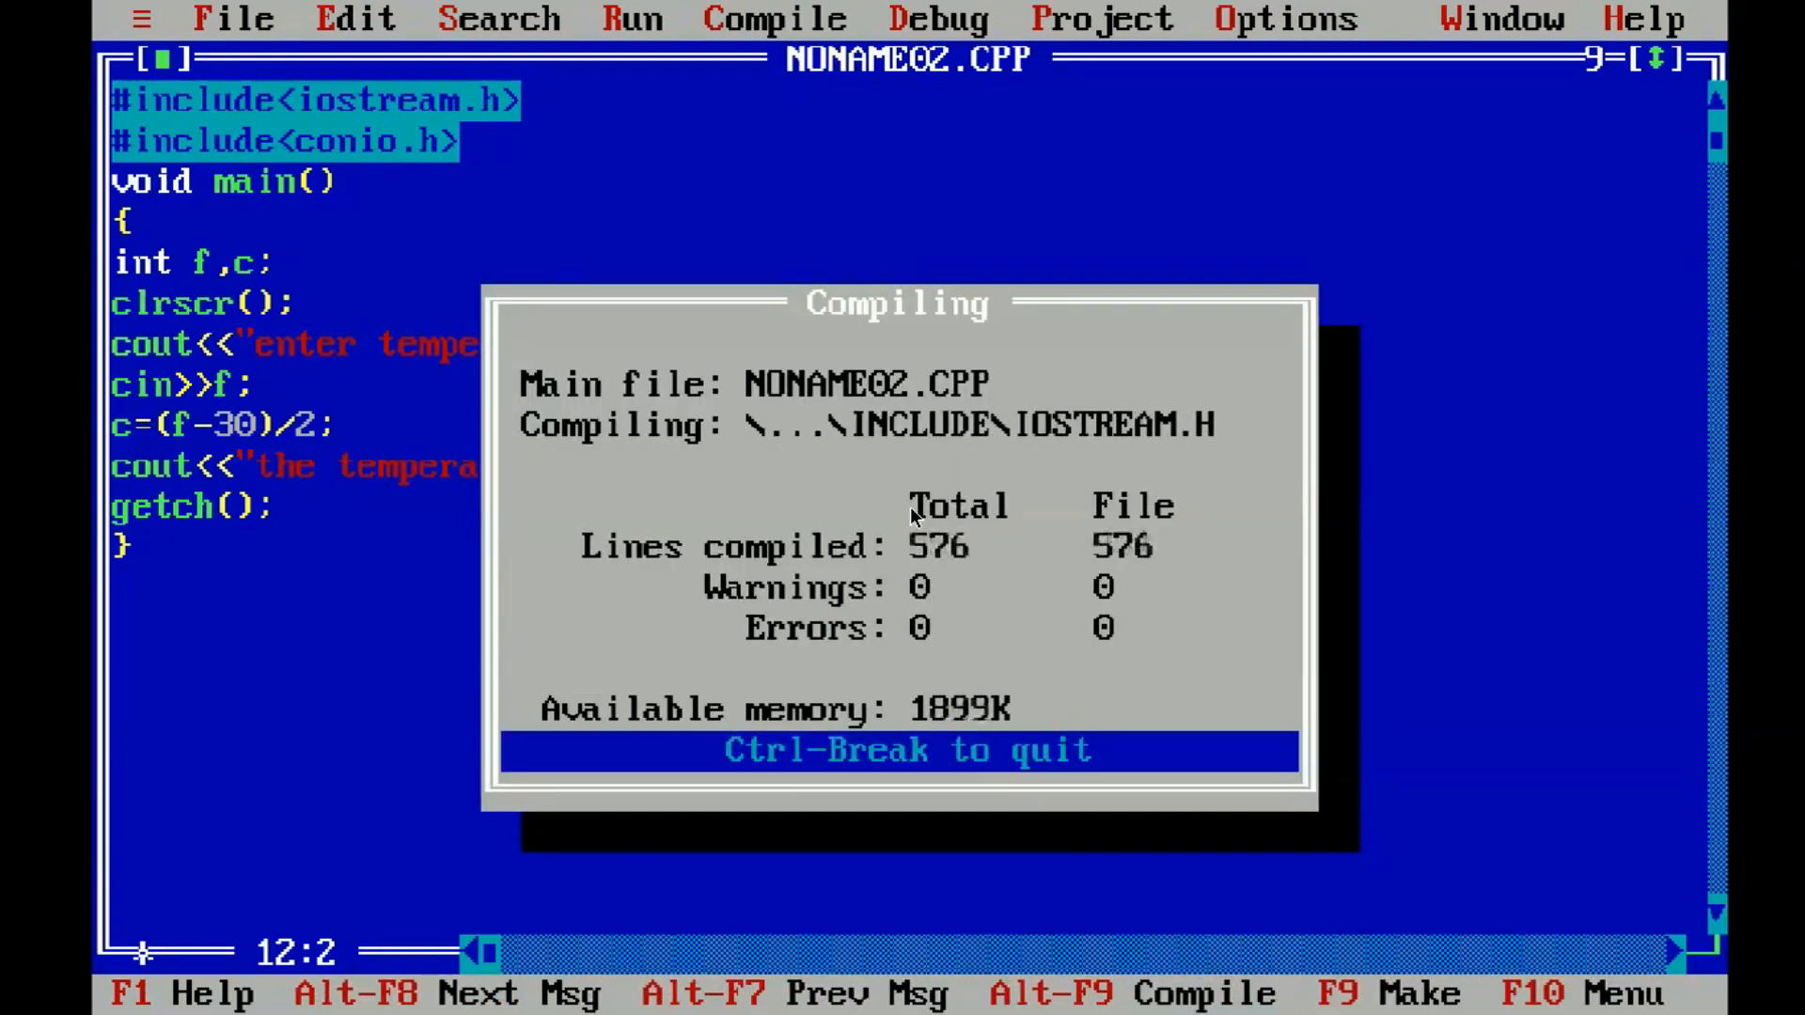
key("F9")
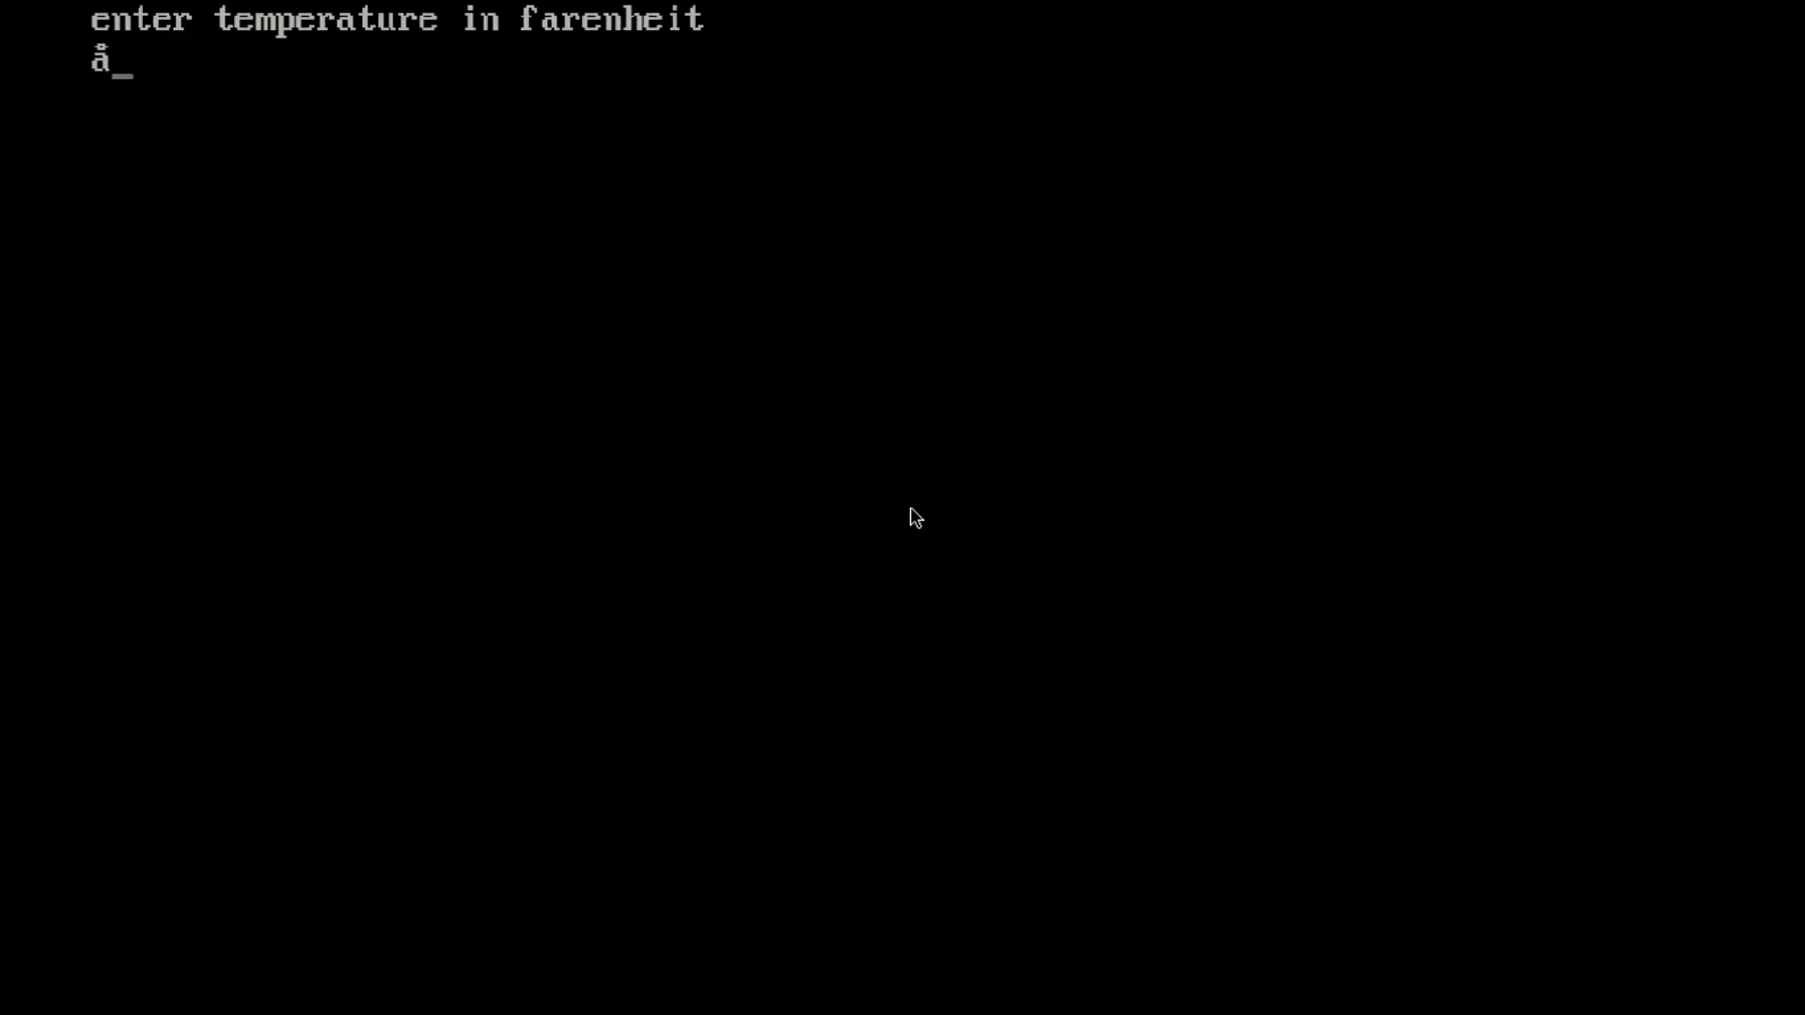
key("Backspace")
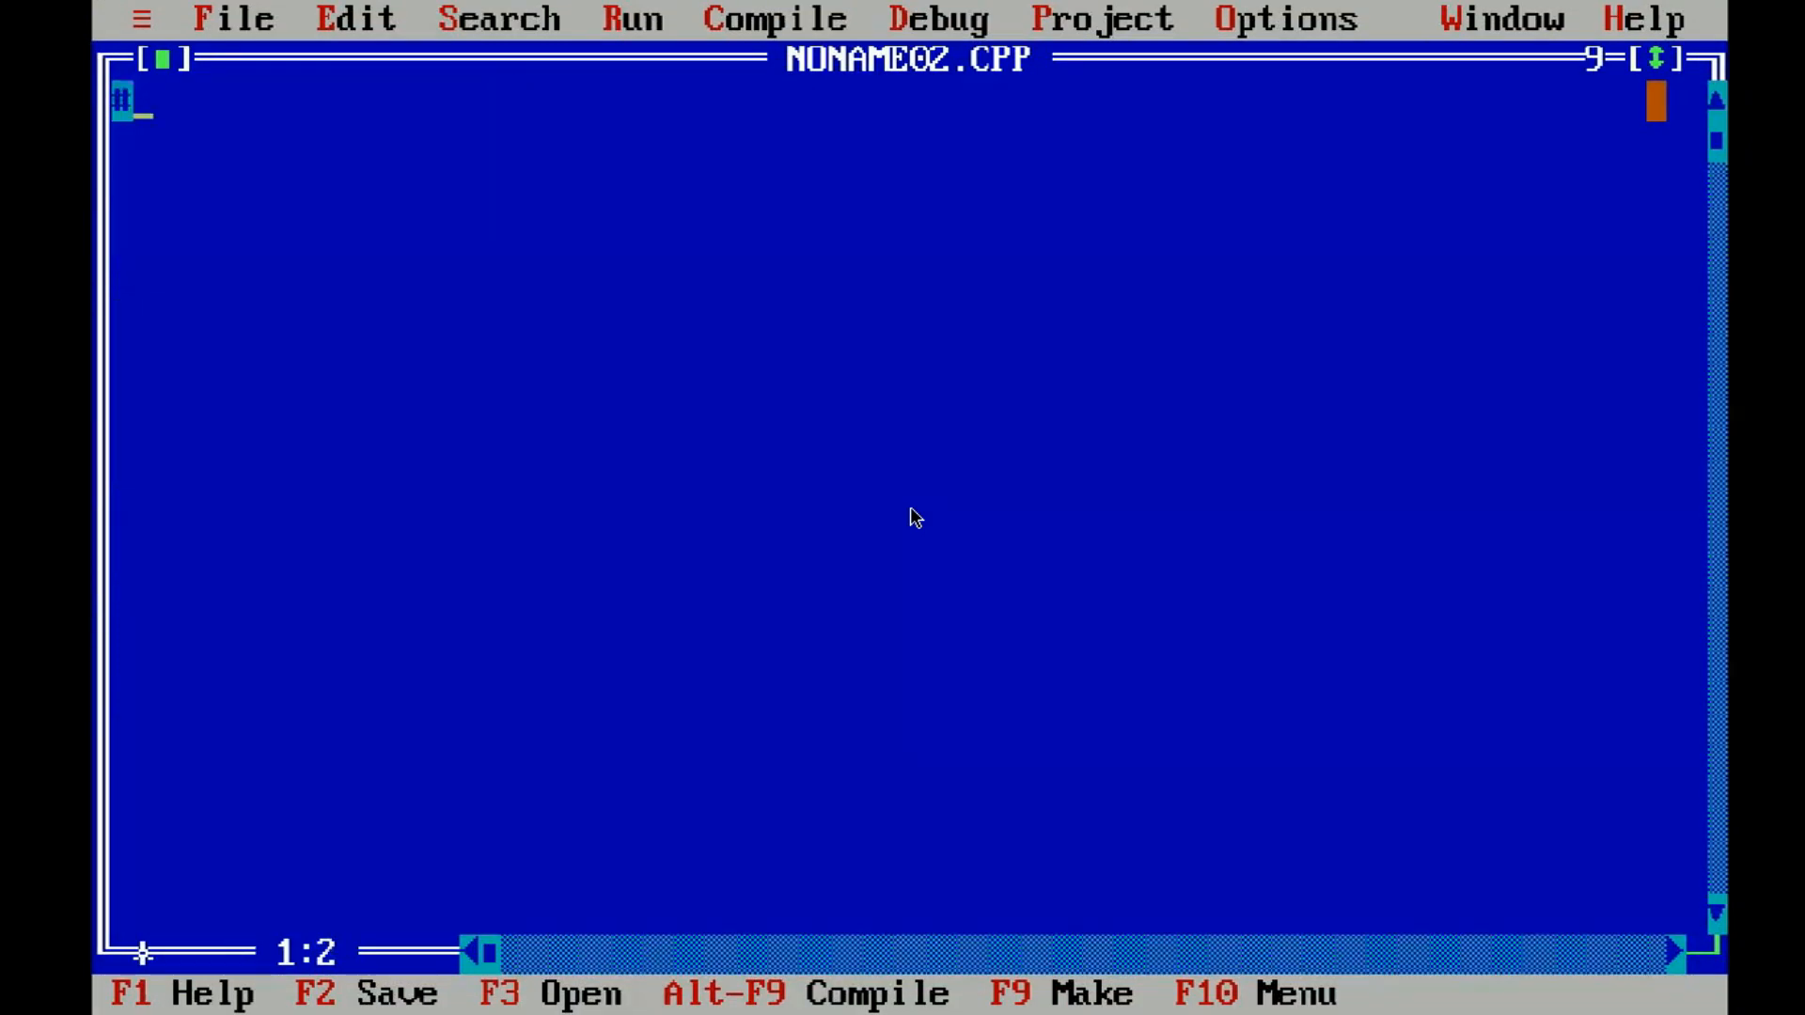
- Retype #include<iostream.h> and begin the second #include< line in the blank file
type("inclu")
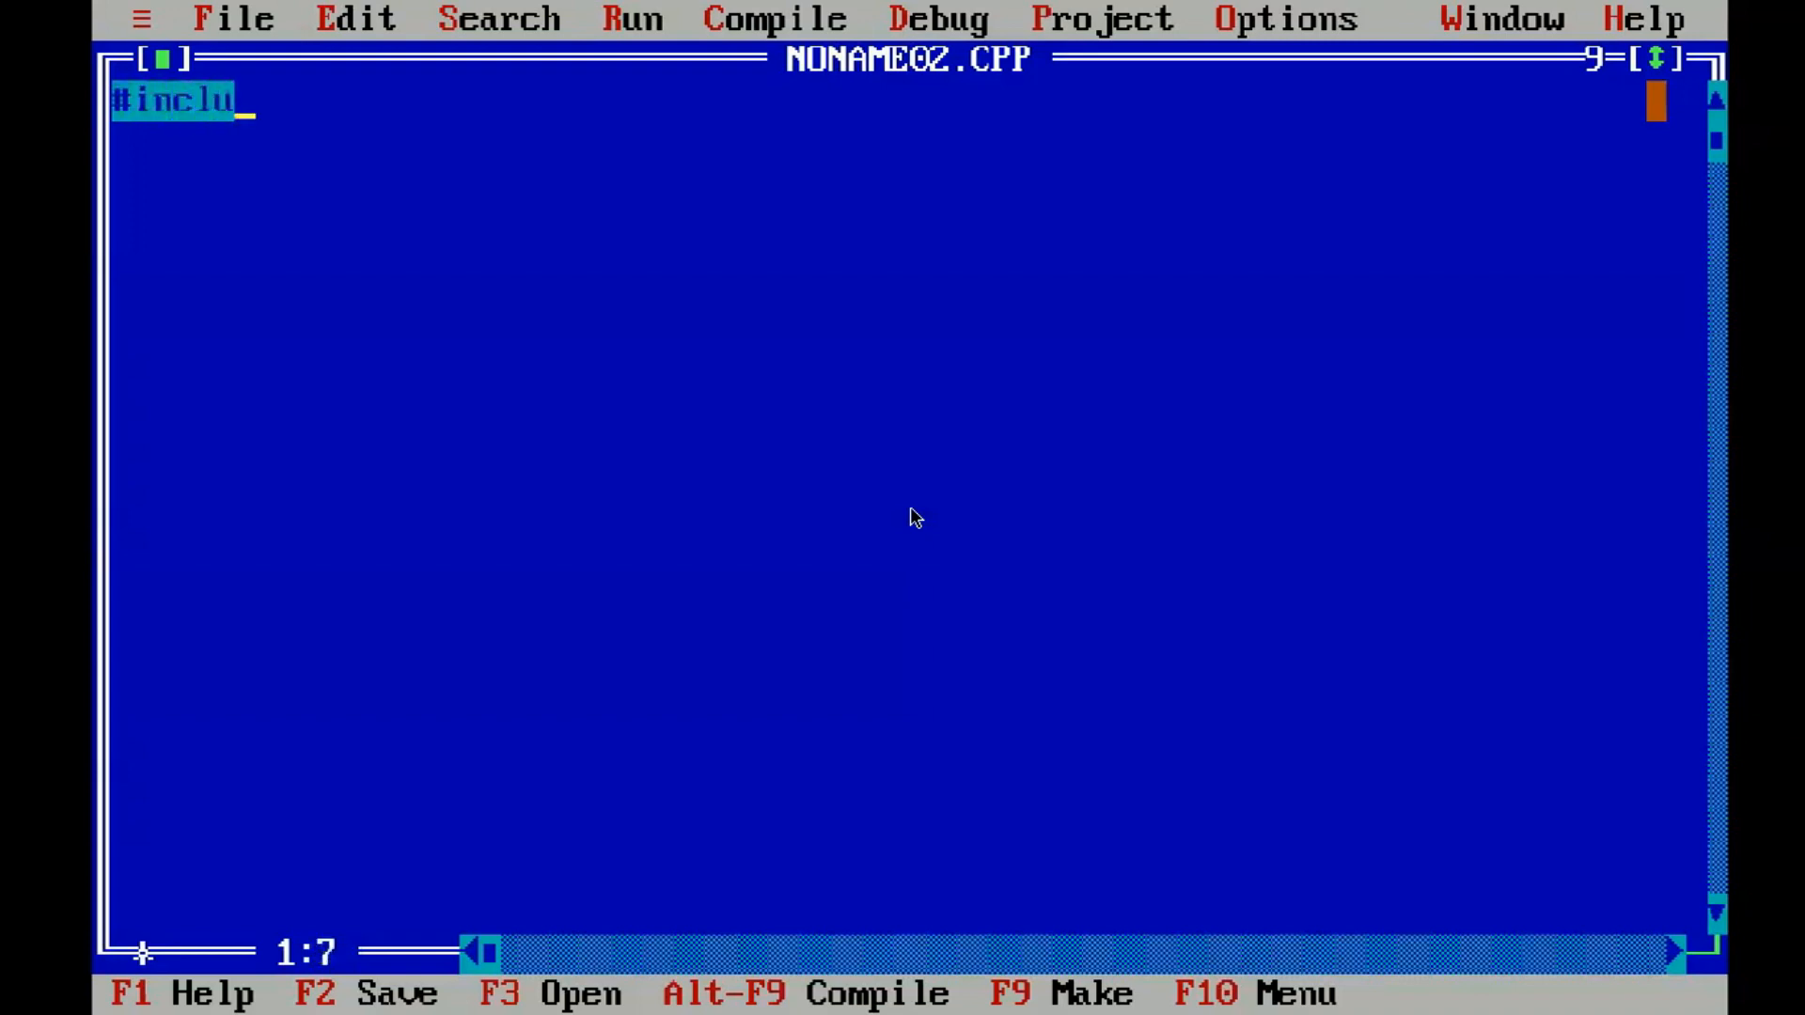
type("de<i")
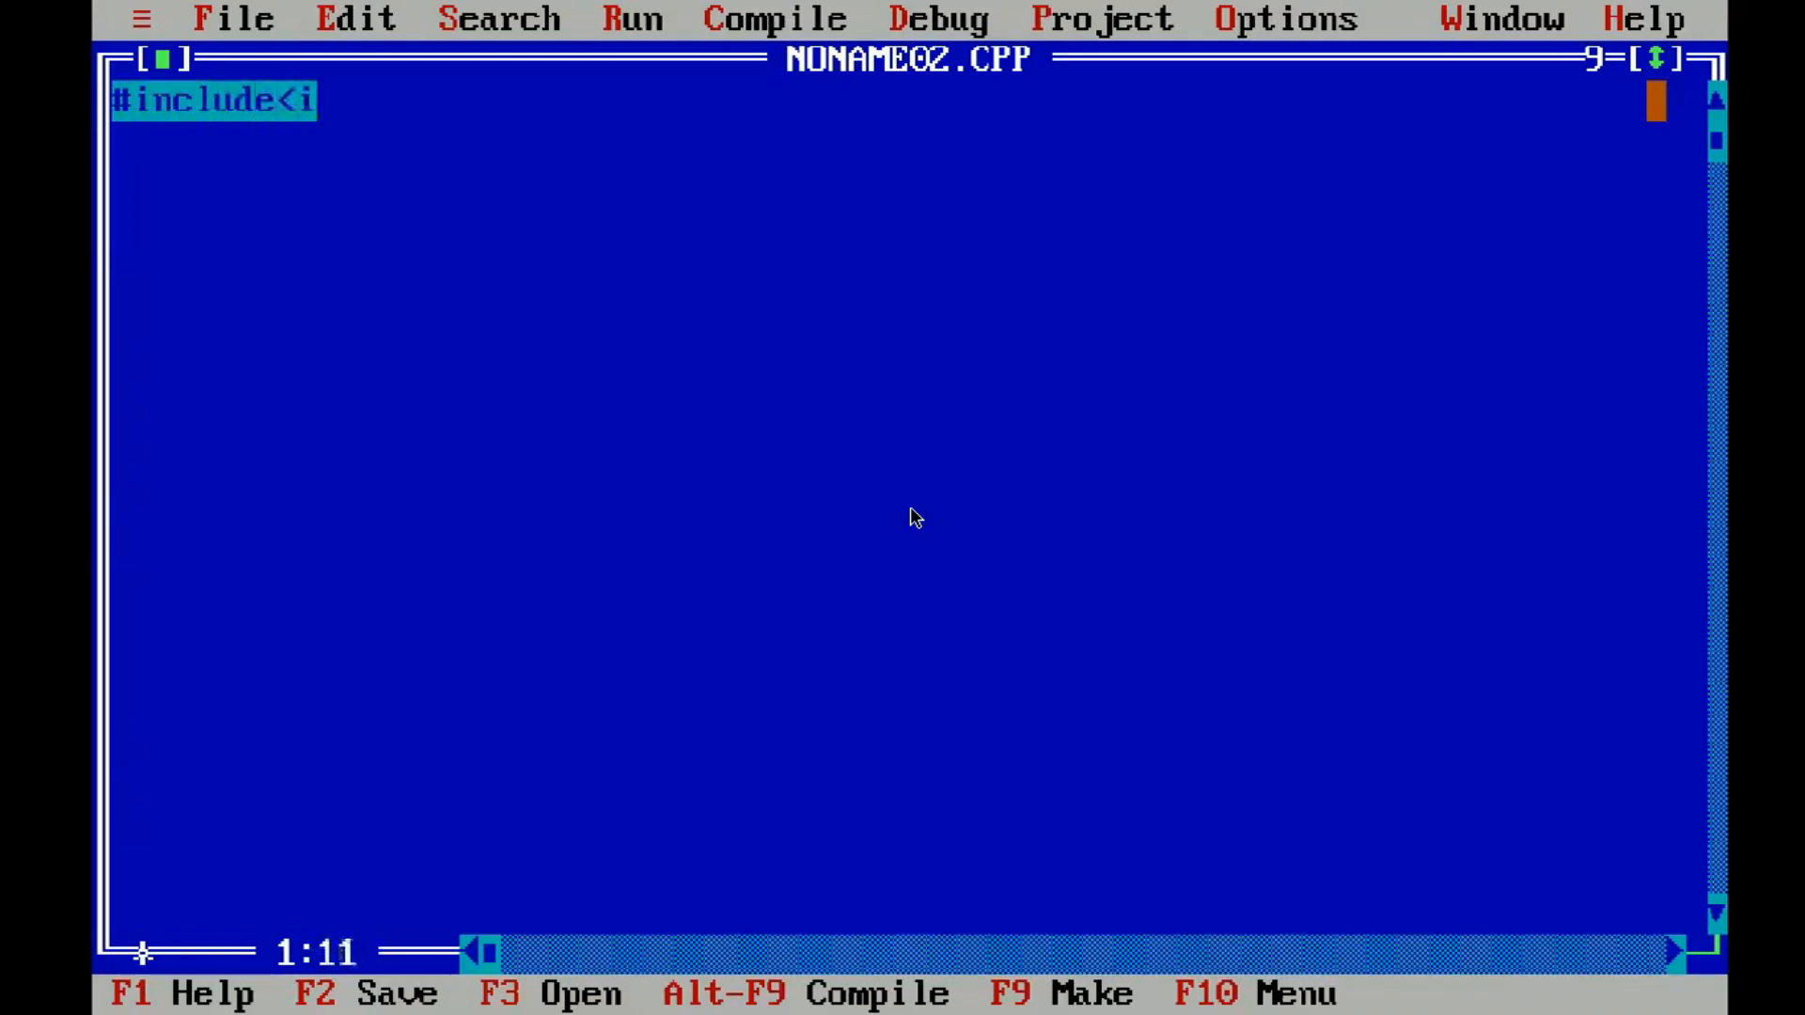
type("ost")
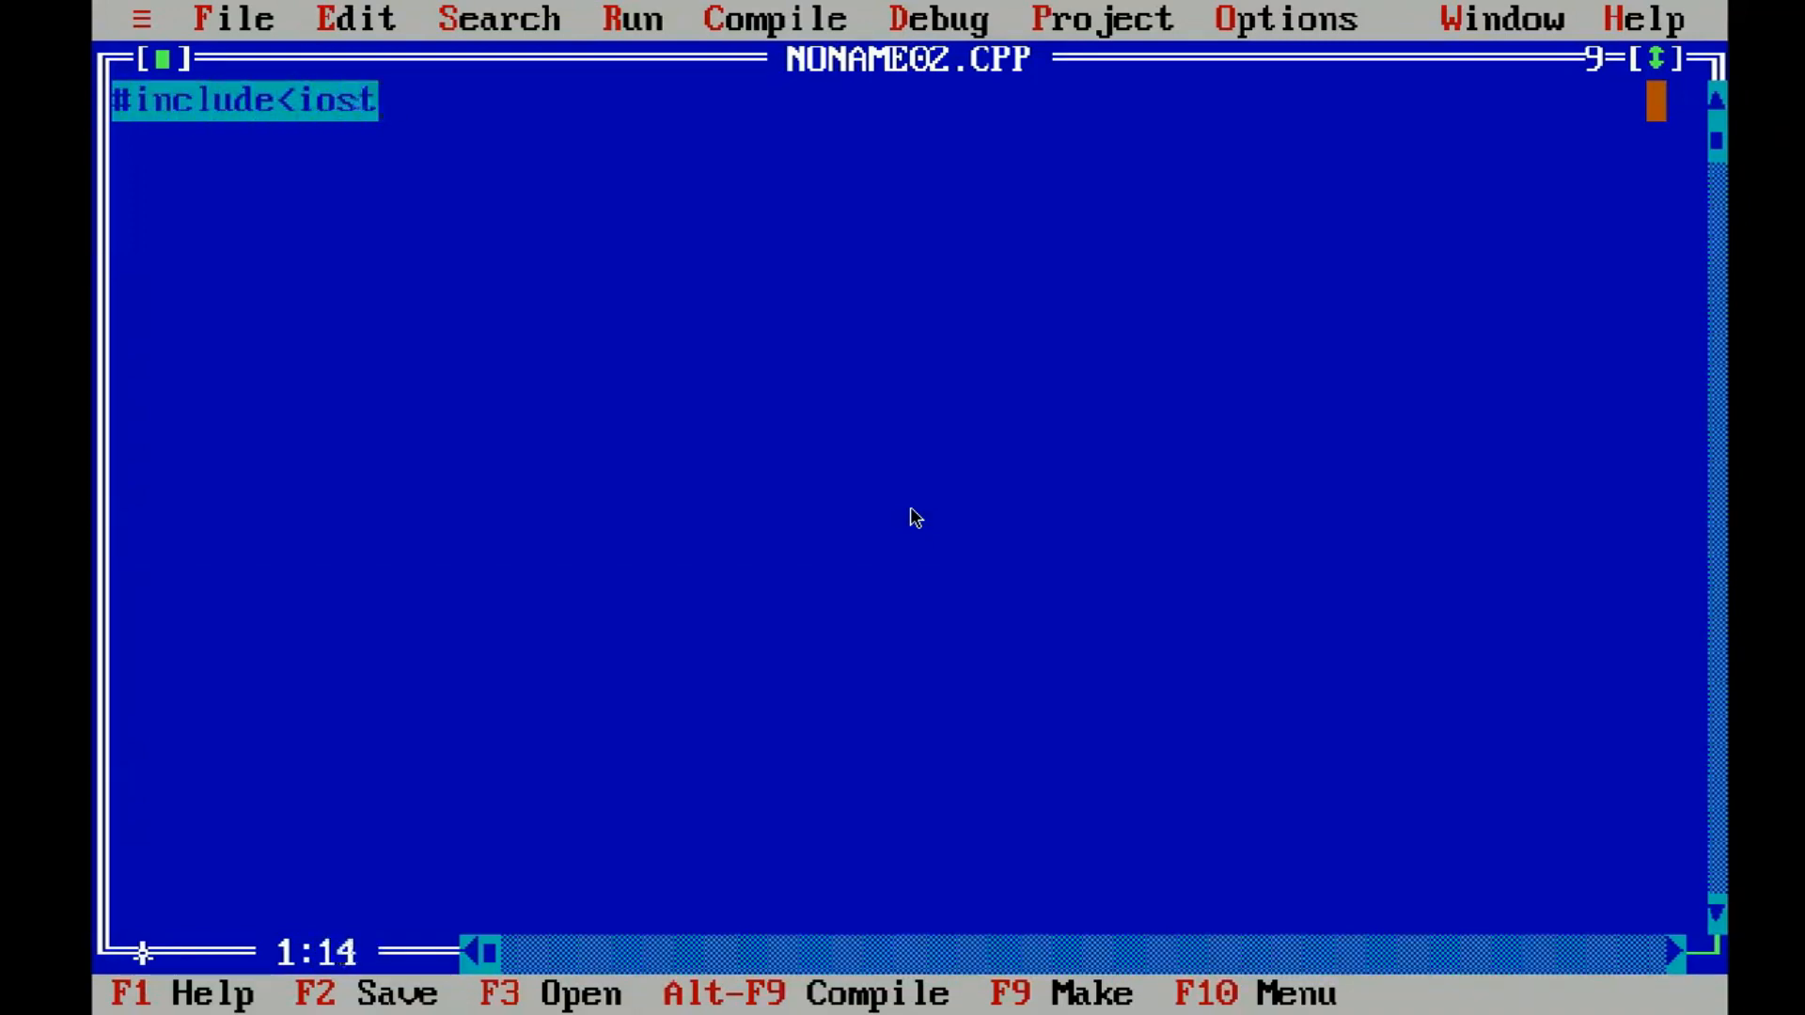
type("ream")
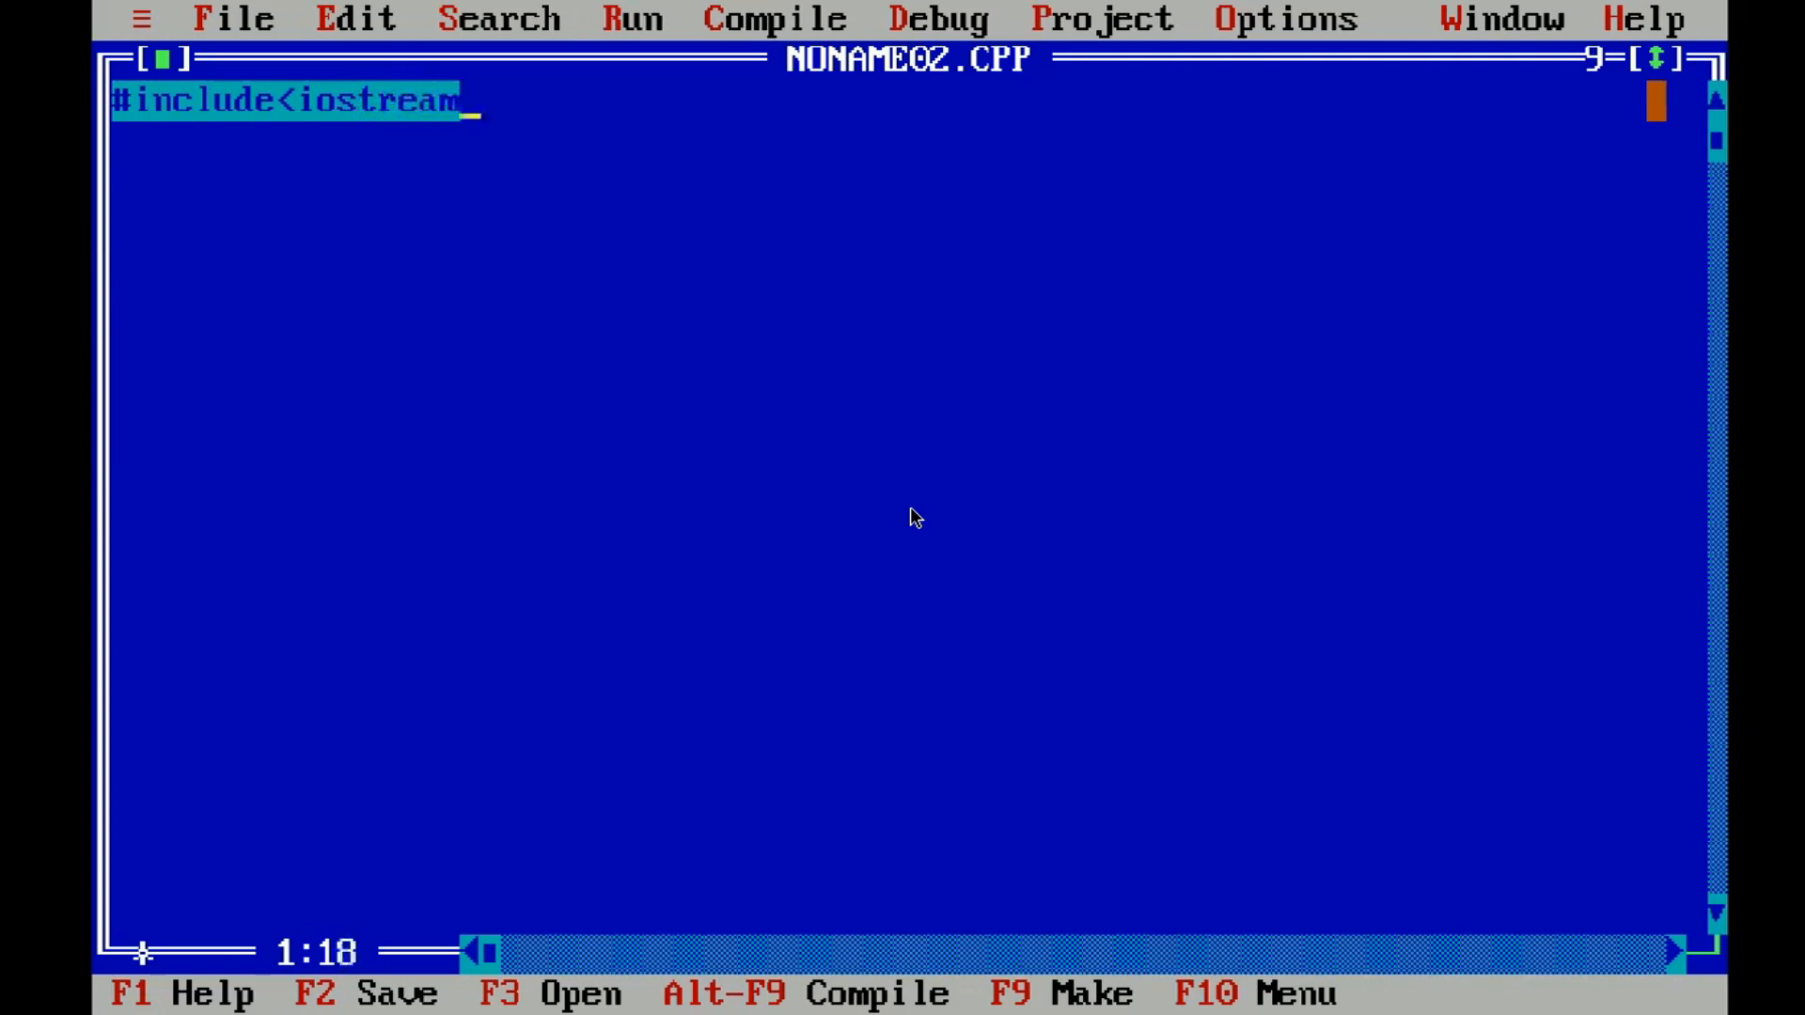
type(".h>")
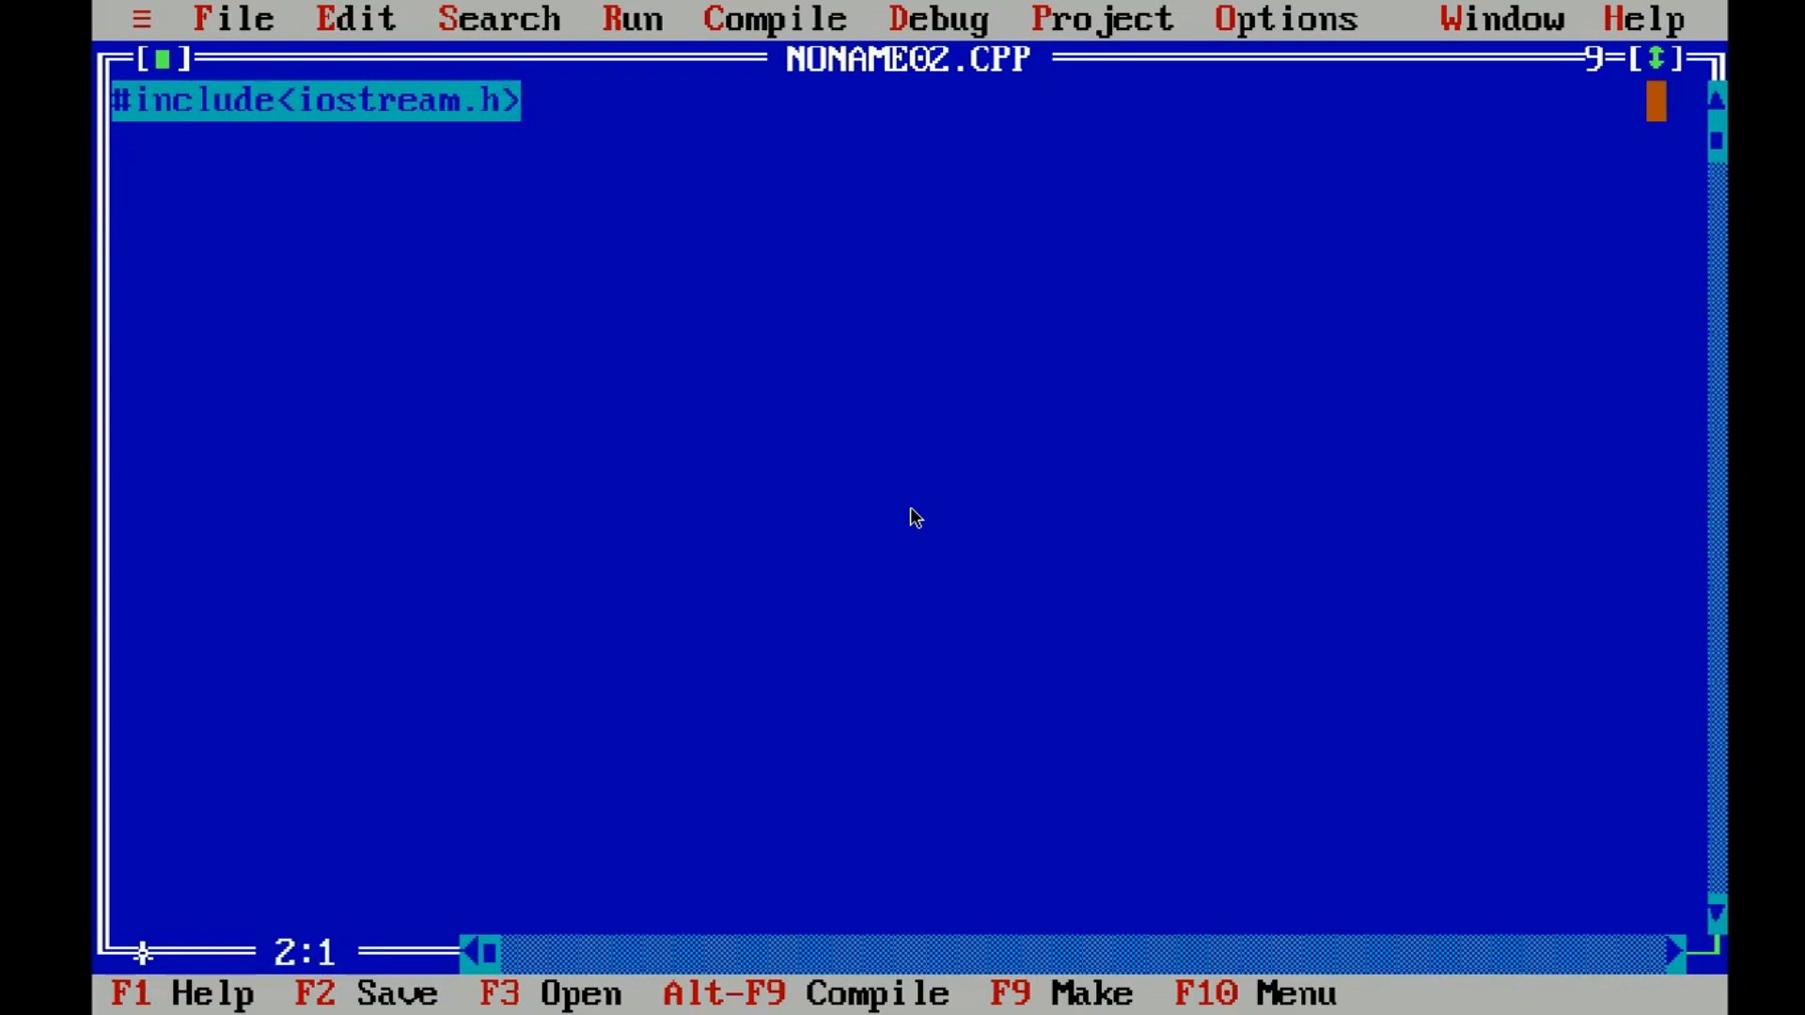
type("#inclu")
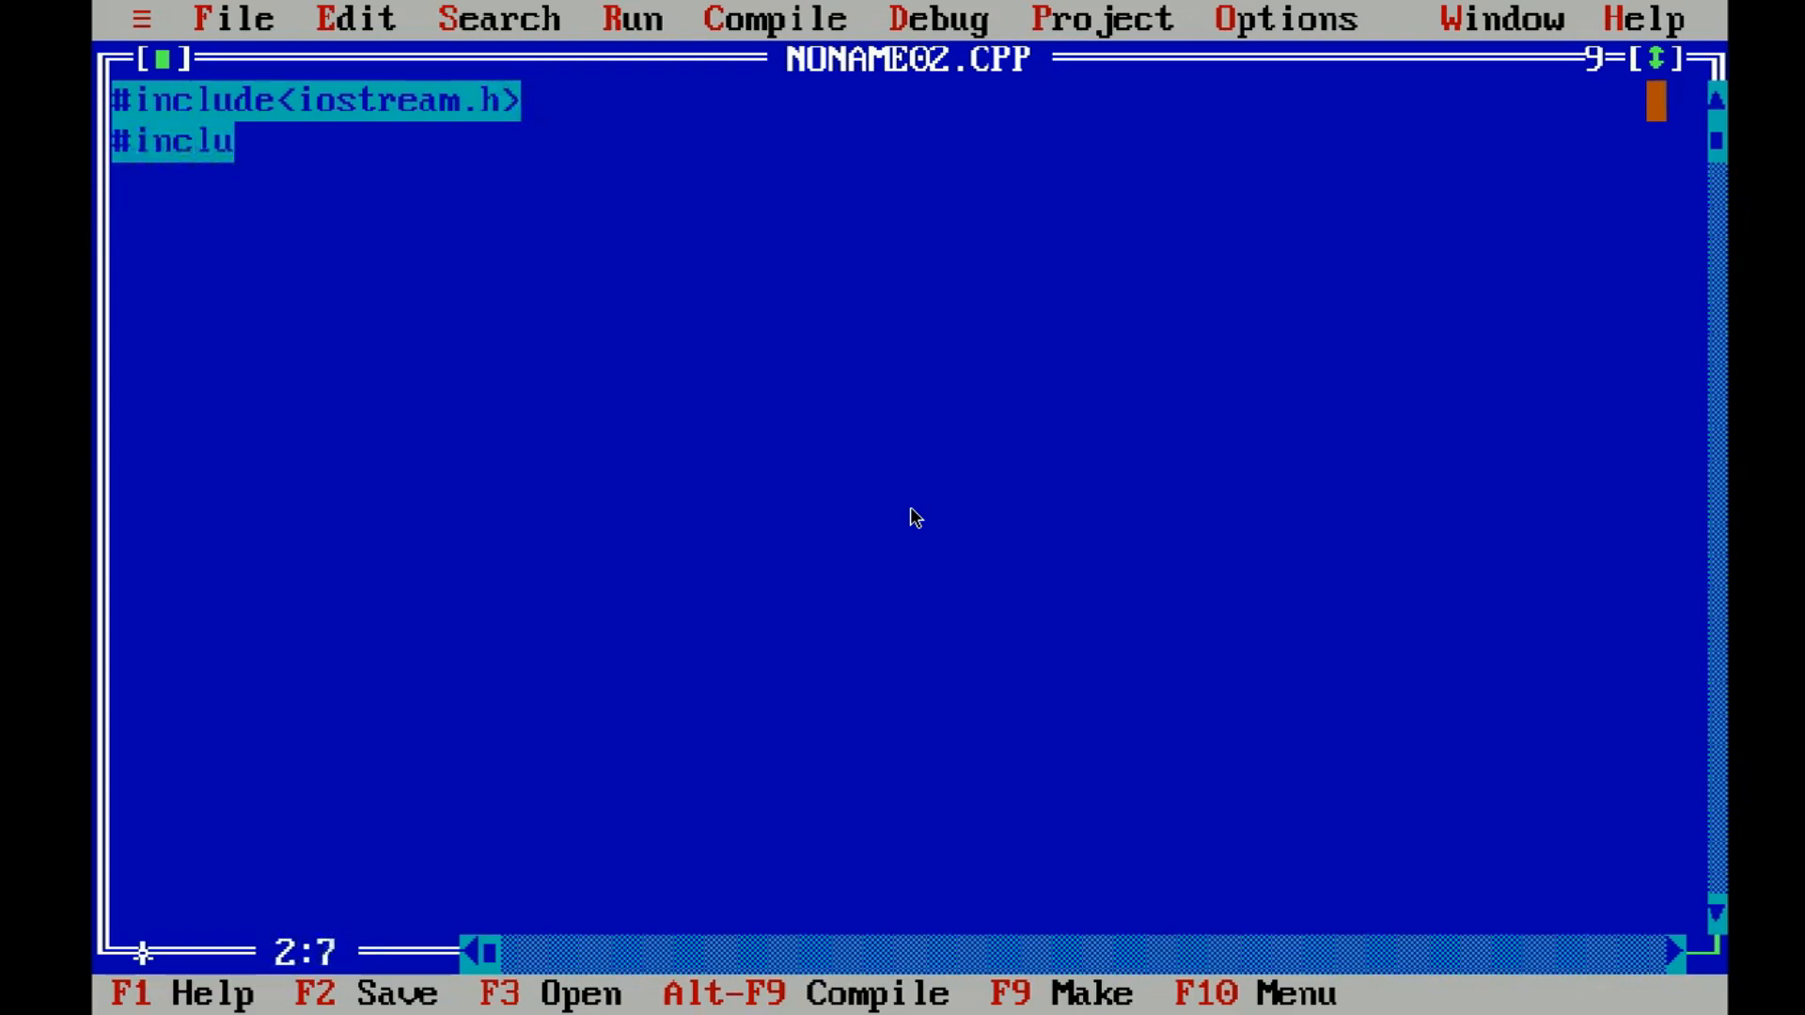
type("de<")
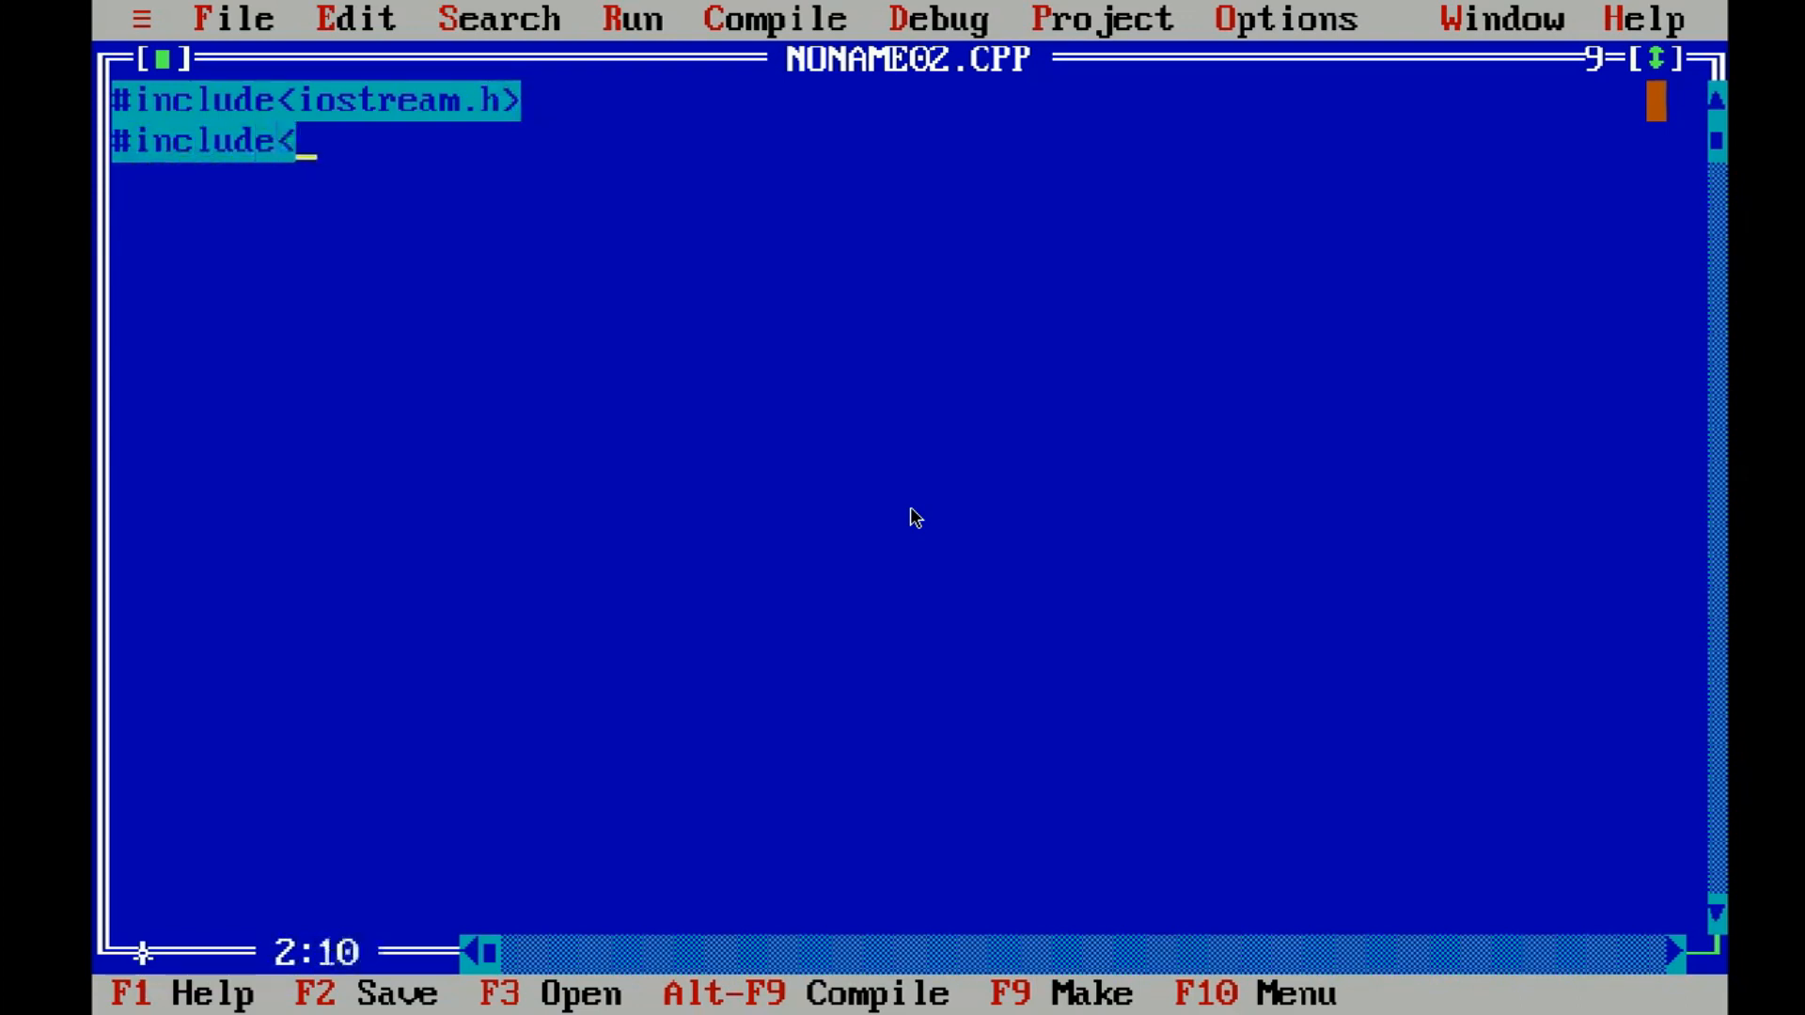